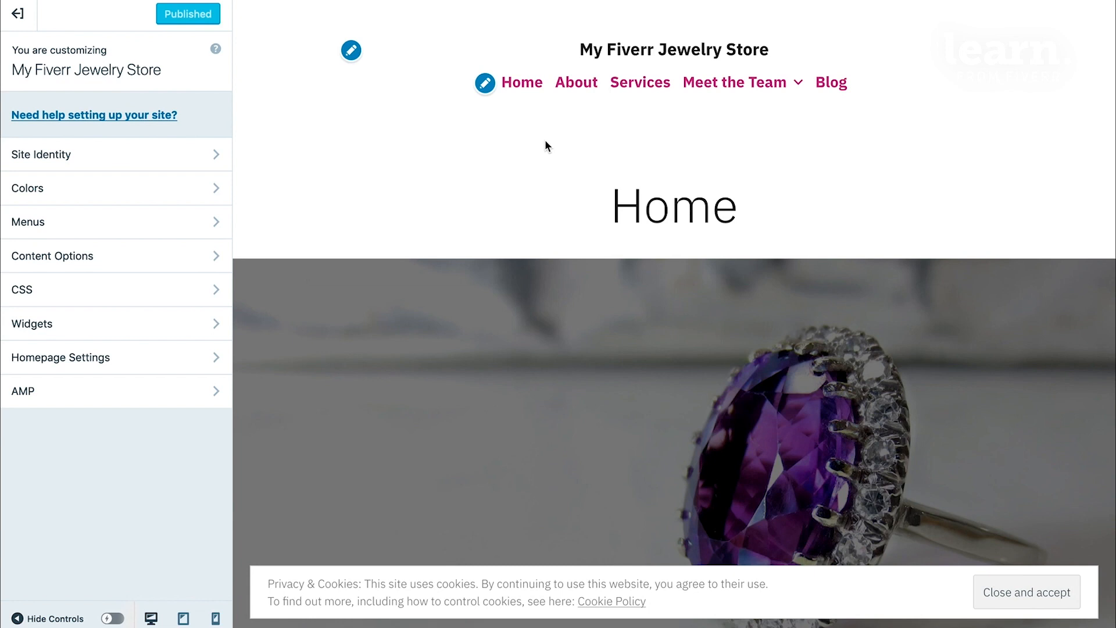
{"action": "mouse_move", "coordinate": [771, 336]}
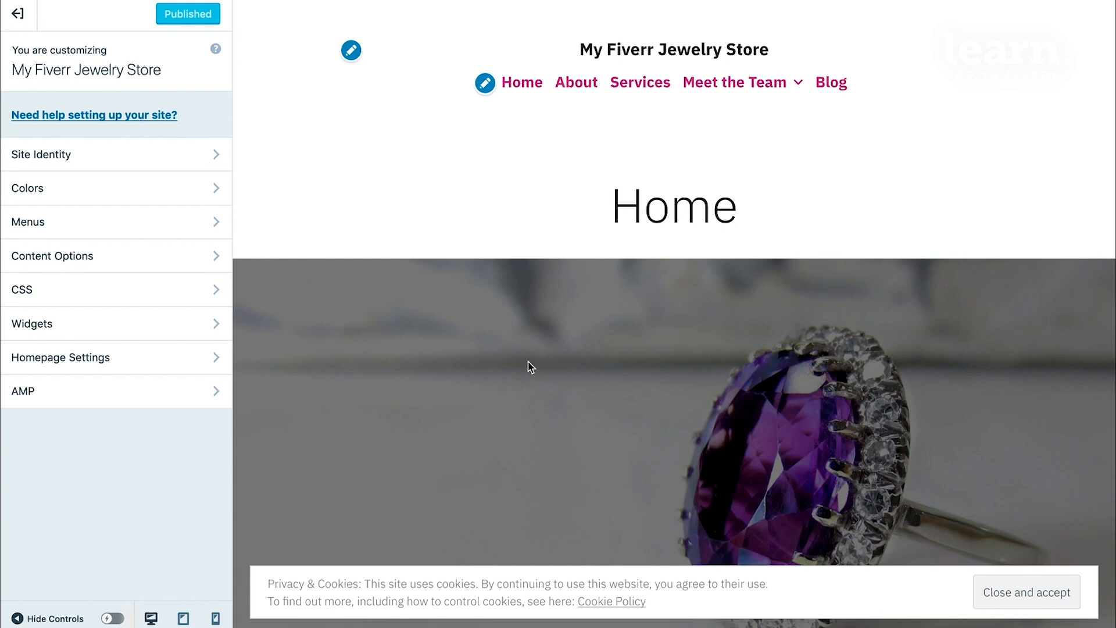
{"action": "mouse_move", "coordinate": [642, 415]}
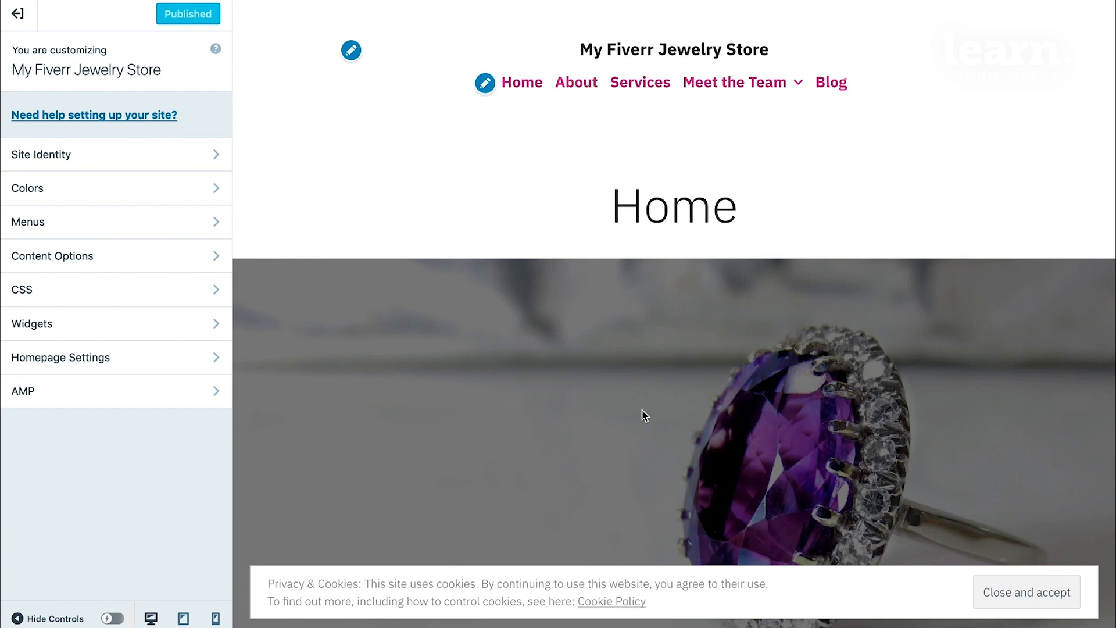
{"action": "mouse_move", "coordinate": [577, 469]}
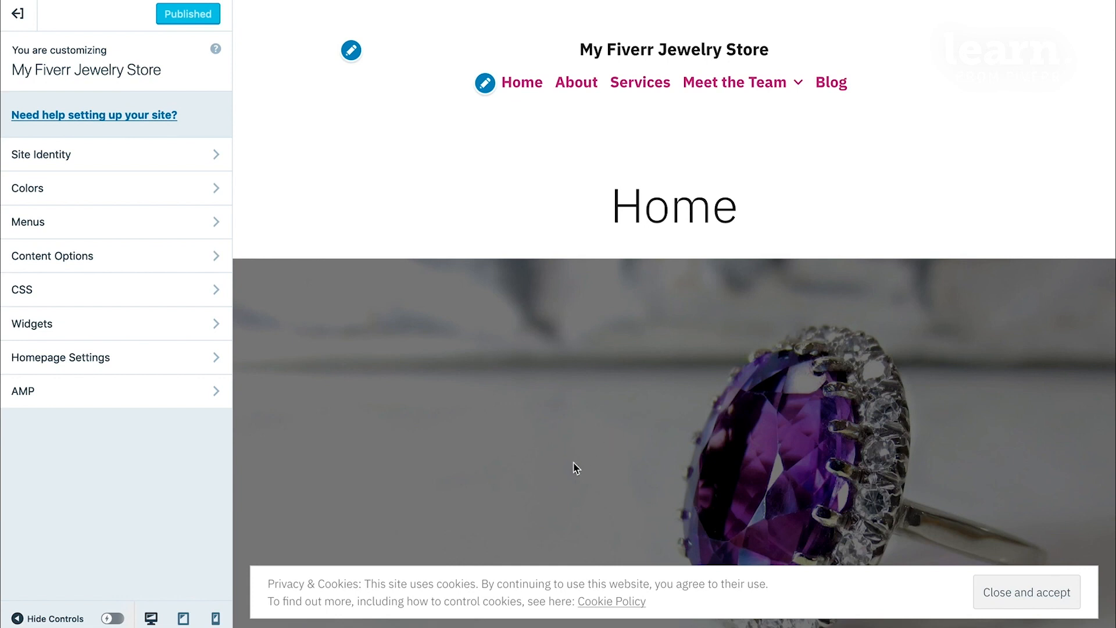
{"action": "mouse_move", "coordinate": [525, 500]}
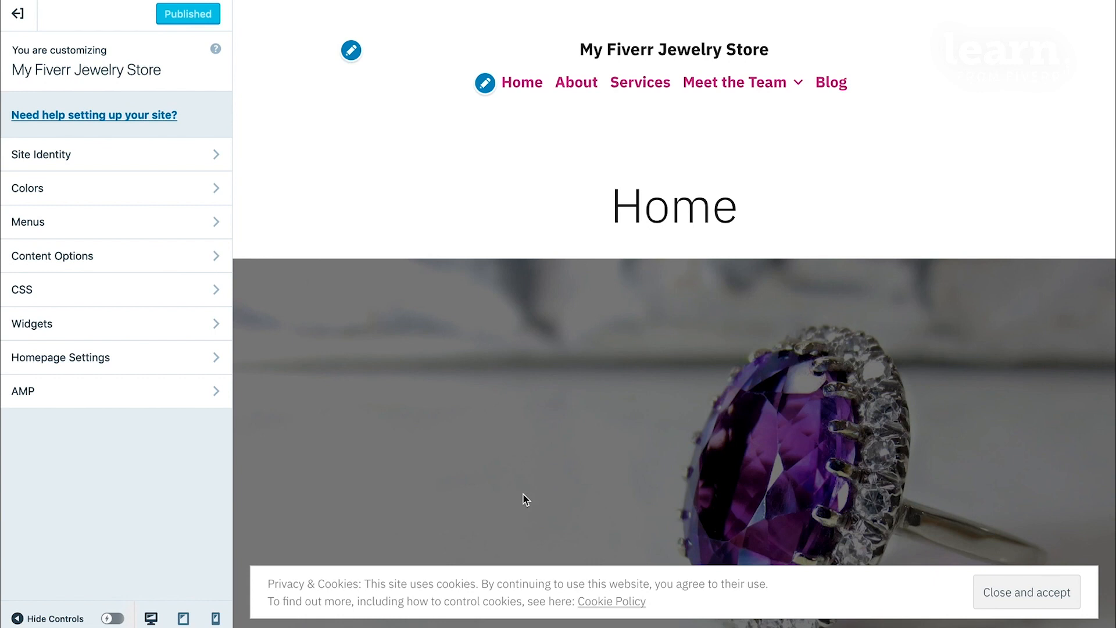
{"action": "mouse_move", "coordinate": [469, 398]}
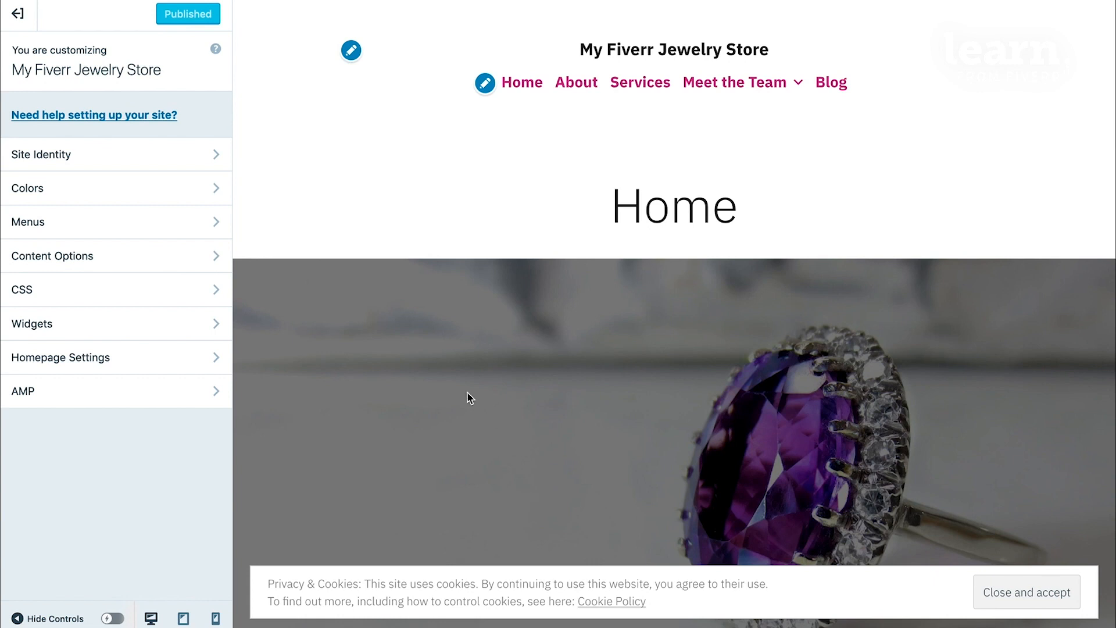
{"action": "mouse_move", "coordinate": [433, 189]}
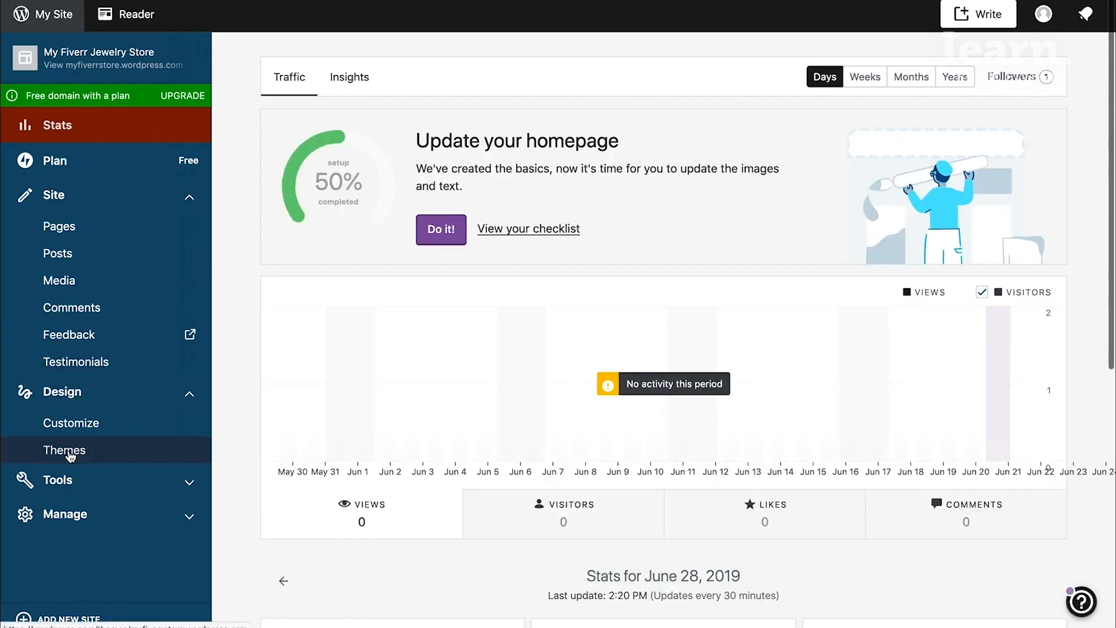
Activate the Elegant Business theme from the themes gallery
{"action": "left_click", "coordinate": [64, 450]}
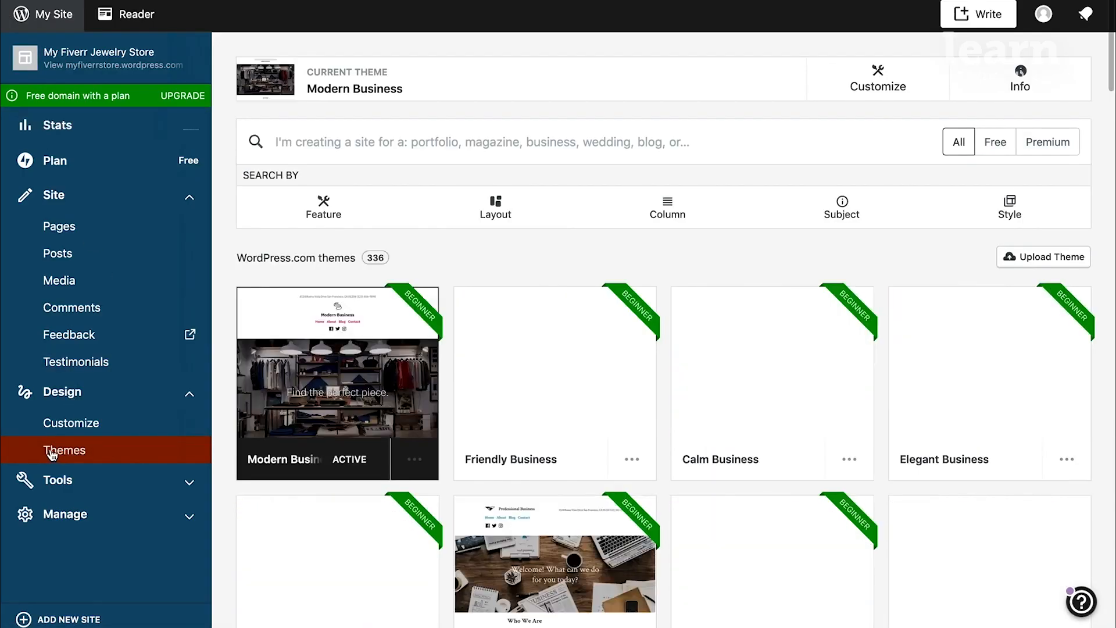
{"action": "scroll", "scroll_direction": "down", "scroll_amount": 3}
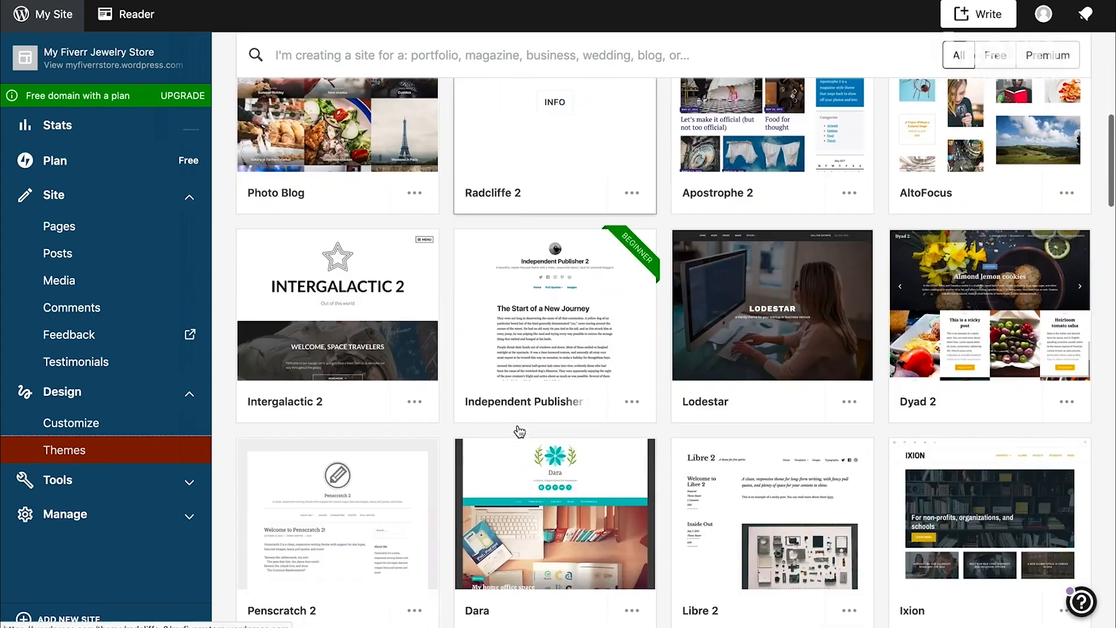
{"action": "scroll", "scroll_direction": "down", "scroll_amount": 3}
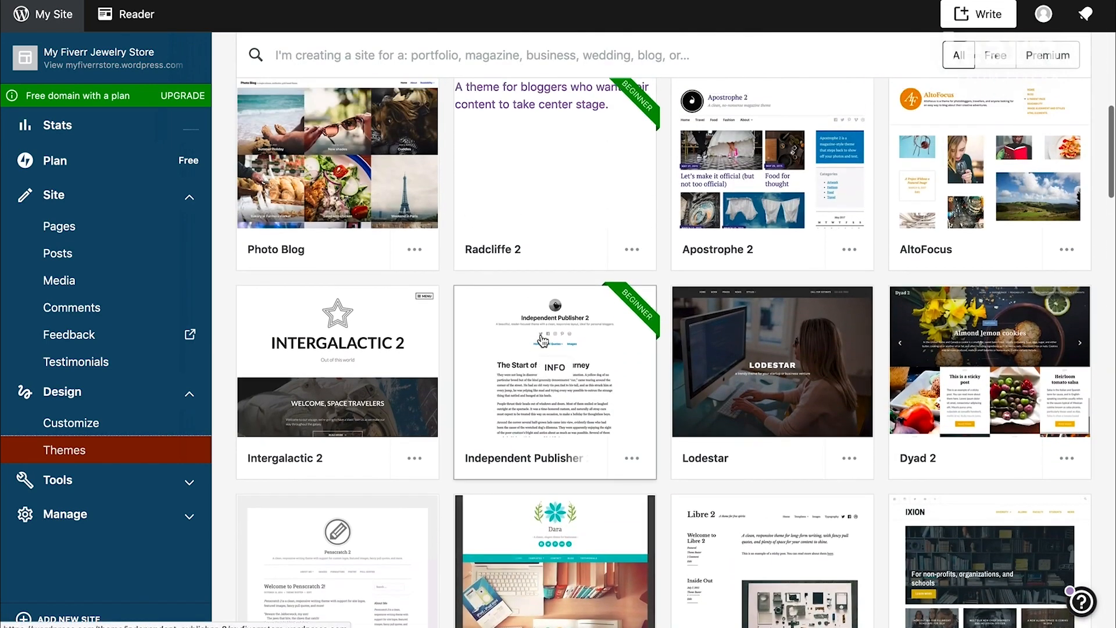
{"action": "scroll", "scroll_direction": "down", "scroll_amount": 3}
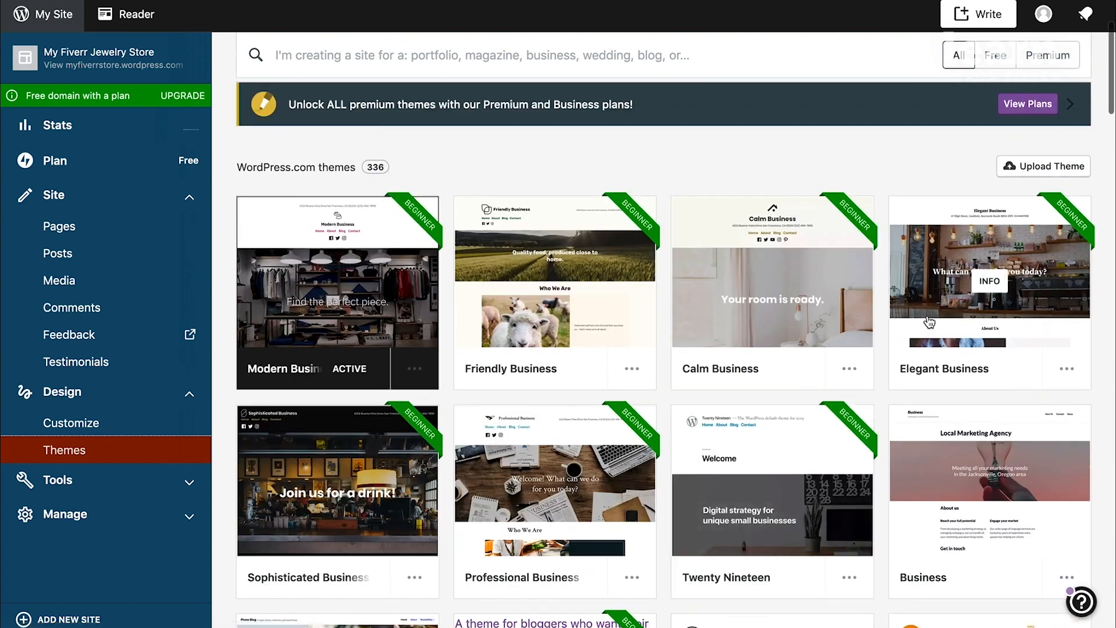
{"action": "mouse_move", "coordinate": [1043, 371]}
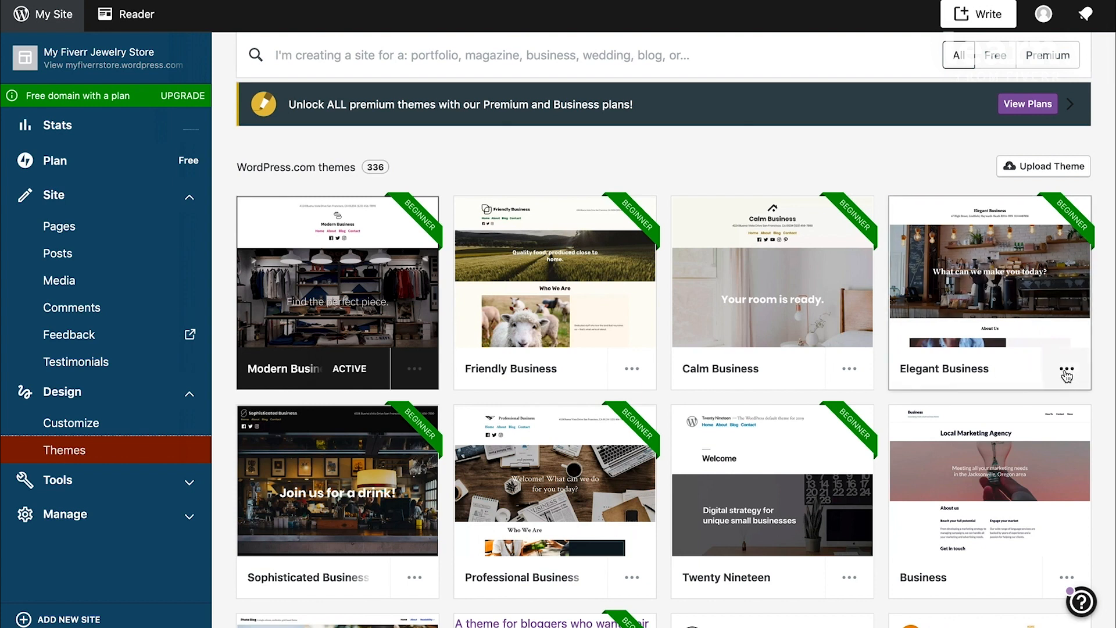
{"action": "left_click", "coordinate": [1066, 369]}
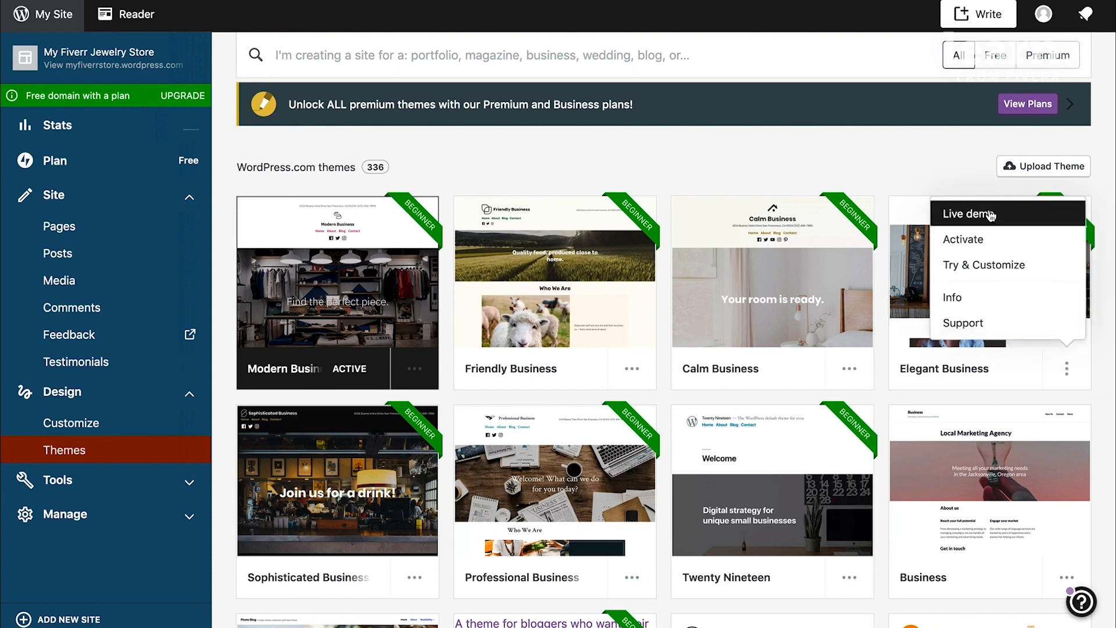
{"action": "mouse_move", "coordinate": [973, 240]}
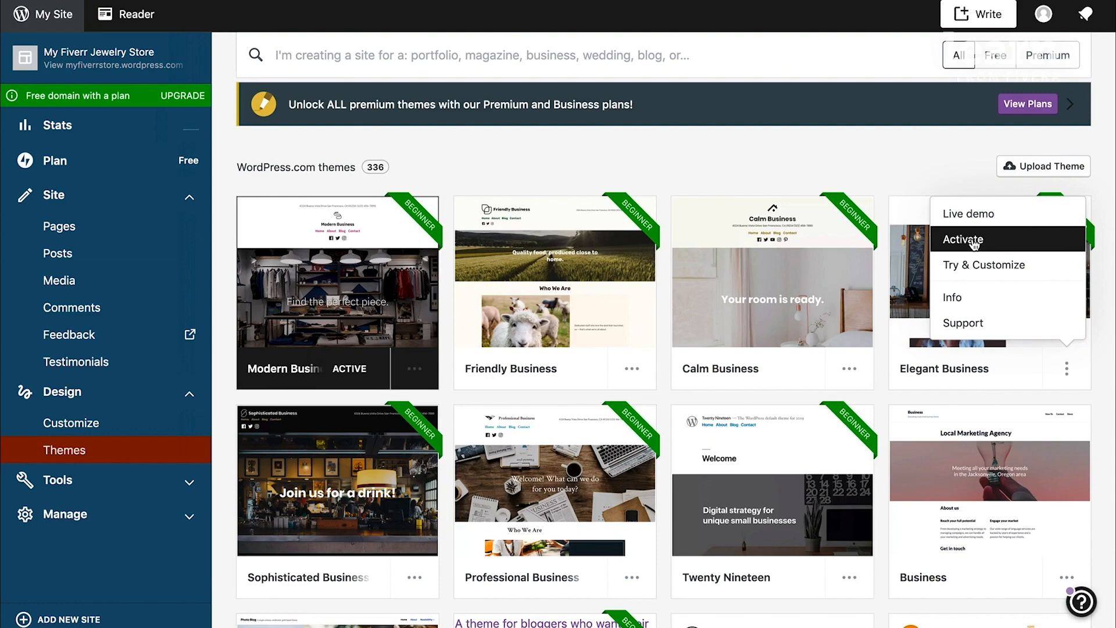
{"action": "left_click", "coordinate": [966, 239]}
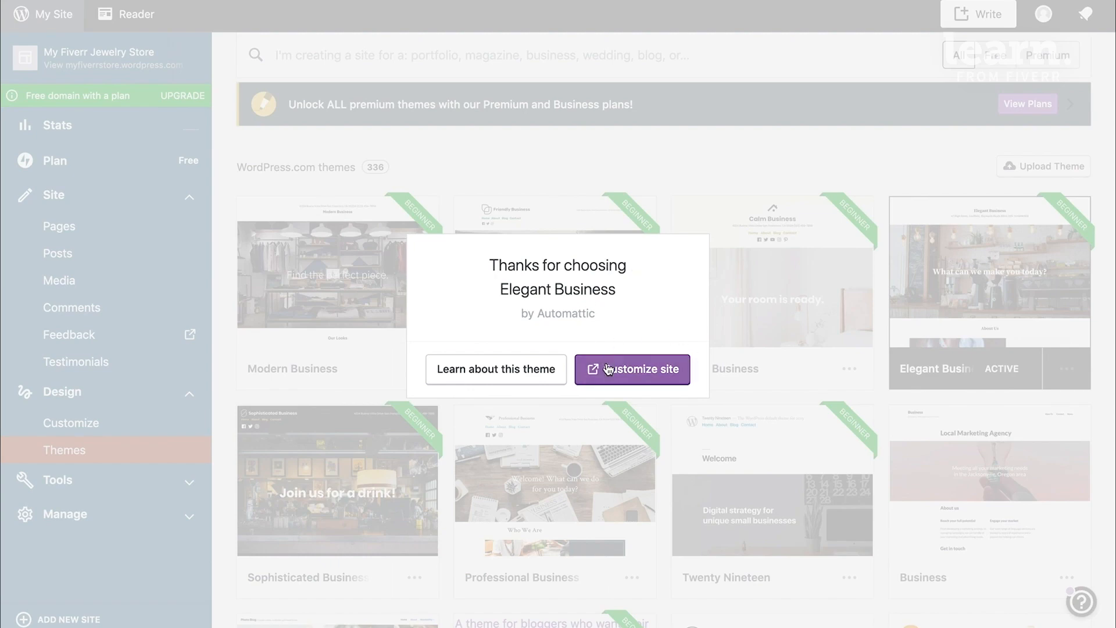
Launch the Customizer for My Fiverr Jewelry Store from the theme confirmation
{"action": "left_click", "coordinate": [631, 369]}
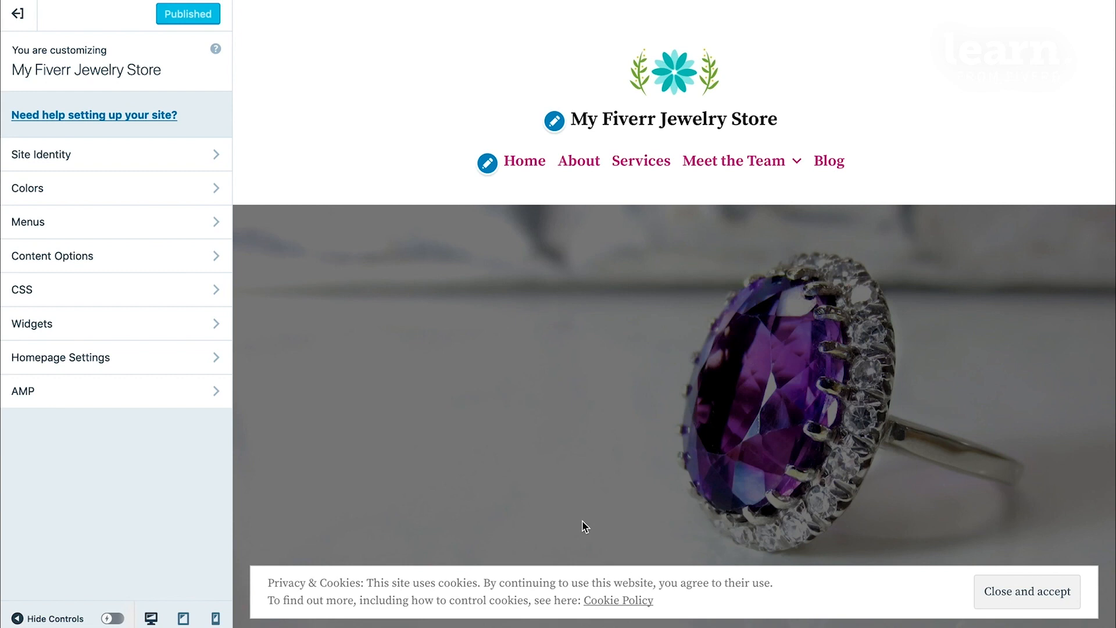
{"action": "mouse_move", "coordinate": [44, 503]}
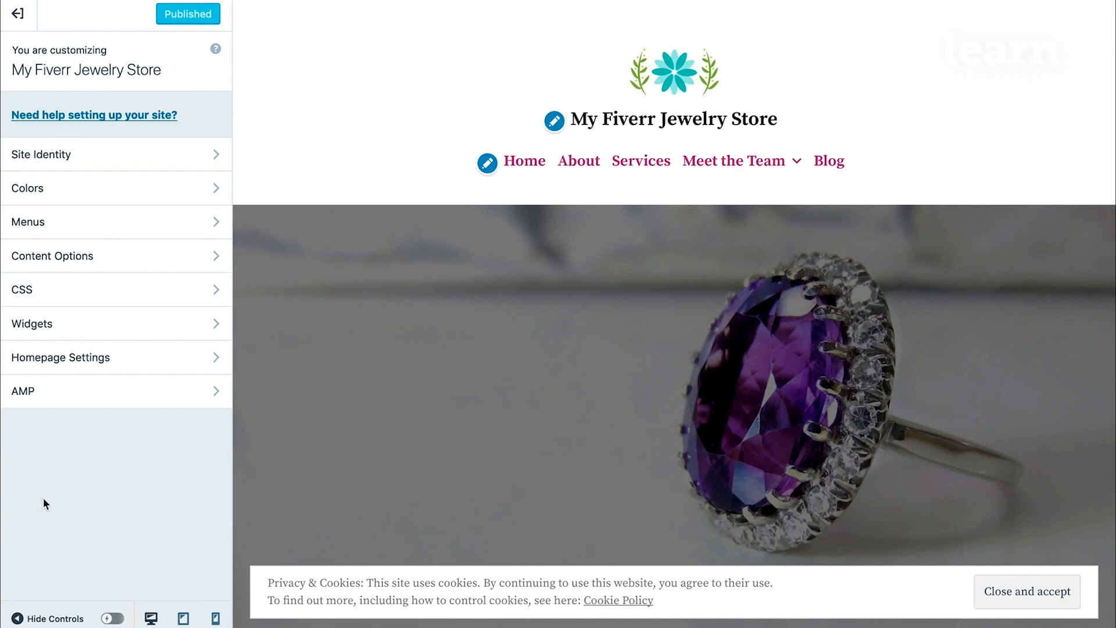
{"action": "mouse_move", "coordinate": [446, 237]}
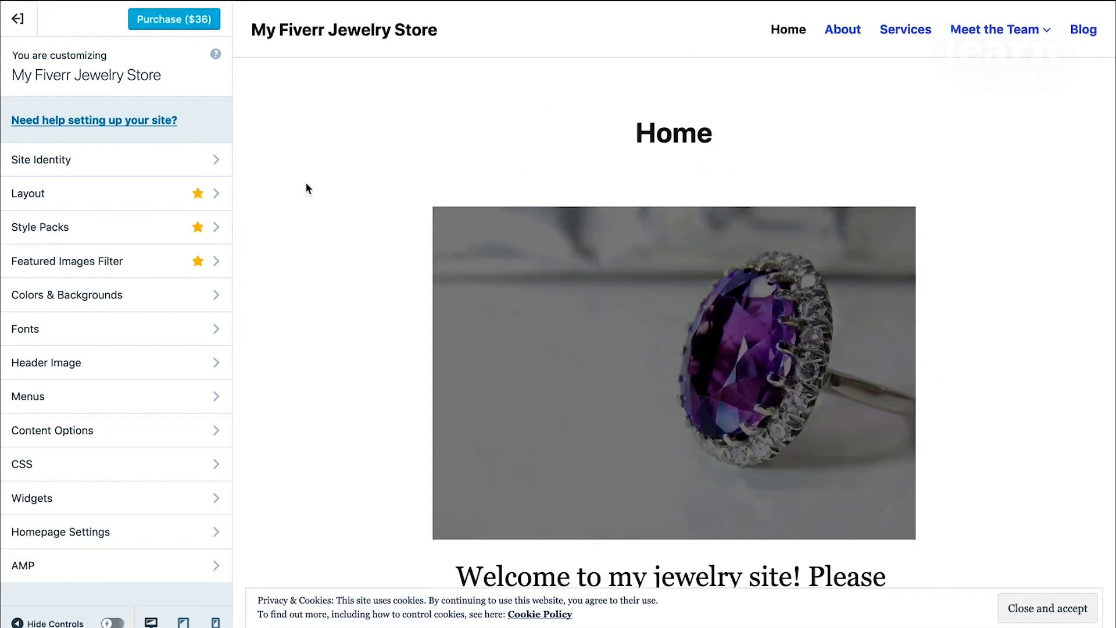
{"action": "mouse_move", "coordinate": [46, 46]}
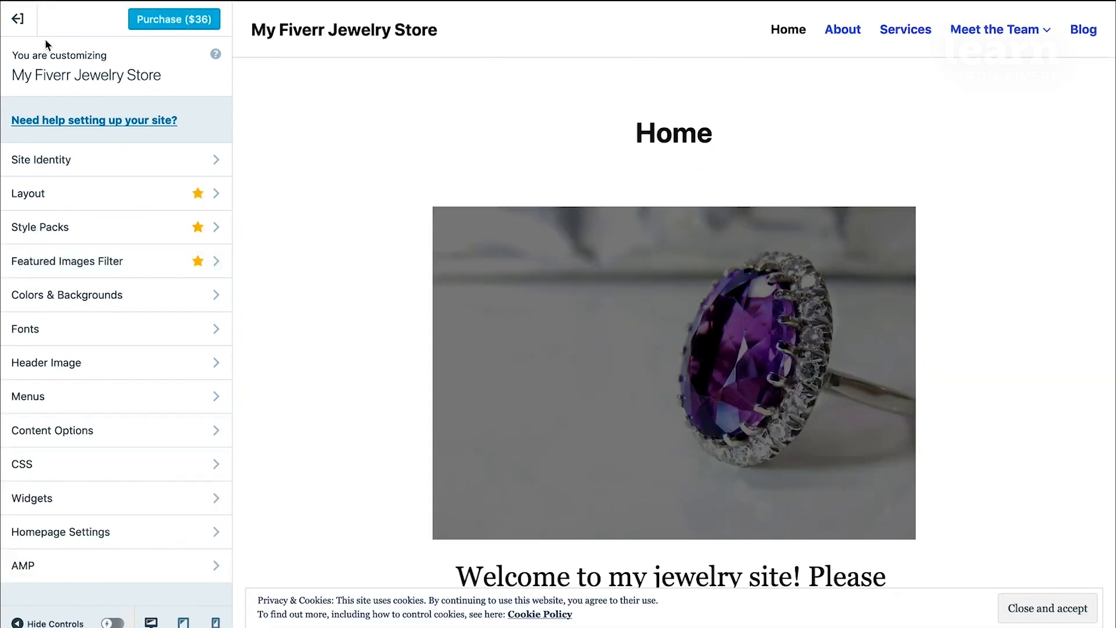
Leave the Customizer and show the action options for the Twenty Nineteen theme
{"action": "left_click", "coordinate": [18, 19]}
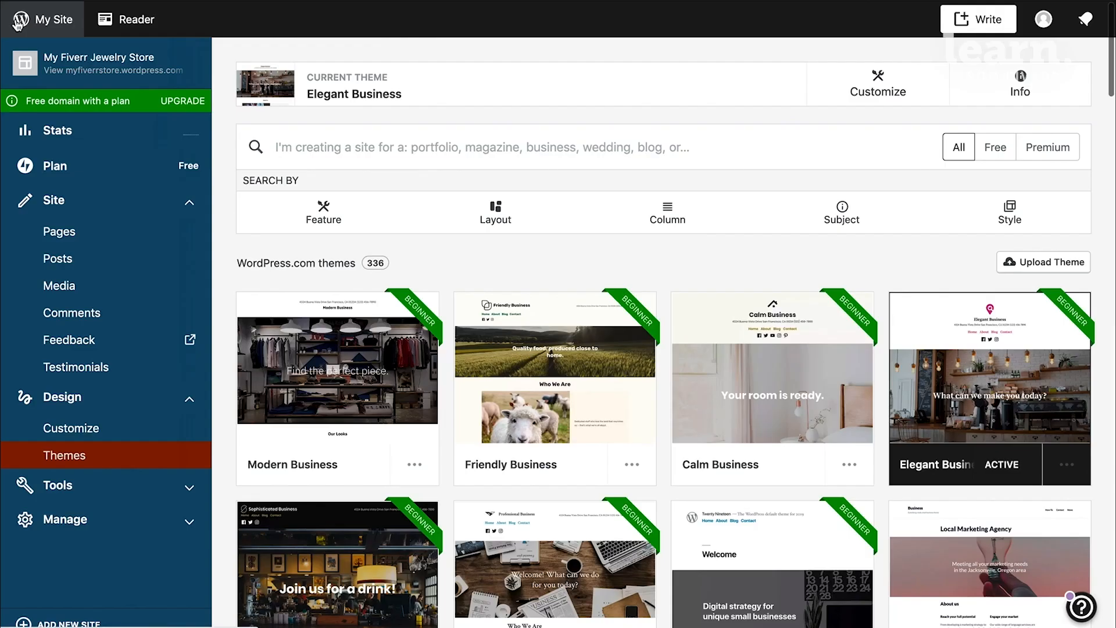
{"action": "scroll", "scroll_direction": "down", "scroll_amount": 3}
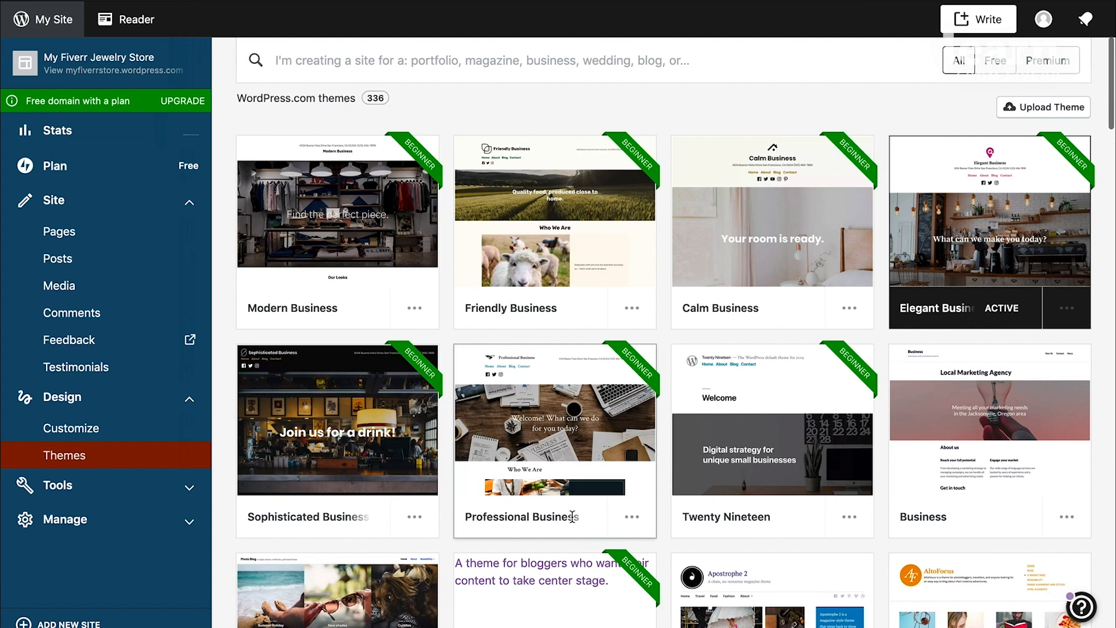
{"action": "scroll", "scroll_direction": "down", "scroll_amount": 3}
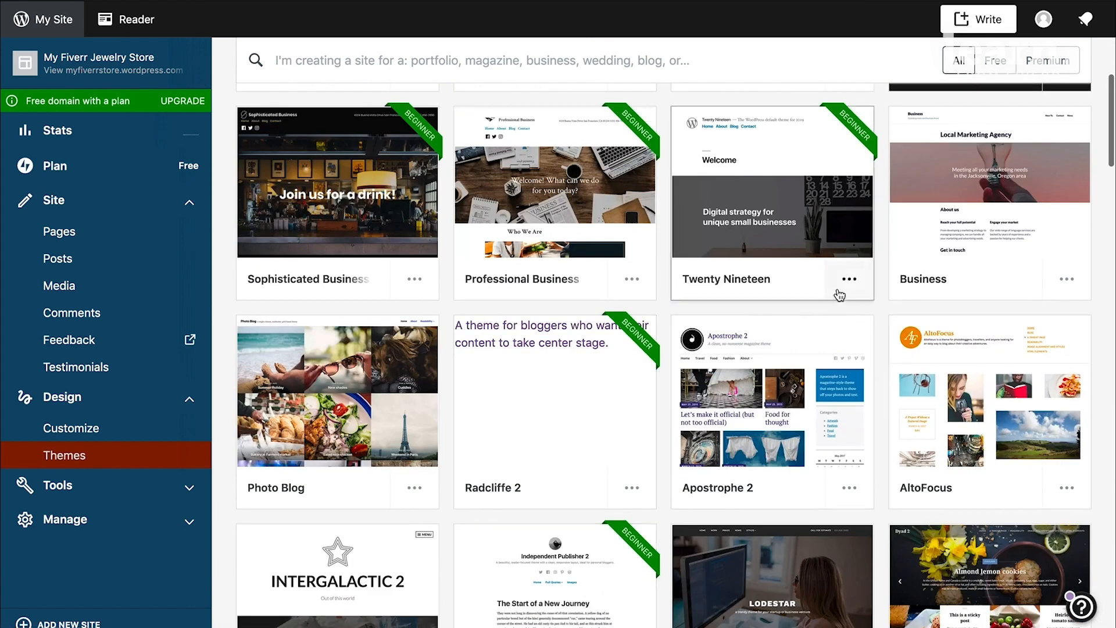
{"action": "left_click", "coordinate": [846, 278]}
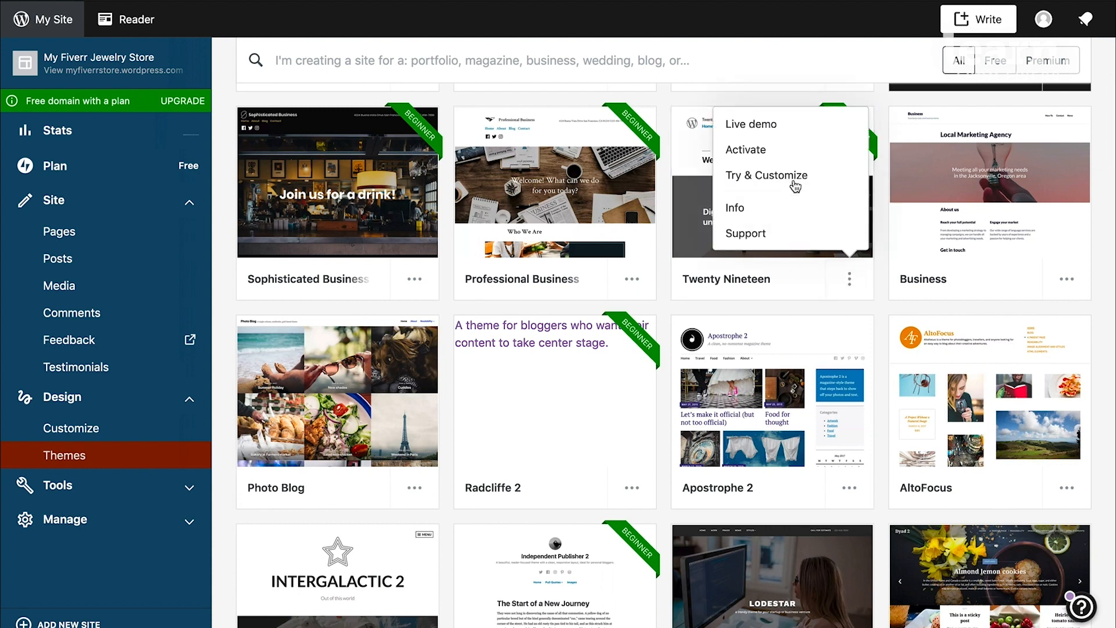
{"action": "mouse_move", "coordinate": [766, 175]}
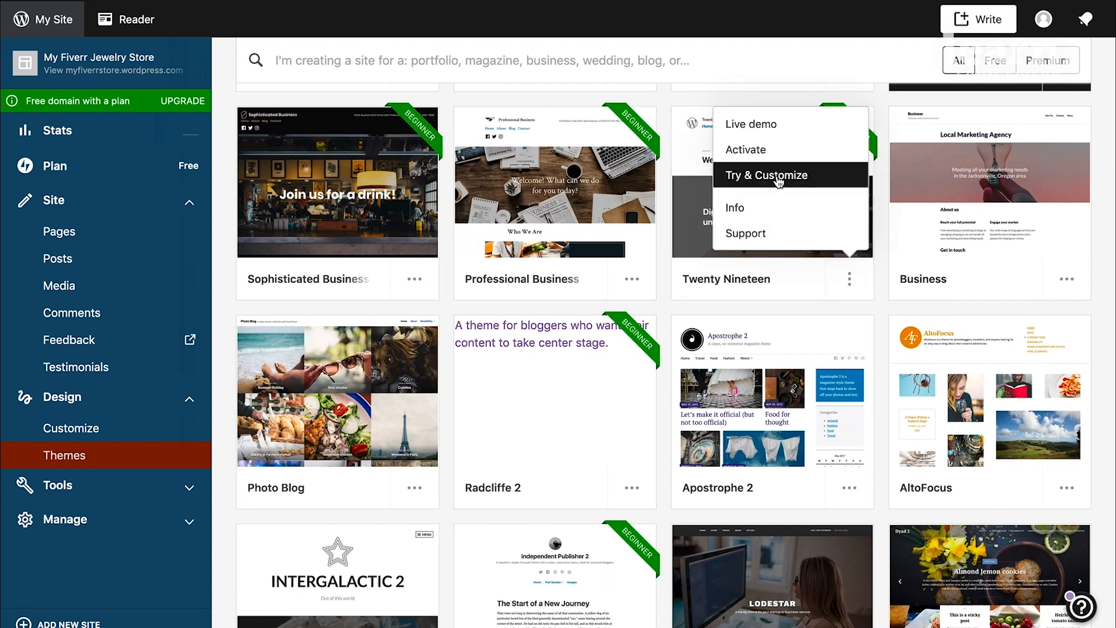
Preview Twenty Nineteen and set its primary colour to a custom green
{"action": "left_click", "coordinate": [766, 176]}
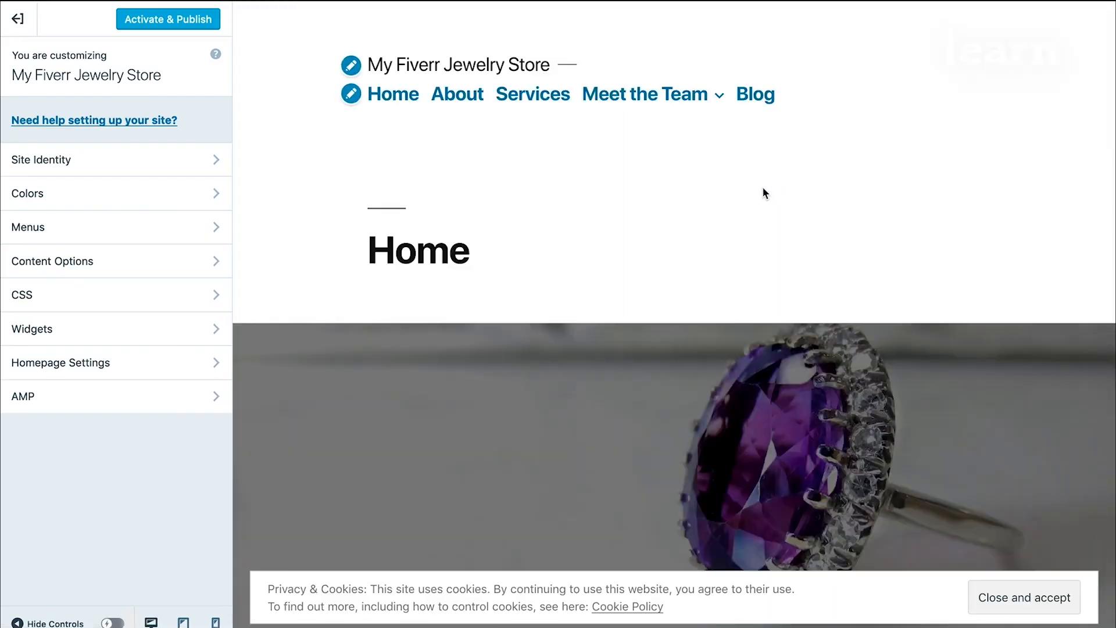
{"action": "mouse_move", "coordinate": [477, 443]}
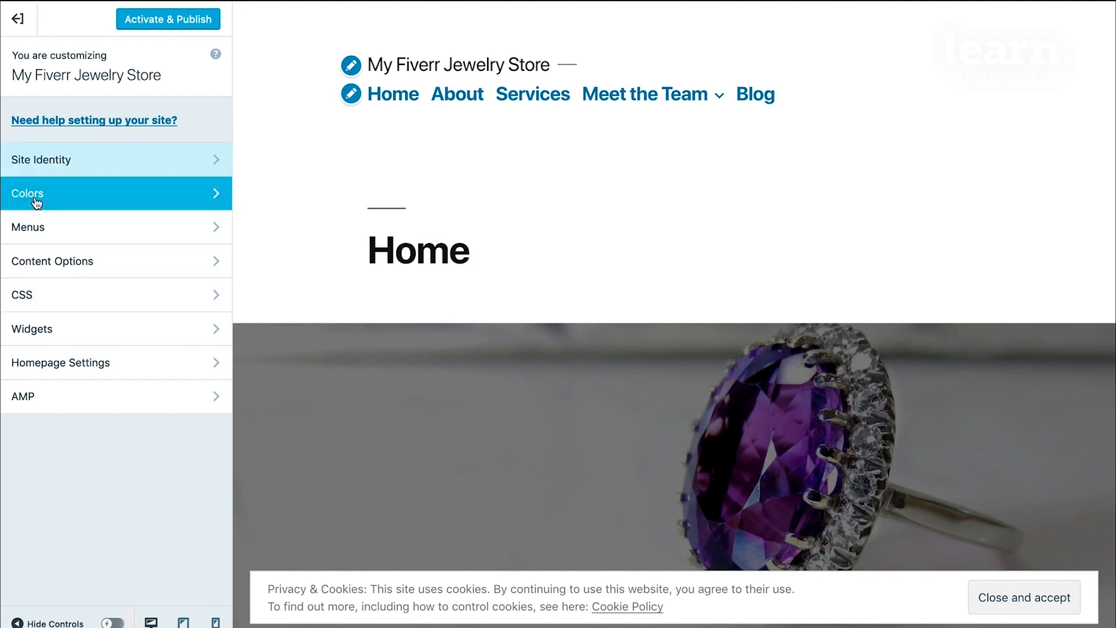
{"action": "left_click", "coordinate": [117, 192]}
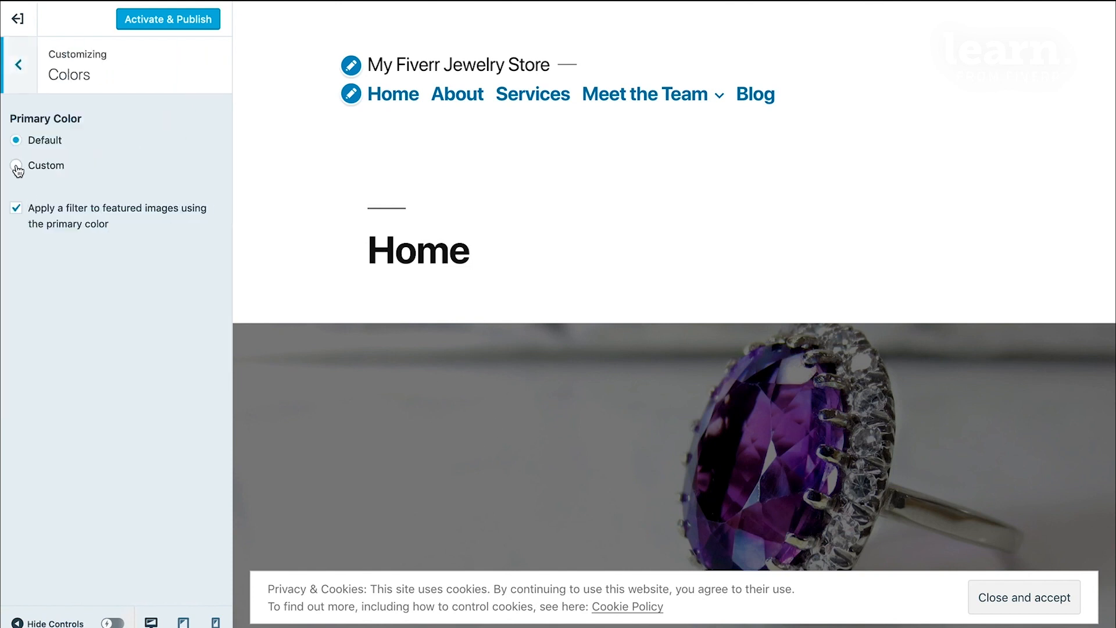
{"action": "left_click", "coordinate": [15, 165]}
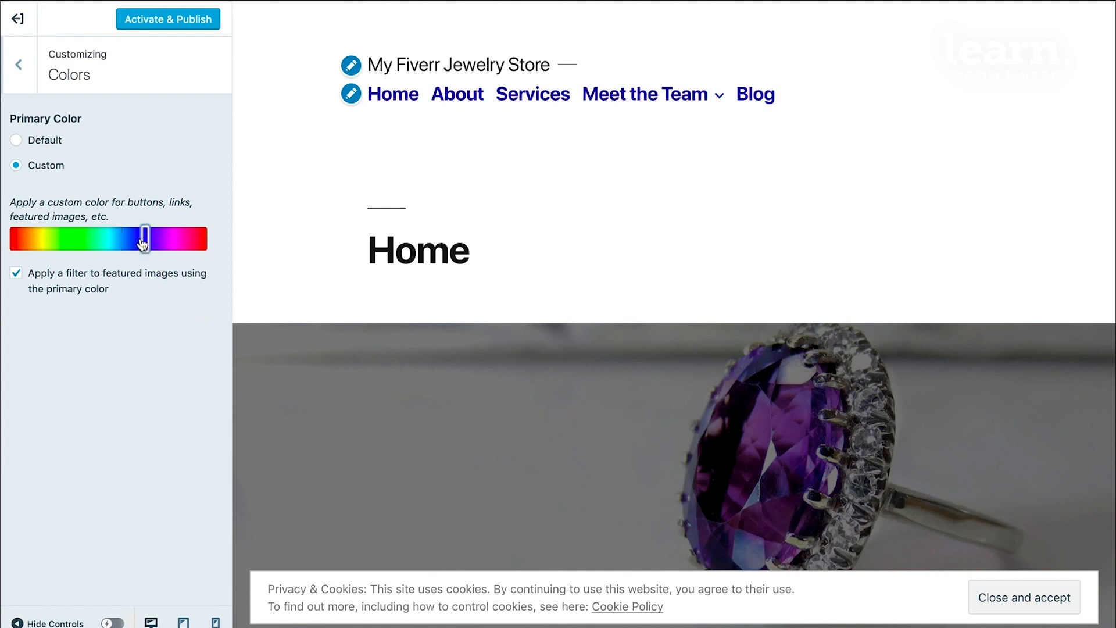
{"action": "left_click_drag", "start_coordinate": [145, 239], "coordinate": [199, 238]}
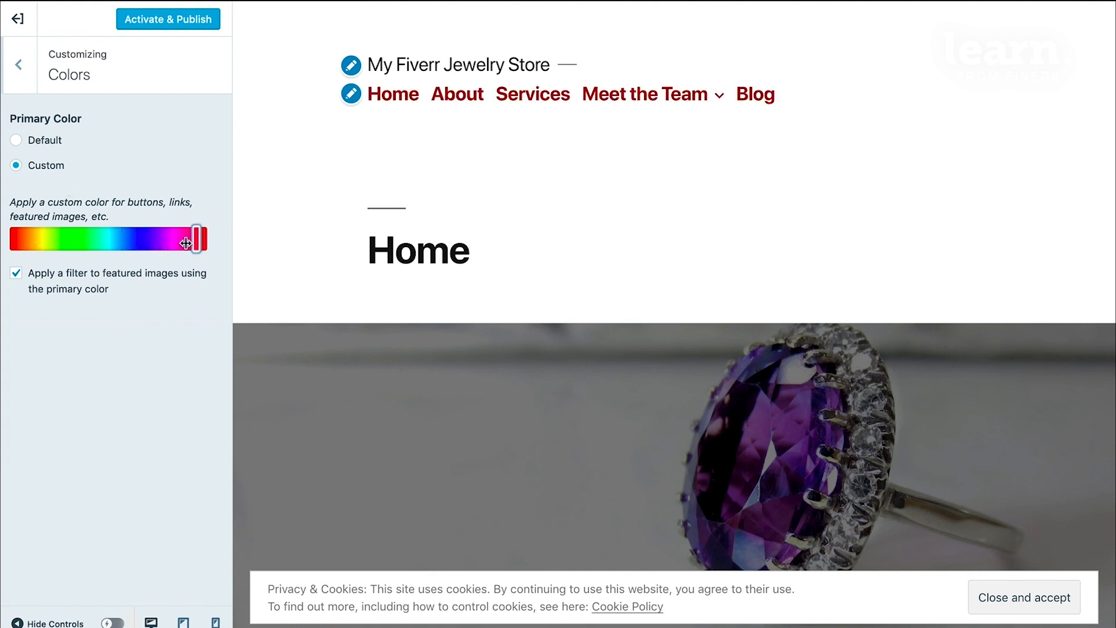
{"action": "left_click_drag", "start_coordinate": [193, 240], "coordinate": [78, 240]}
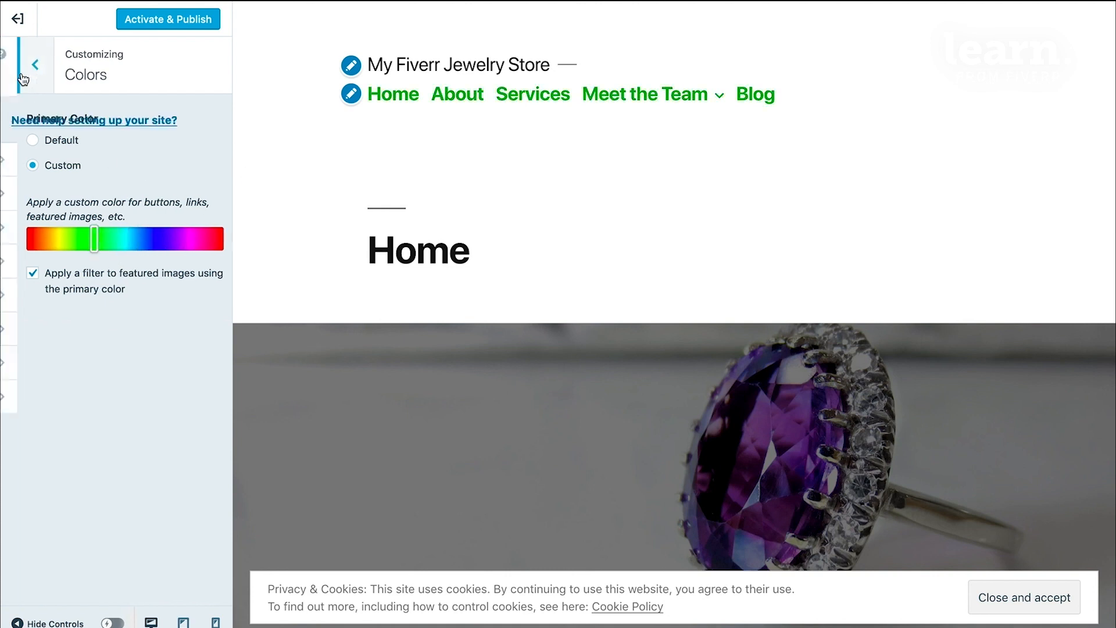
{"action": "left_click", "coordinate": [33, 64]}
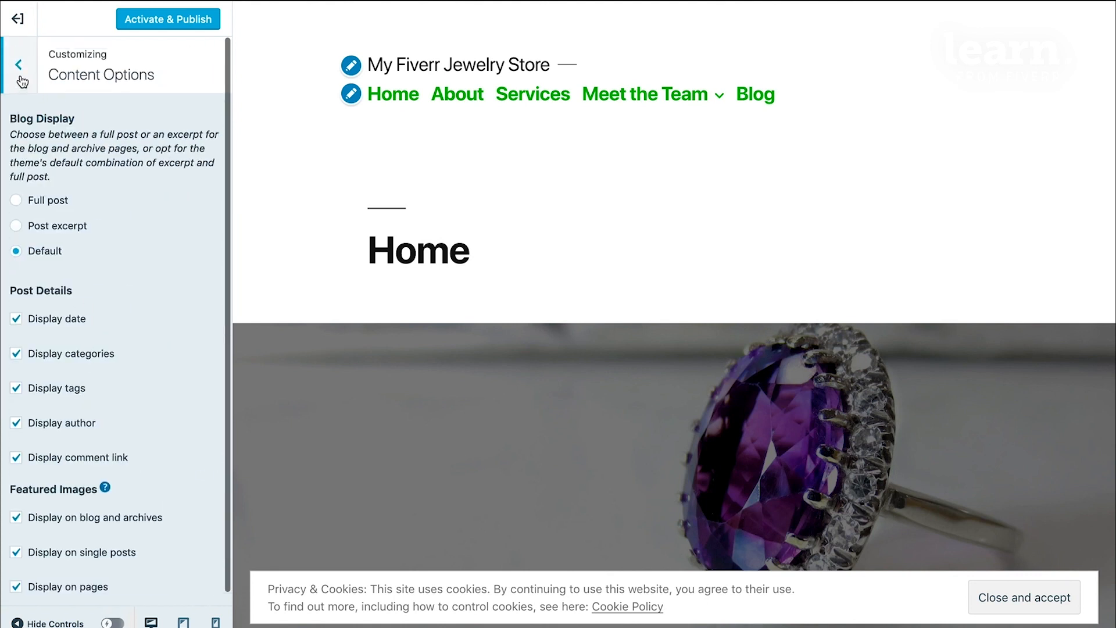
{"action": "left_click", "coordinate": [20, 63]}
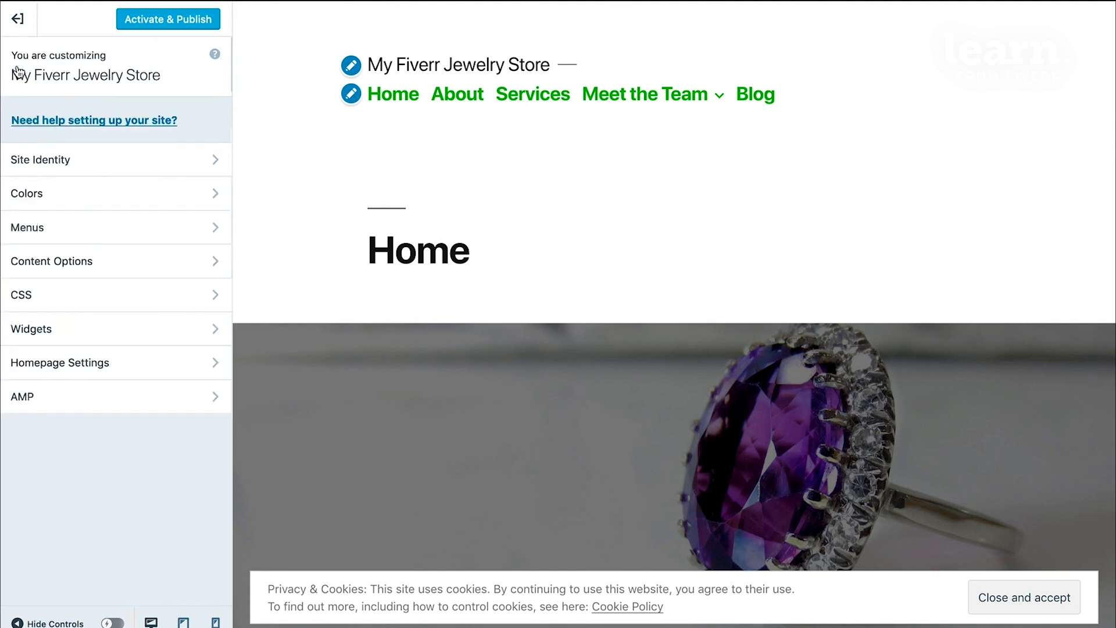
{"action": "left_click", "coordinate": [116, 227]}
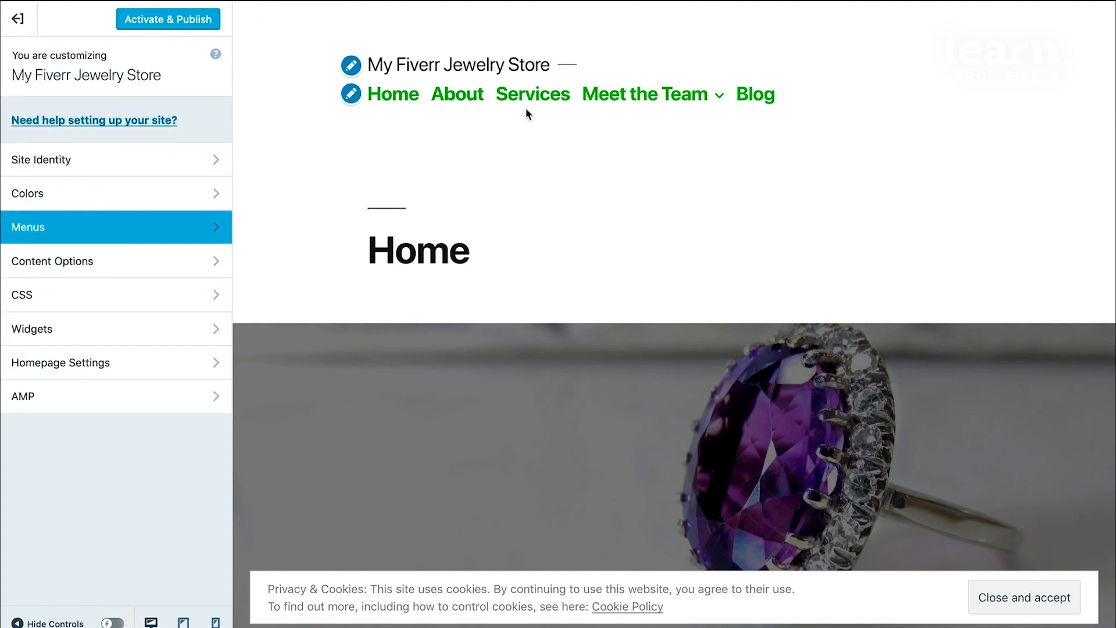
{"action": "mouse_move", "coordinate": [198, 51]}
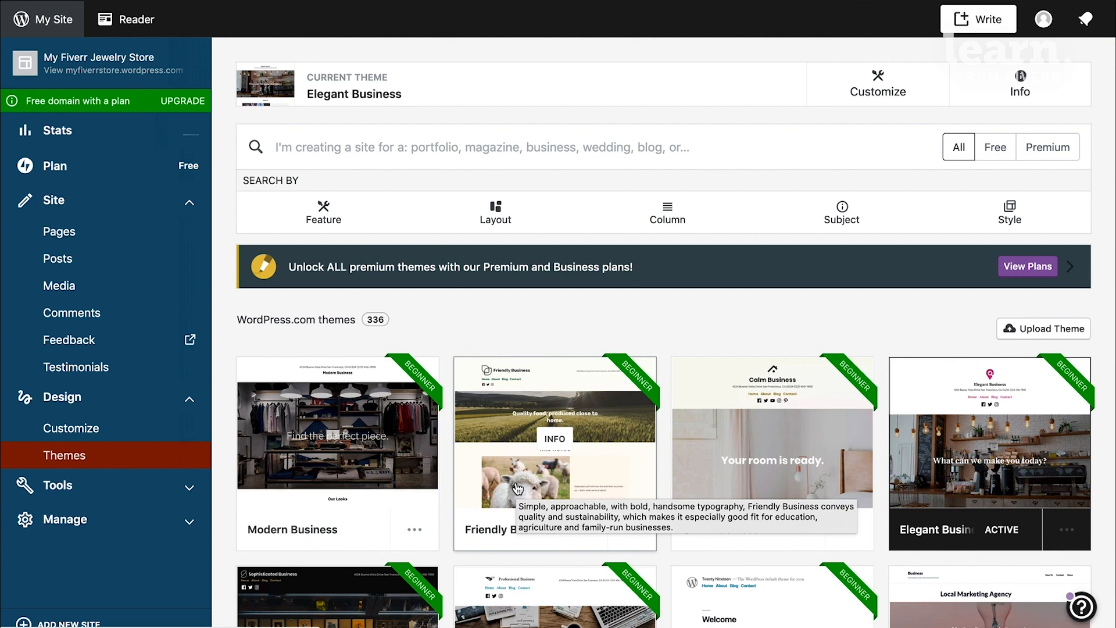
{"action": "mouse_move", "coordinate": [535, 347]}
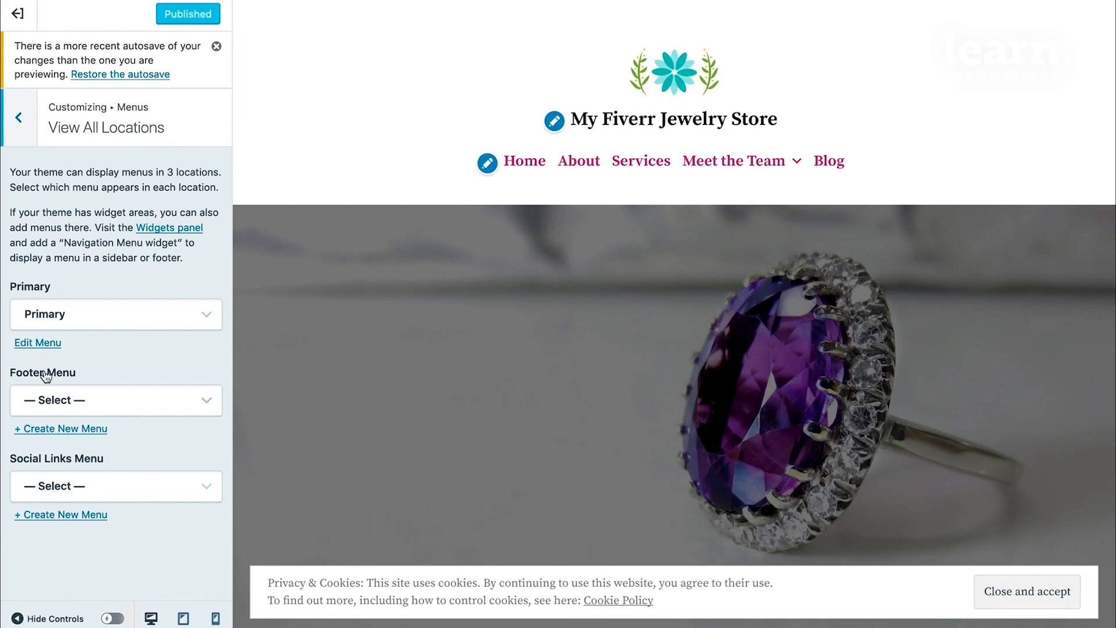
Go back to the Menus overview and select the Primary Menu for editing
{"action": "scroll", "scroll_direction": "down", "scroll_amount": 3}
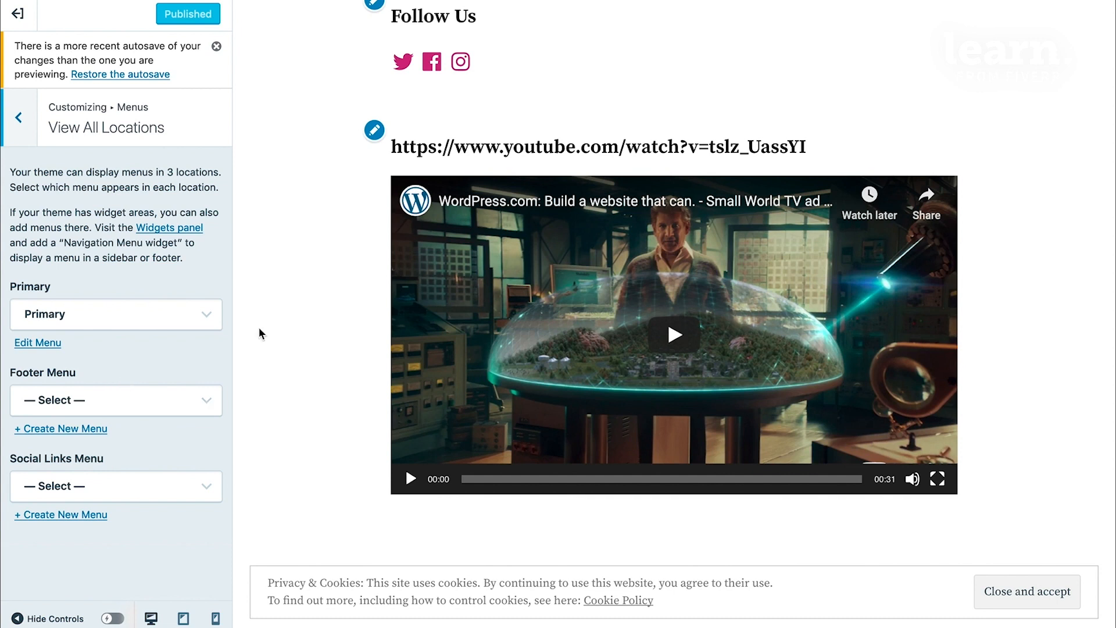
{"action": "mouse_move", "coordinate": [44, 270]}
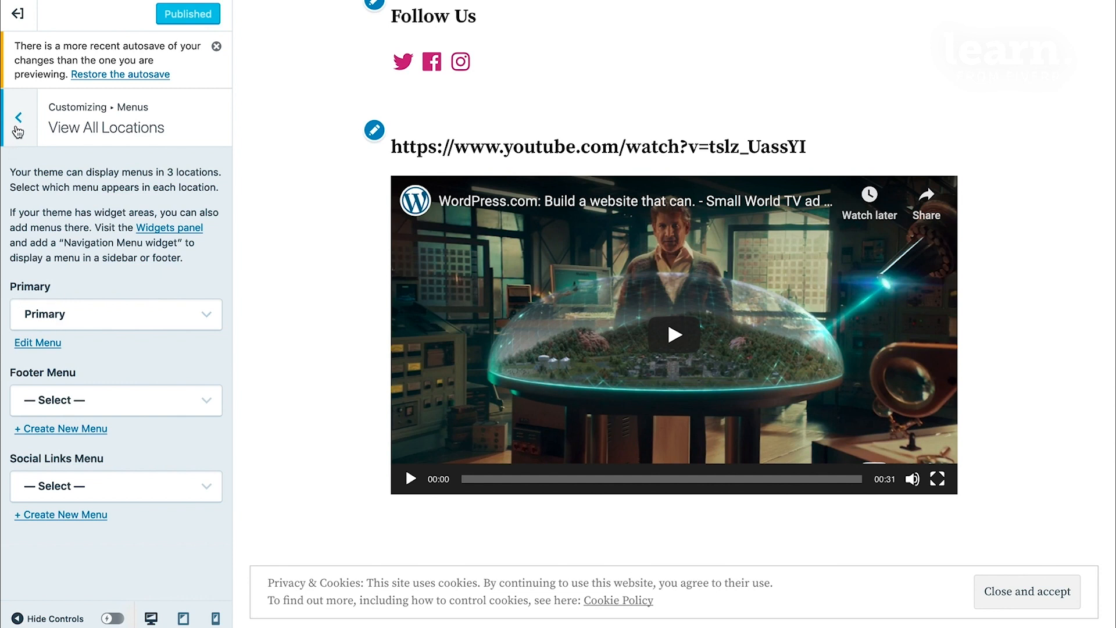
{"action": "left_click", "coordinate": [15, 117]}
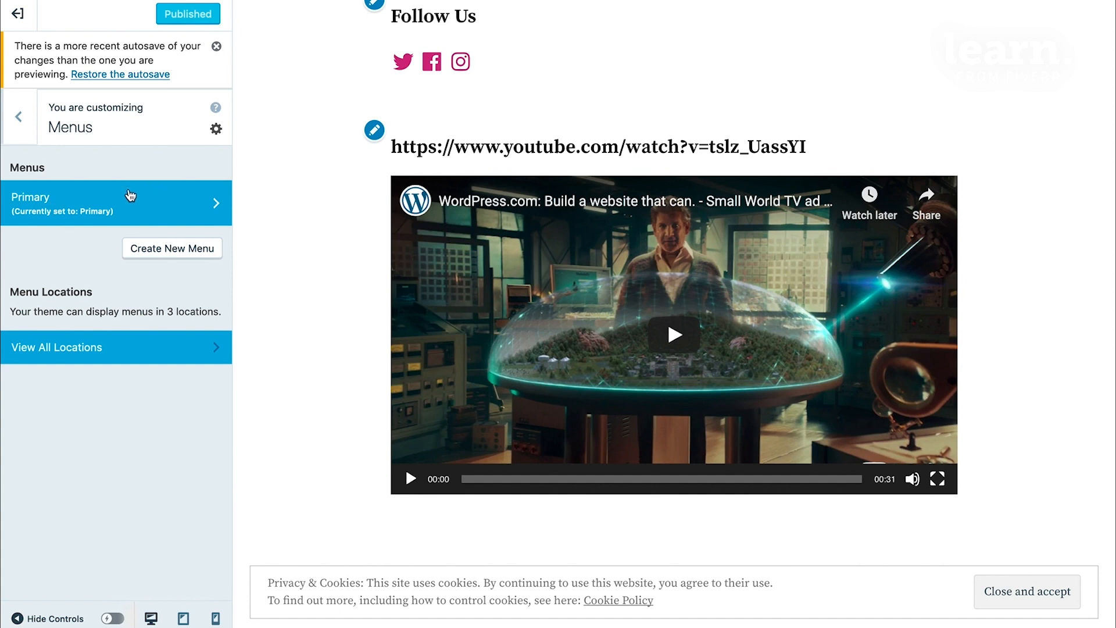
{"action": "mouse_move", "coordinate": [70, 204]}
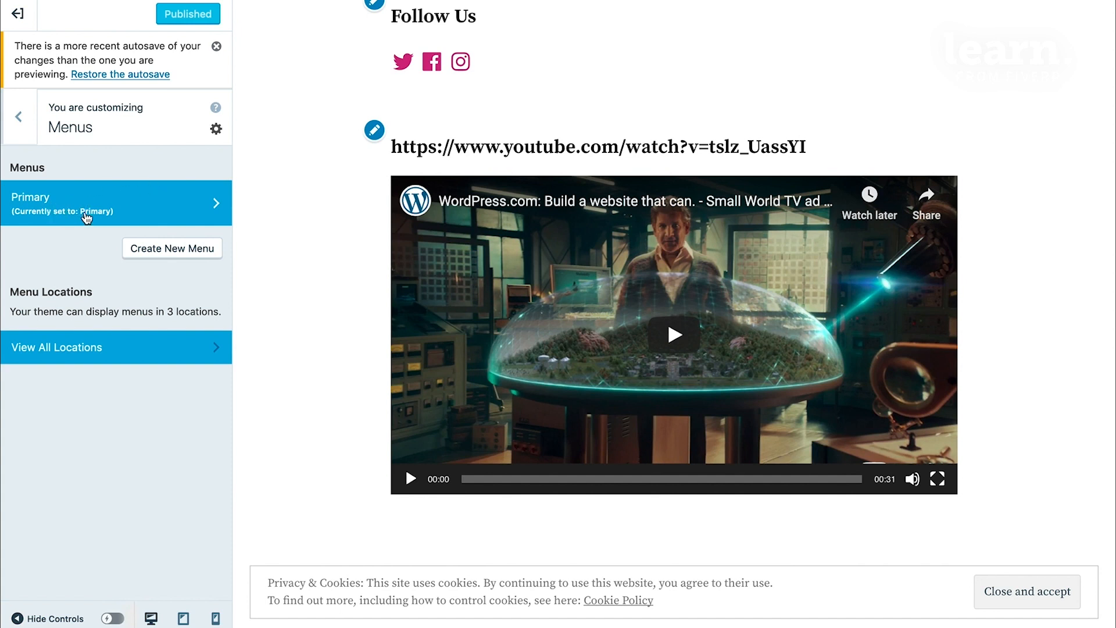
{"action": "left_click", "coordinate": [115, 203]}
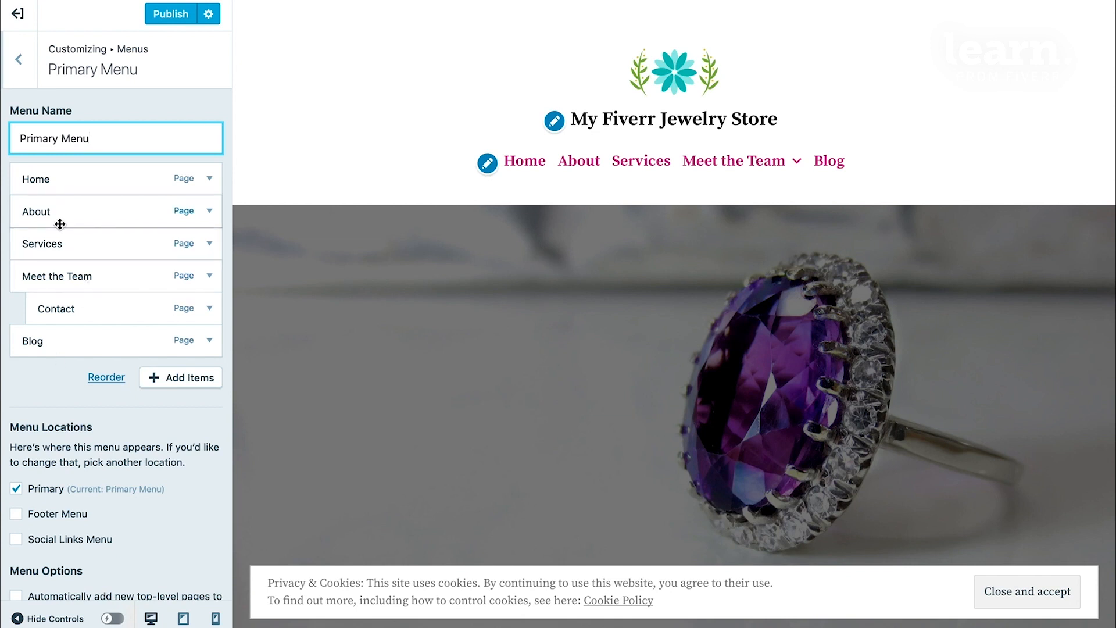
{"action": "mouse_move", "coordinate": [123, 526]}
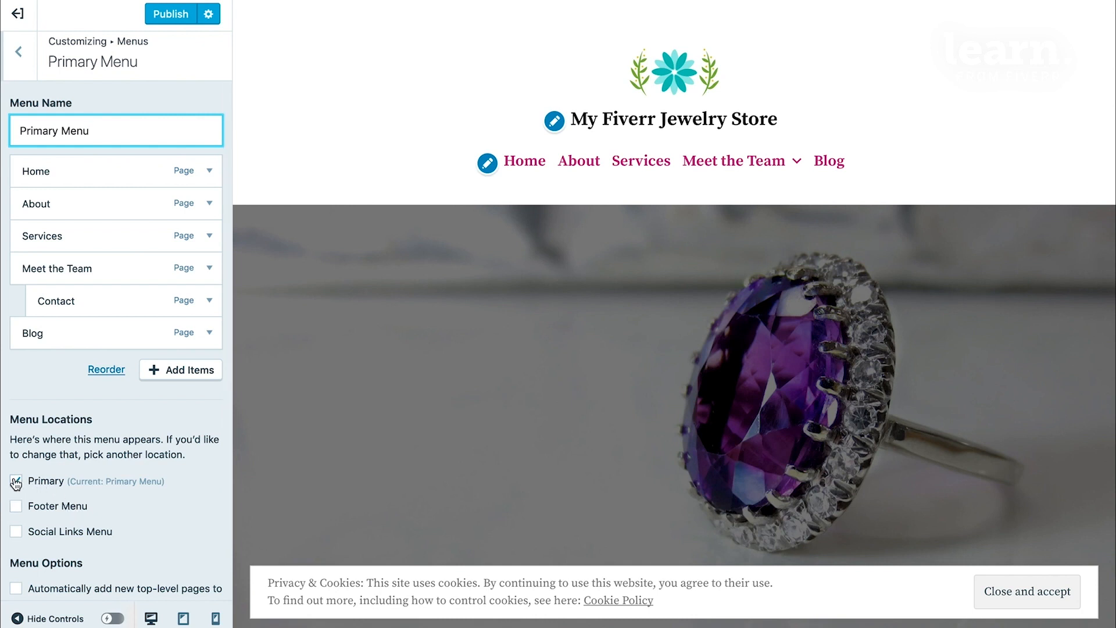
Try the menu in the footer location, then leave only the Primary location assigned
{"action": "left_click", "coordinate": [15, 480]}
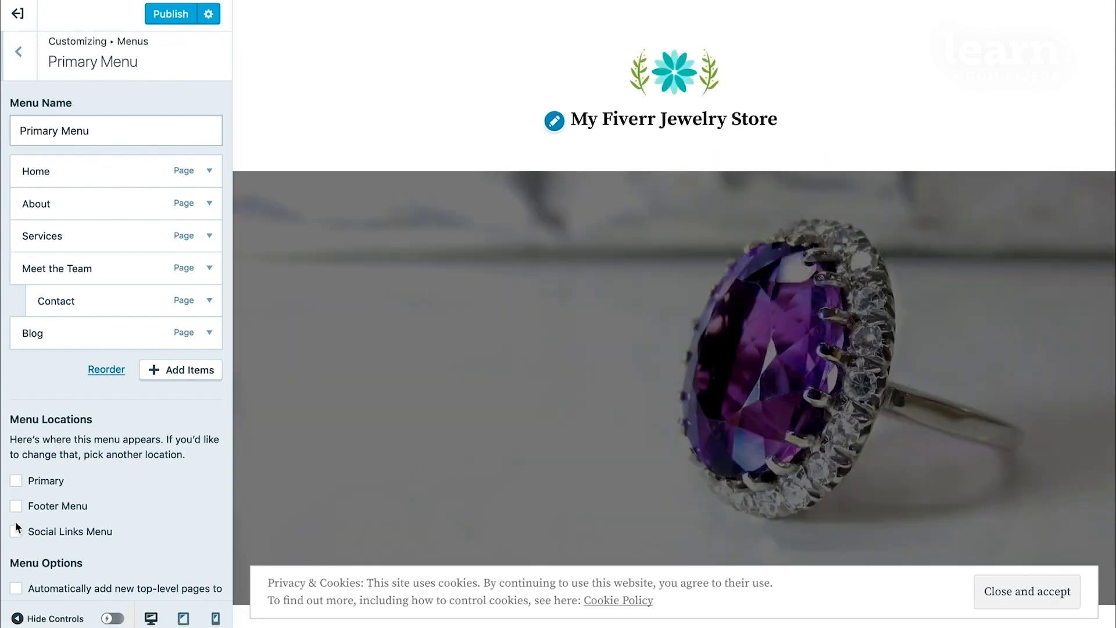
{"action": "left_click", "coordinate": [16, 506]}
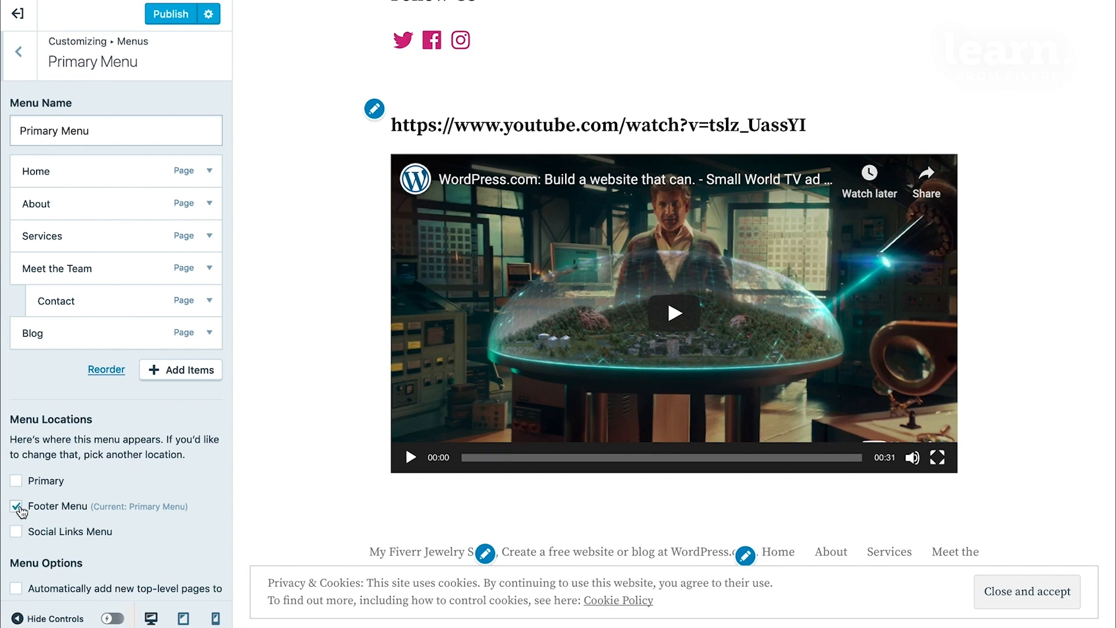
{"action": "left_click", "coordinate": [15, 480]}
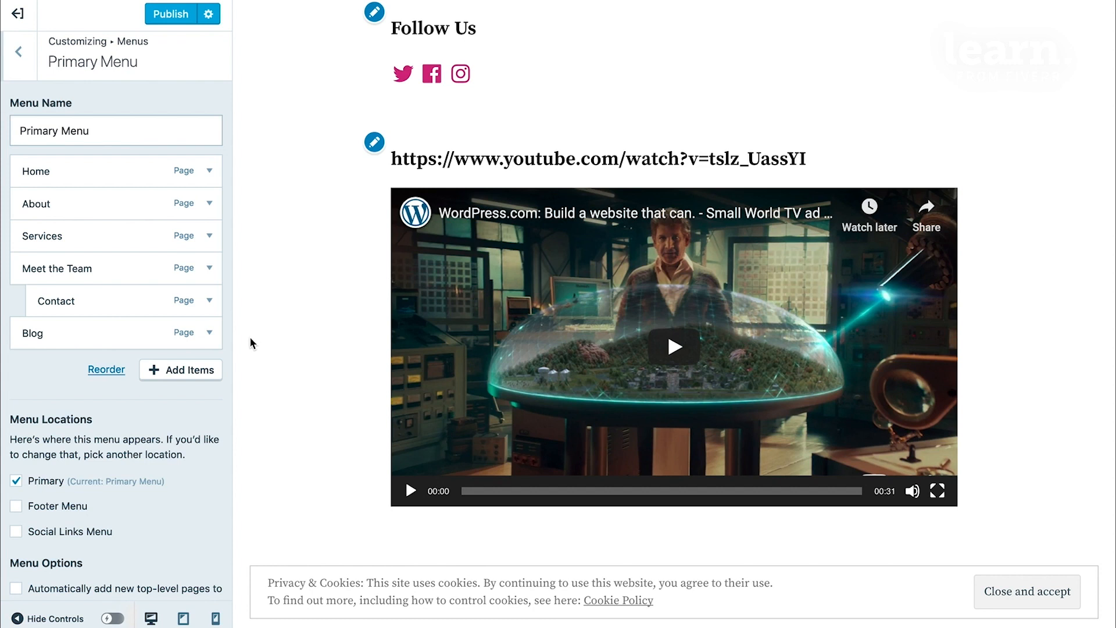
{"action": "mouse_move", "coordinate": [256, 297]}
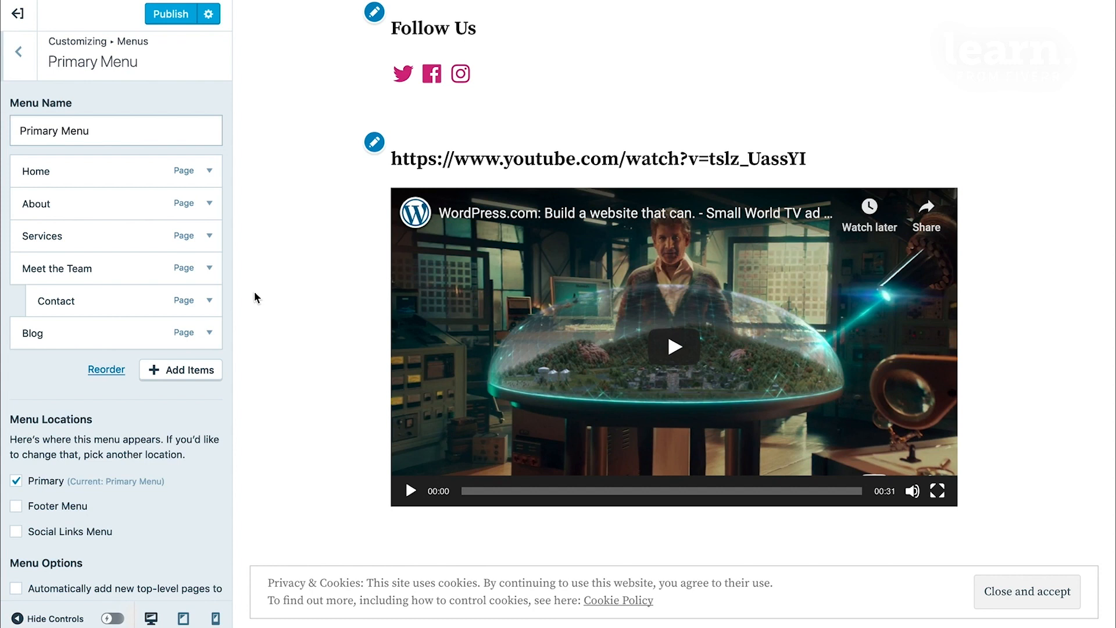
{"action": "scroll", "scroll_direction": "down", "scroll_amount": 3}
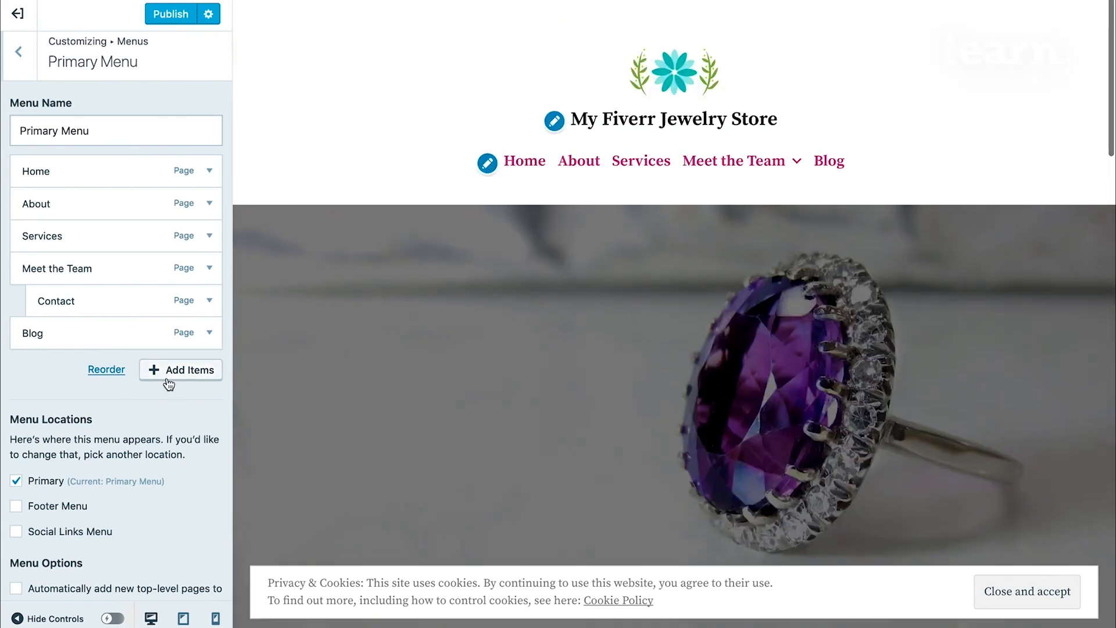
Add the Contact Us page to the end of the Primary Menu from the Pages list
{"action": "left_click", "coordinate": [180, 369]}
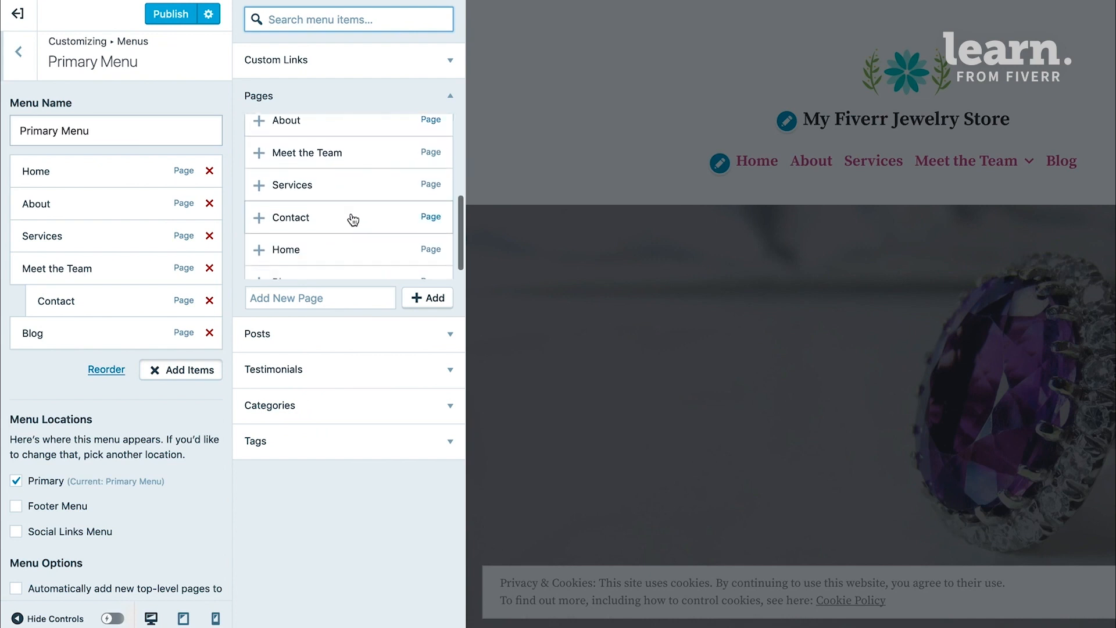
{"action": "scroll", "scroll_direction": "down", "scroll_amount": 3}
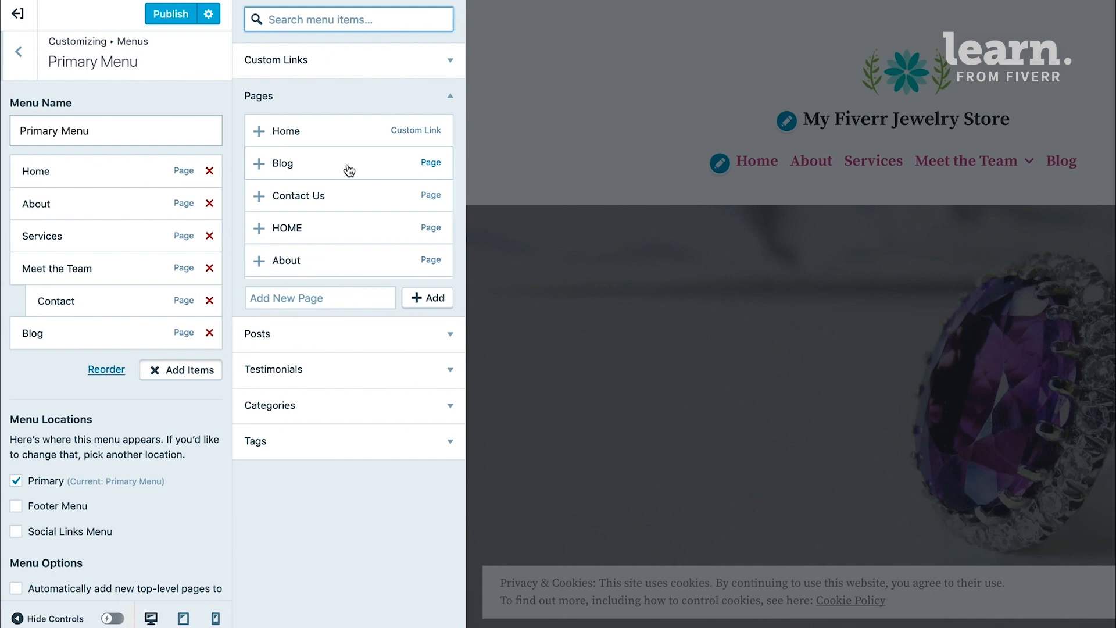
{"action": "mouse_move", "coordinate": [319, 236]}
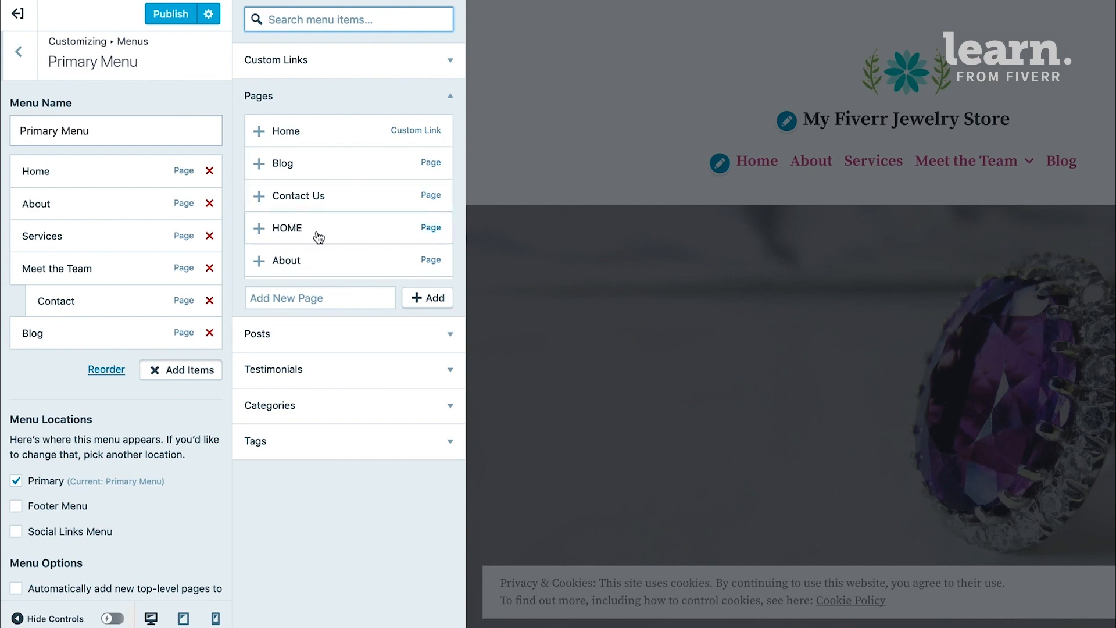
{"action": "scroll", "scroll_direction": "down", "scroll_amount": 3}
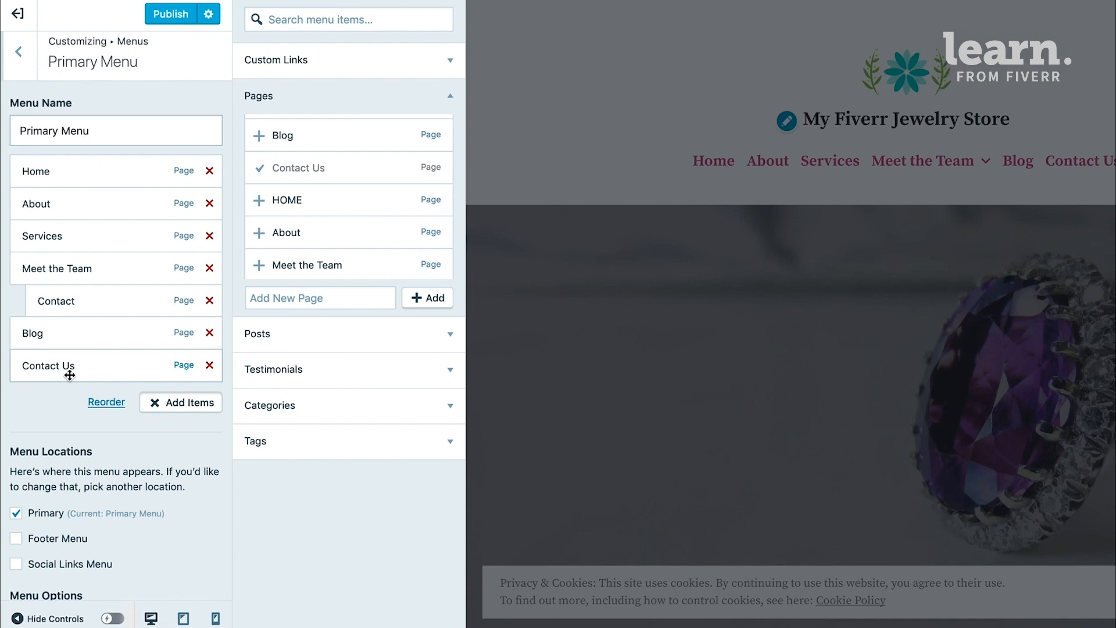
{"action": "mouse_move", "coordinate": [115, 368]}
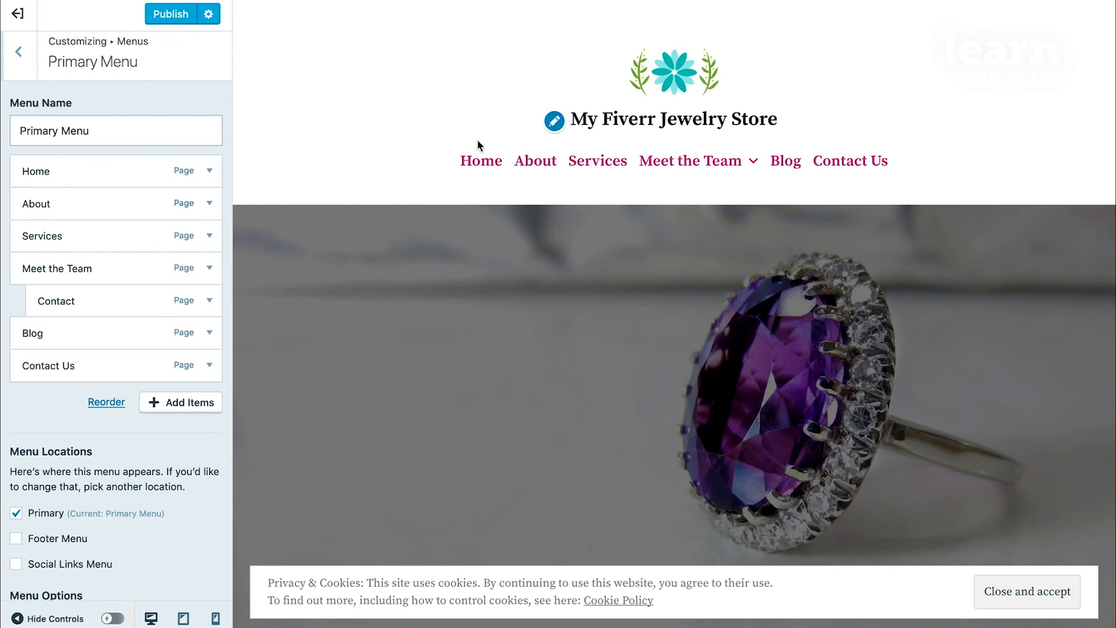
{"action": "mouse_move", "coordinate": [936, 169]}
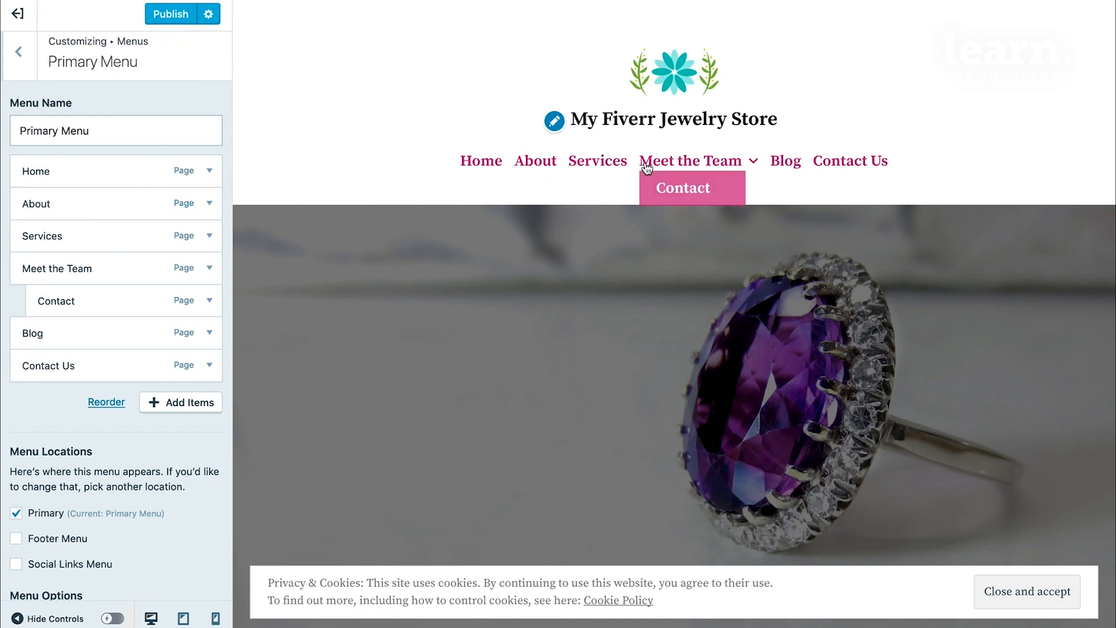
{"action": "mouse_move", "coordinate": [441, 167]}
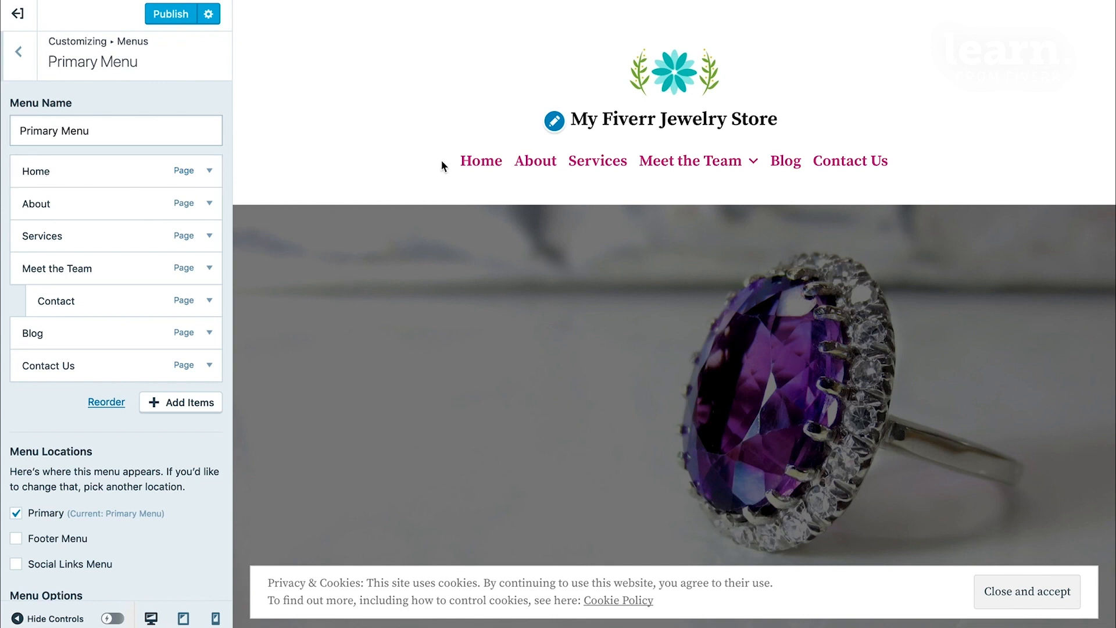
{"action": "mouse_move", "coordinate": [481, 177]}
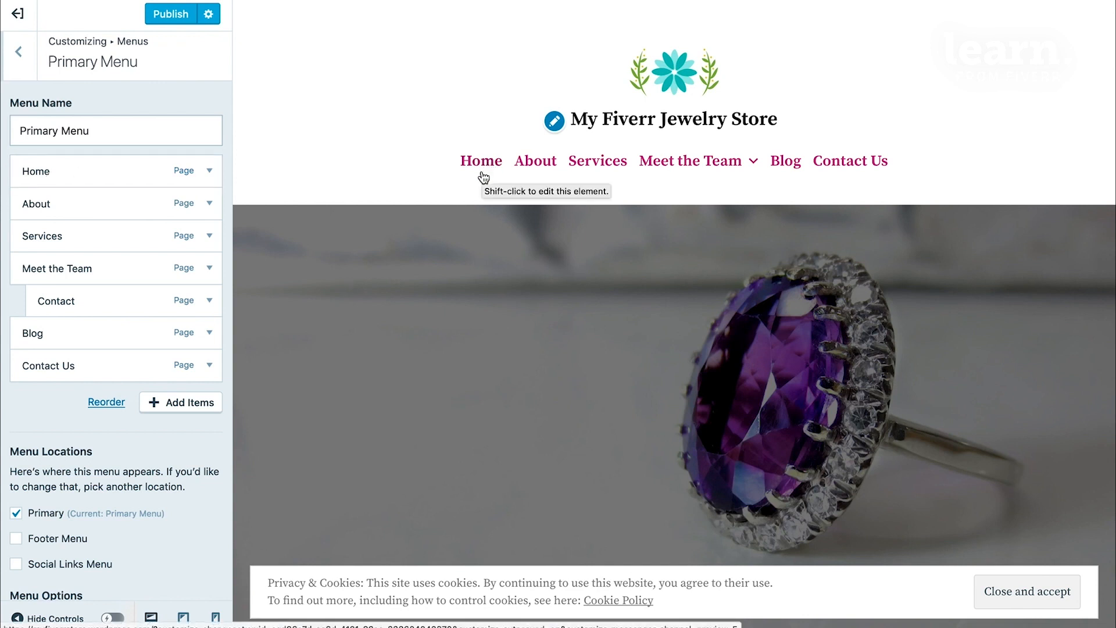
{"action": "mouse_move", "coordinate": [618, 181]}
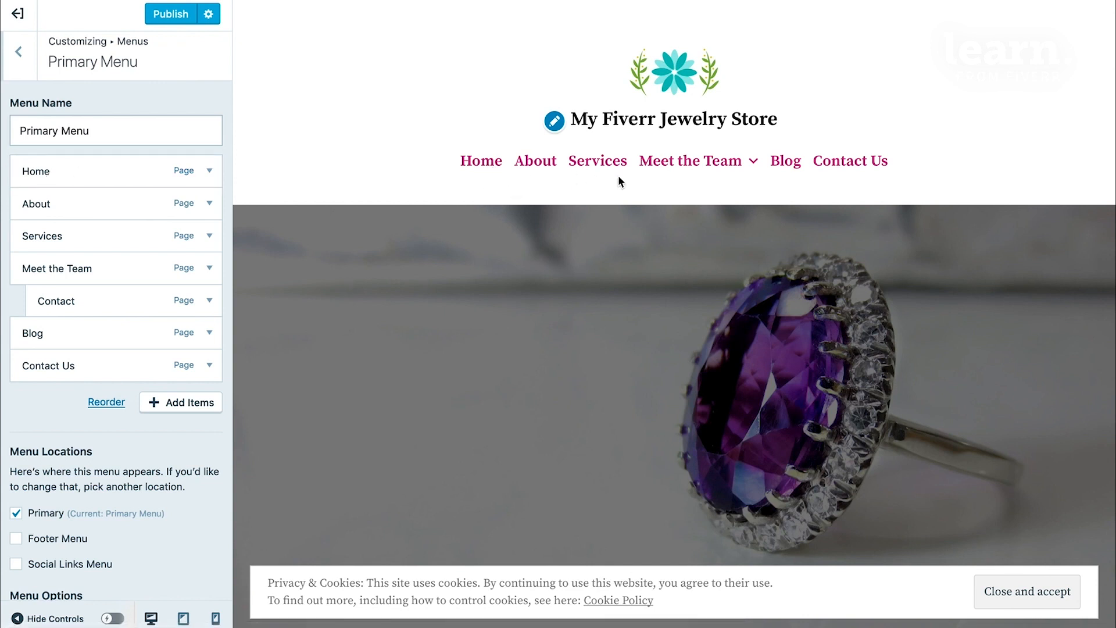
{"action": "mouse_move", "coordinate": [890, 174]}
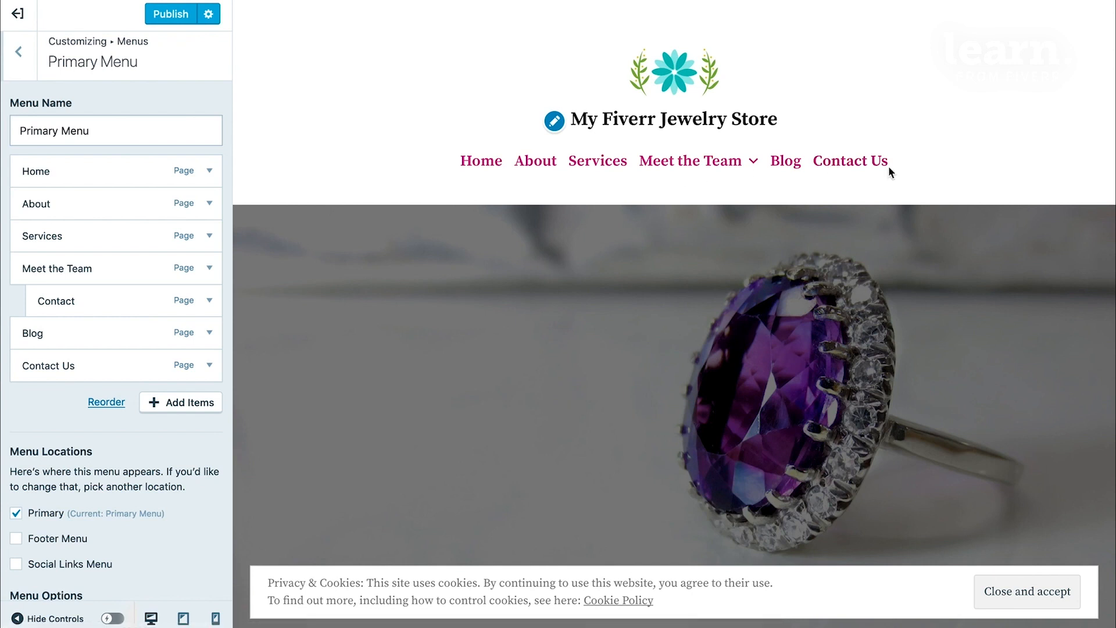
{"action": "mouse_move", "coordinate": [38, 429]}
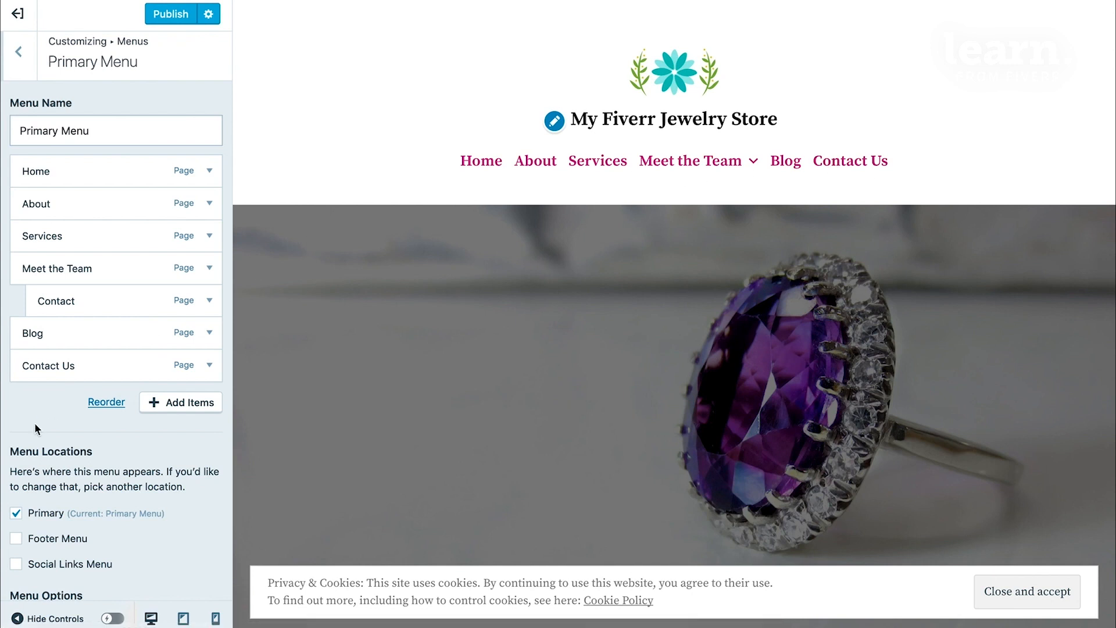
{"action": "mouse_move", "coordinate": [57, 389]}
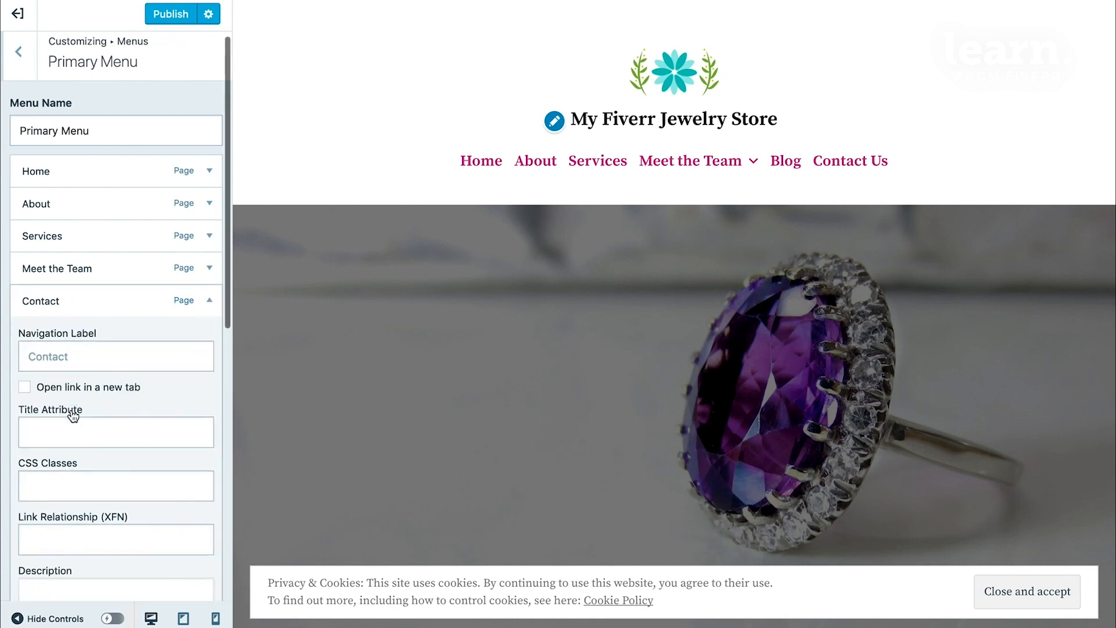
Remove the Contact item nested under Meet the Team from the menu
{"action": "scroll", "scroll_direction": "down", "scroll_amount": 3}
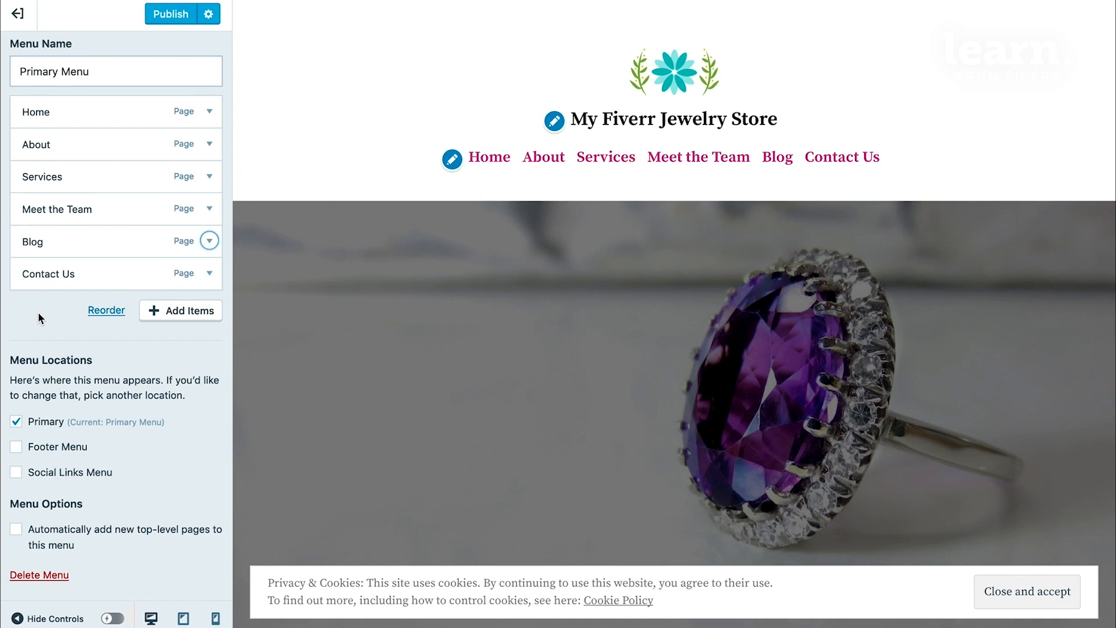
{"action": "mouse_move", "coordinate": [31, 328]}
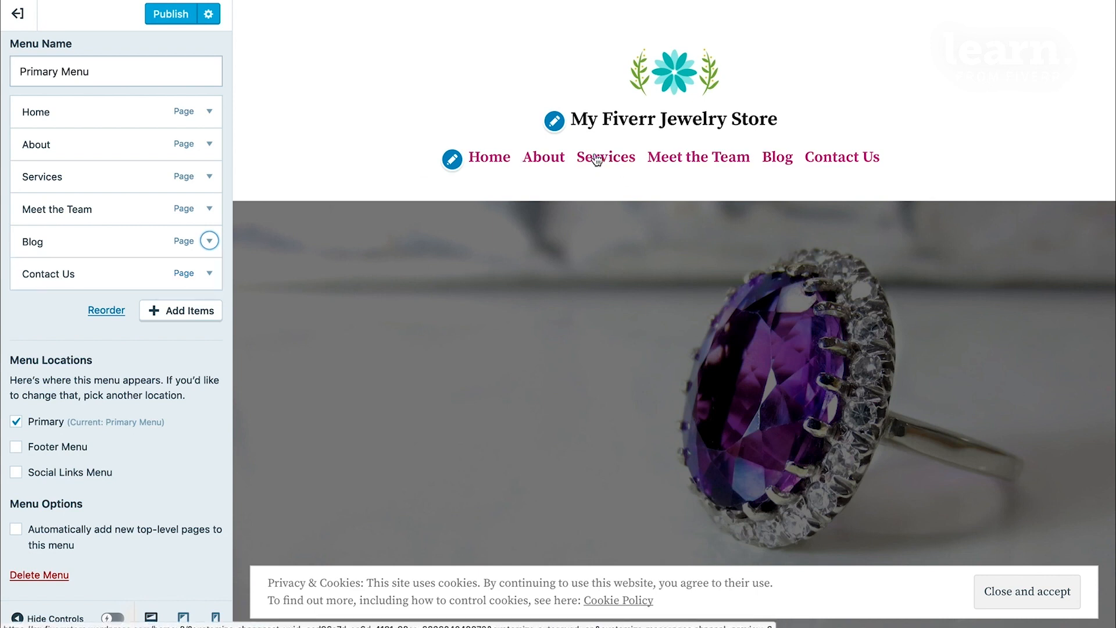
{"action": "mouse_move", "coordinate": [781, 172]}
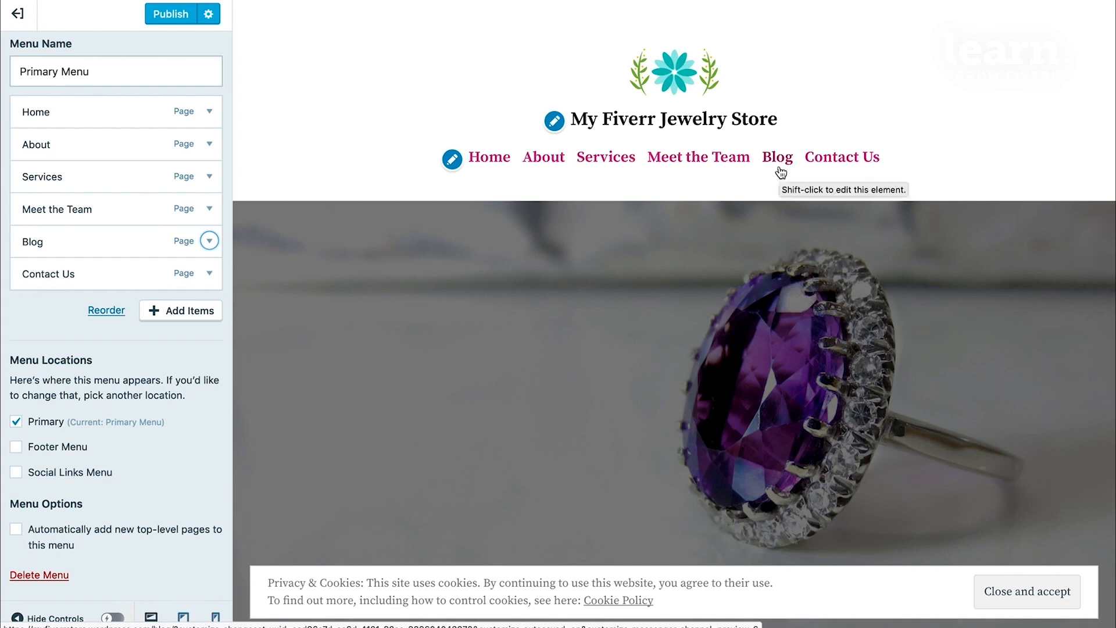
{"action": "mouse_move", "coordinate": [553, 167]}
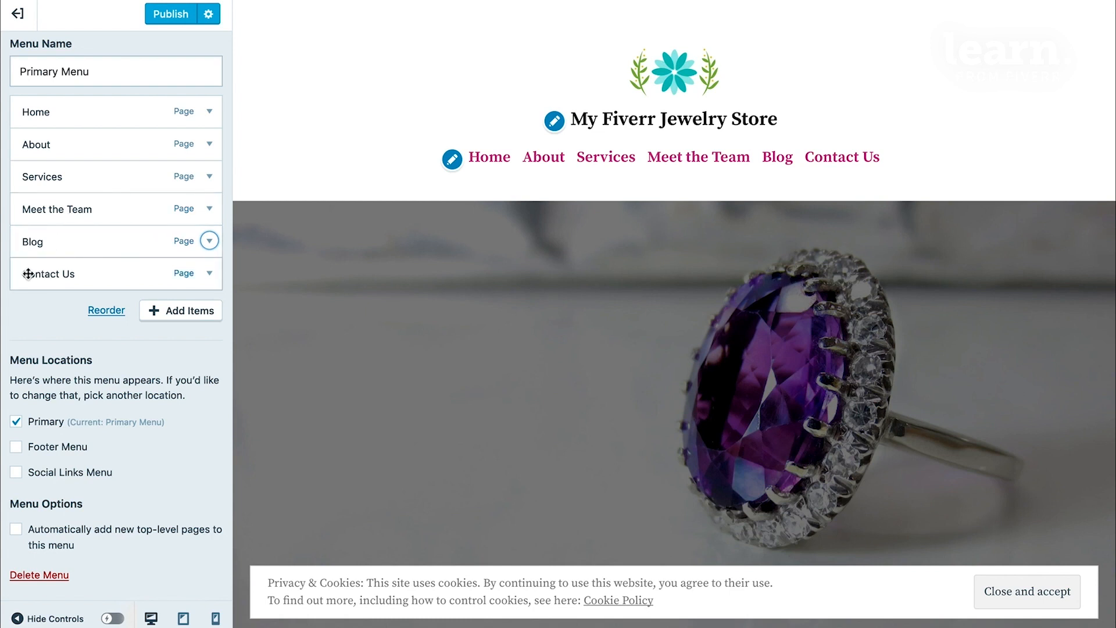
Drag Contact Us up and nest it as a sub-item of About
{"action": "left_click_drag", "start_coordinate": [26, 274], "coordinate": [43, 245]}
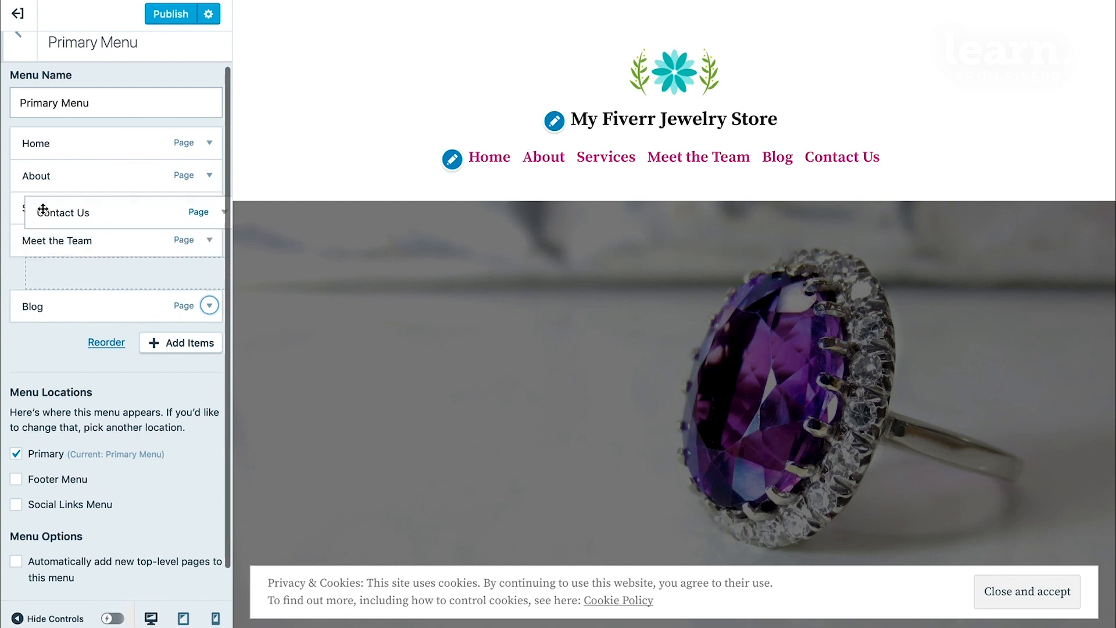
{"action": "left_click_drag", "start_coordinate": [64, 212], "coordinate": [67, 195]}
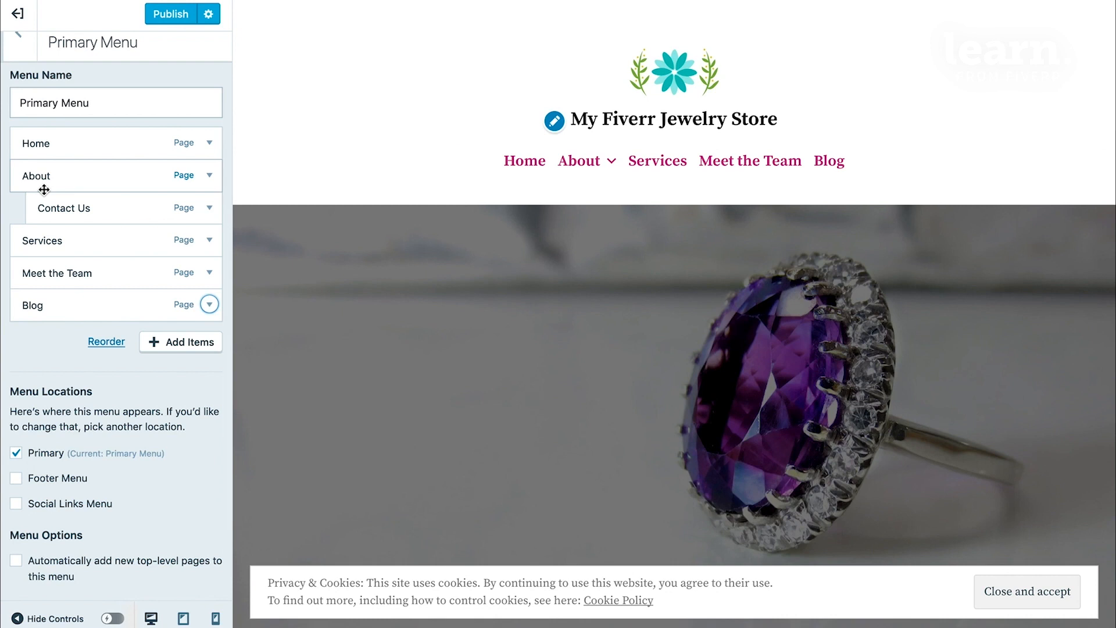
{"action": "mouse_move", "coordinate": [658, 205]}
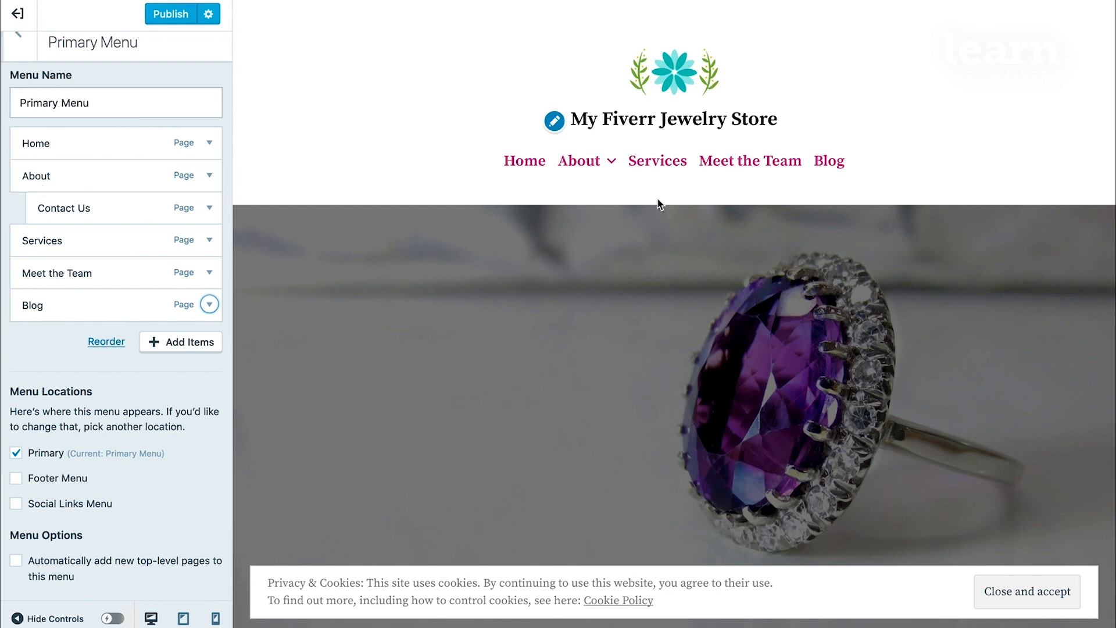
{"action": "mouse_move", "coordinate": [578, 161]}
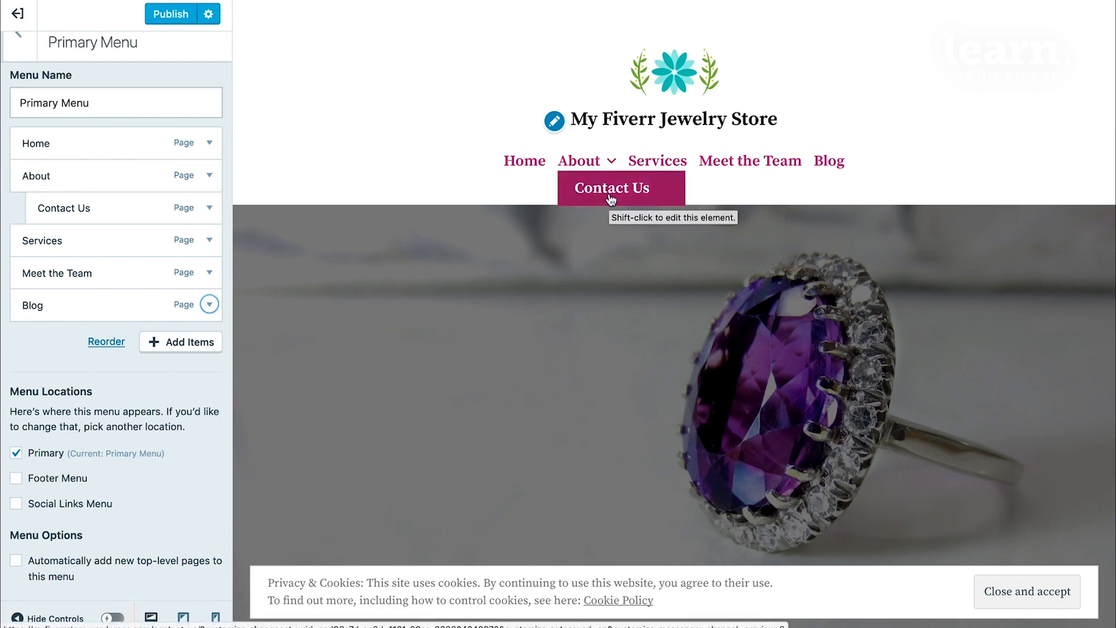
{"action": "mouse_move", "coordinate": [296, 216]}
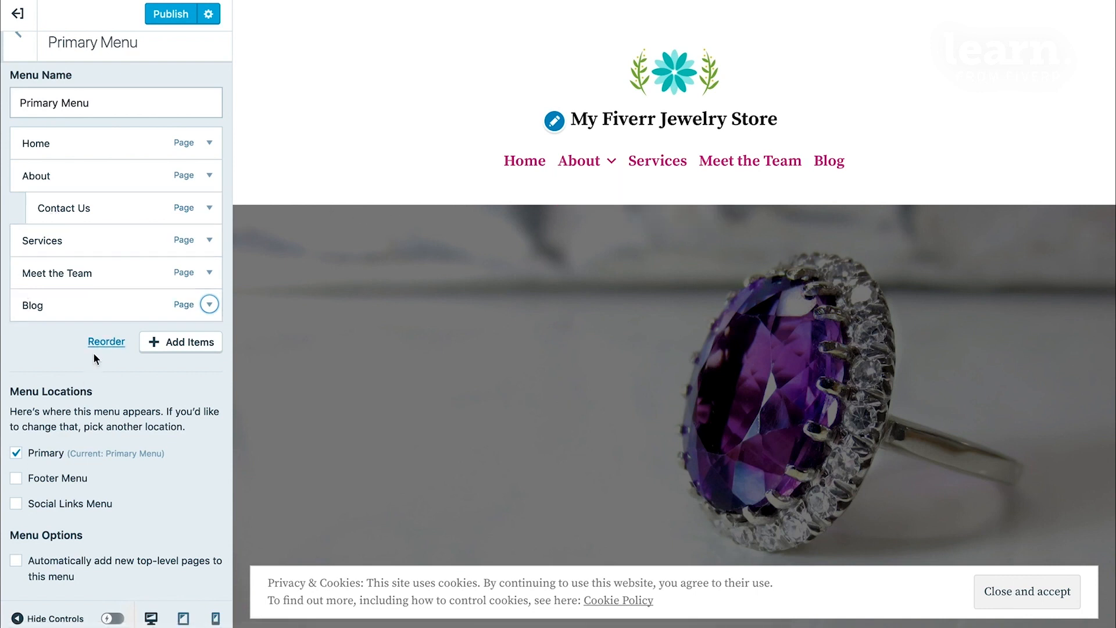
Move Contact Us back to the top level, between Meet the Team and Blog
{"action": "left_click", "coordinate": [106, 342]}
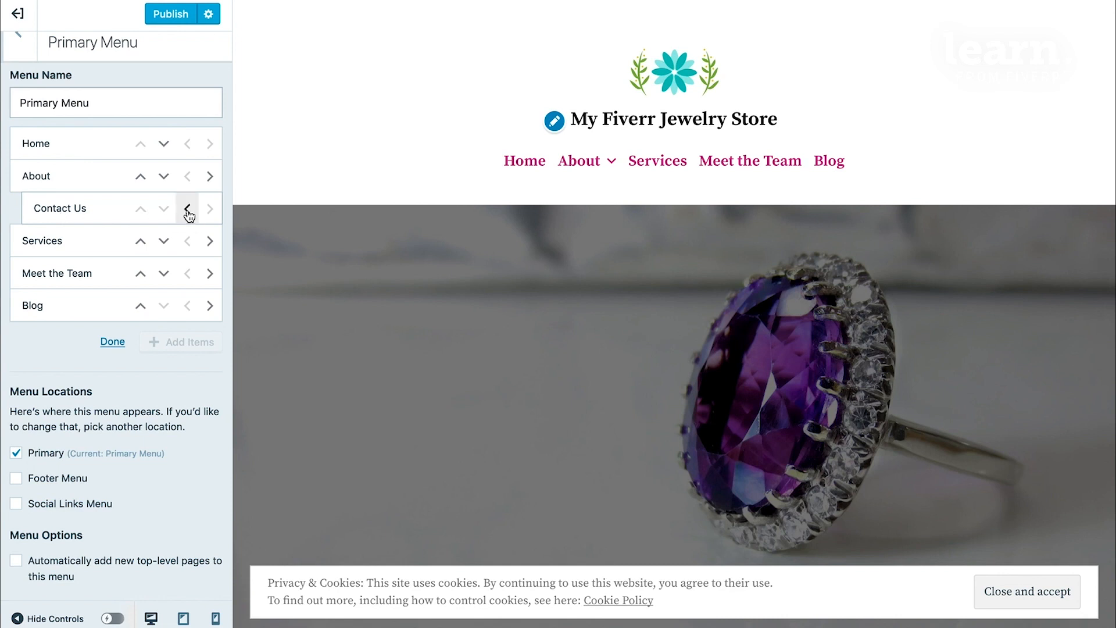
{"action": "left_click", "coordinate": [186, 208]}
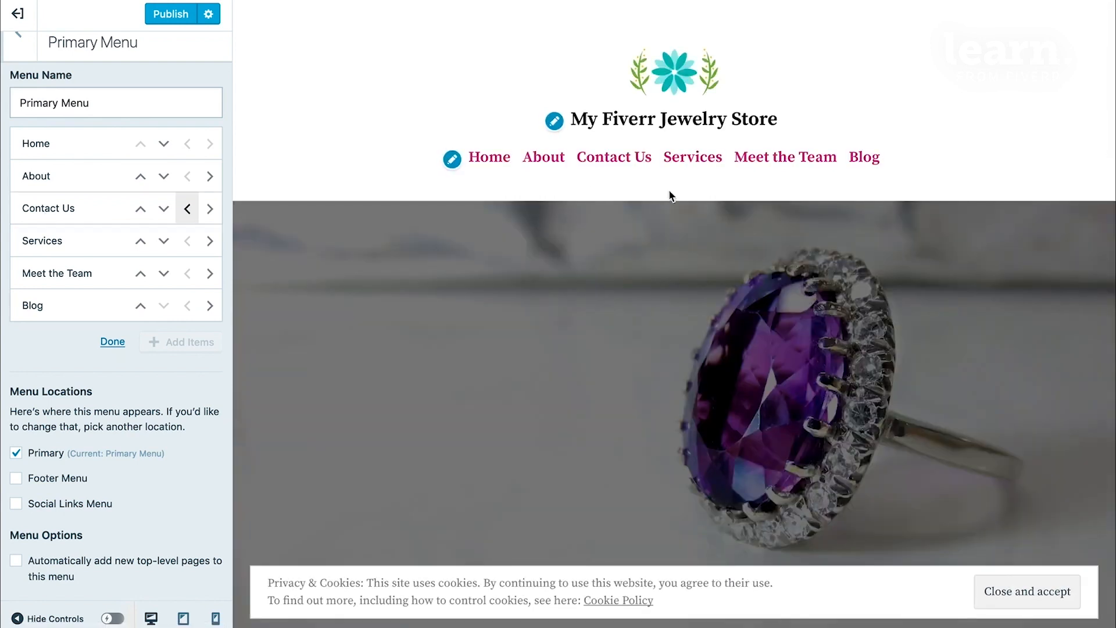
{"action": "mouse_move", "coordinate": [887, 184]}
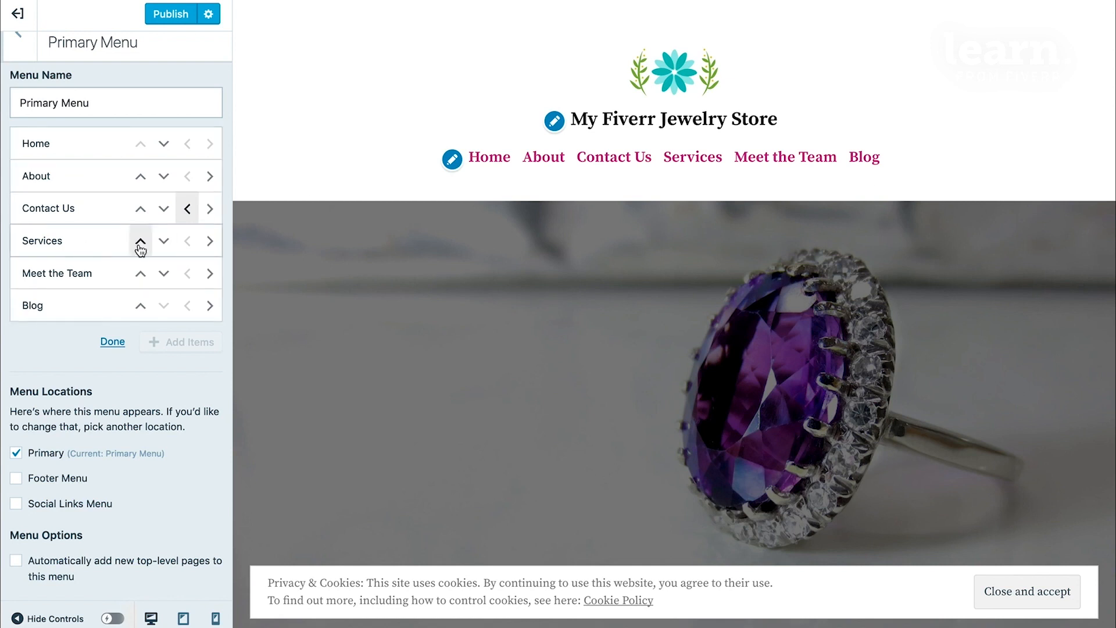
{"action": "left_click", "coordinate": [141, 240]}
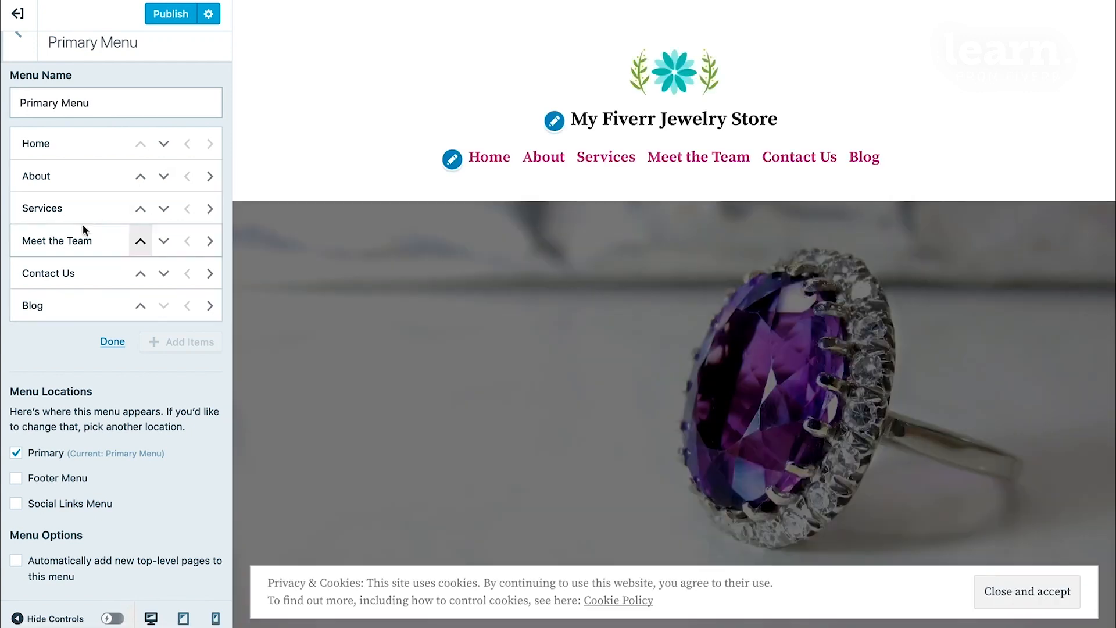
{"action": "mouse_move", "coordinate": [27, 338]}
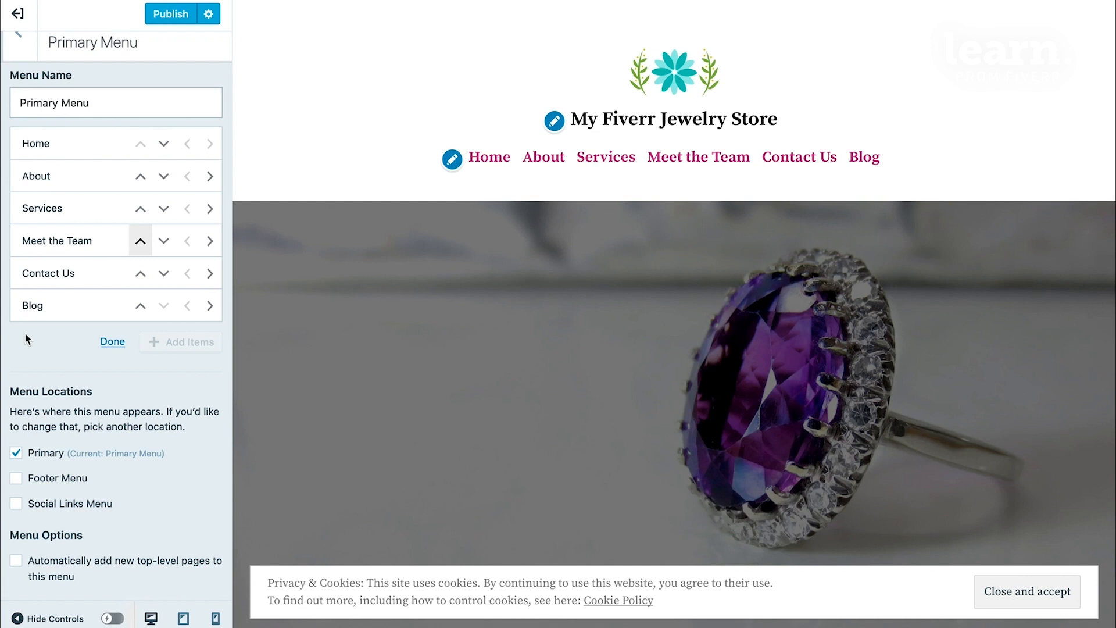
{"action": "mouse_move", "coordinate": [570, 328]}
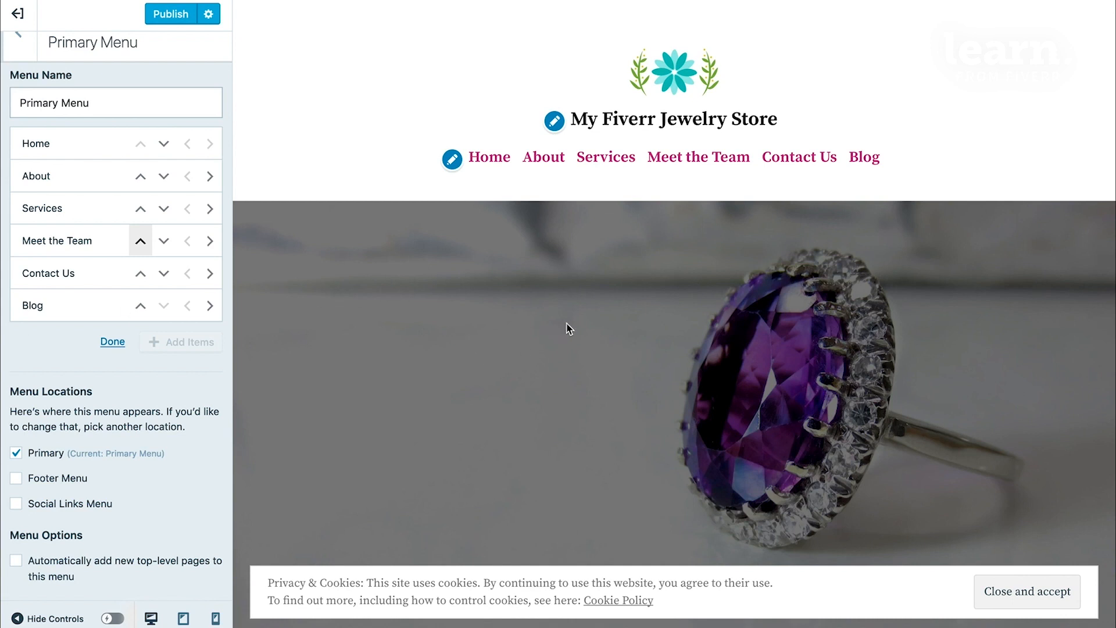
{"action": "mouse_move", "coordinate": [534, 455]}
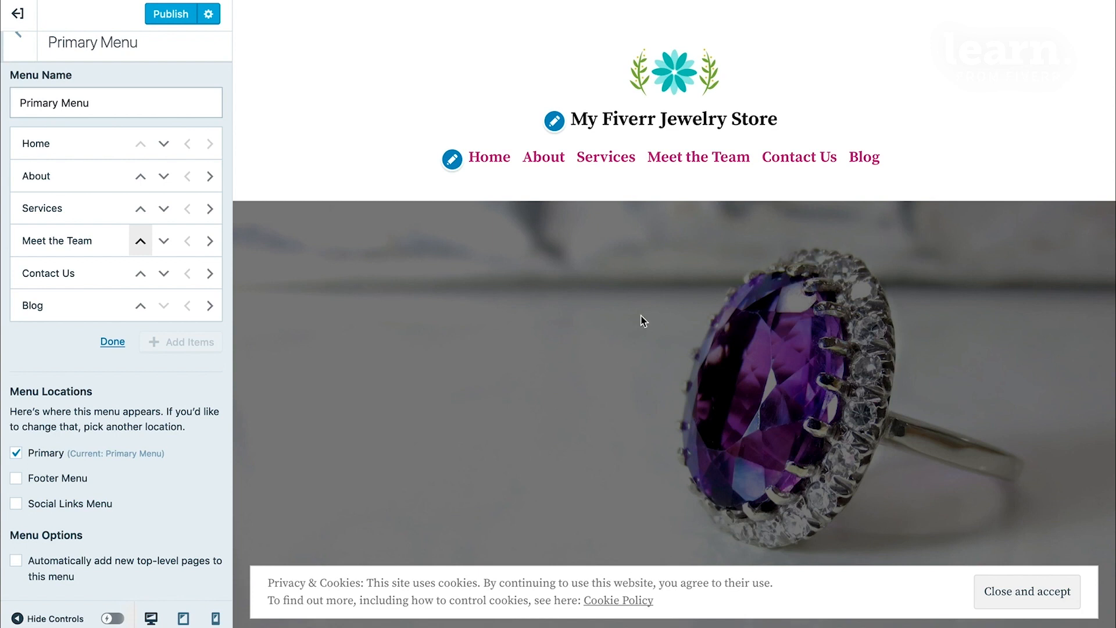
{"action": "mouse_move", "coordinate": [188, 65]}
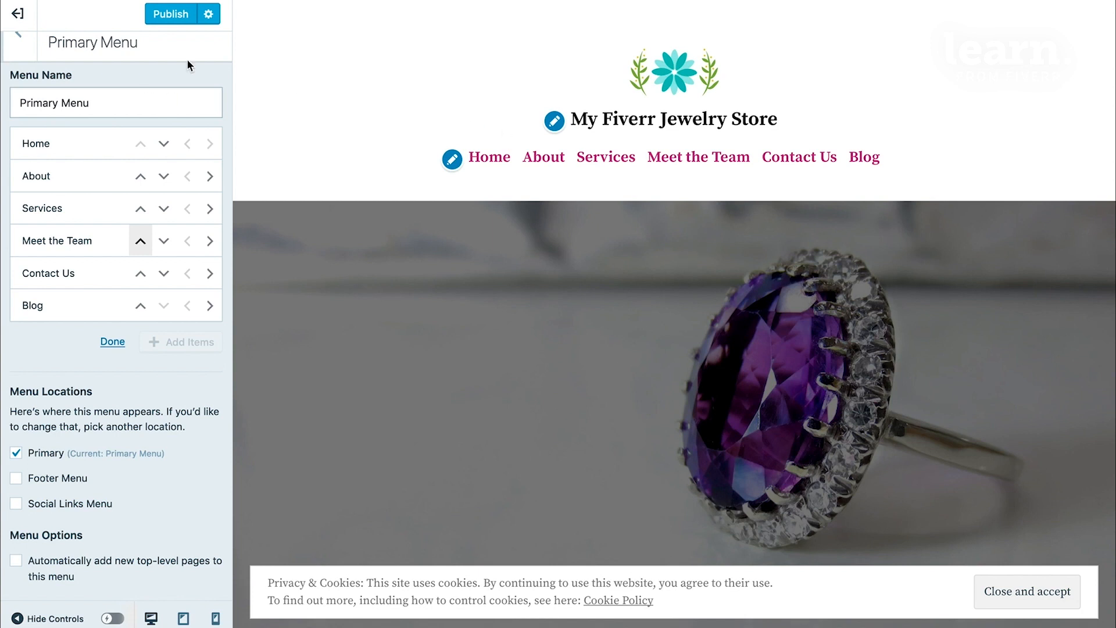
{"action": "mouse_move", "coordinate": [169, 14]}
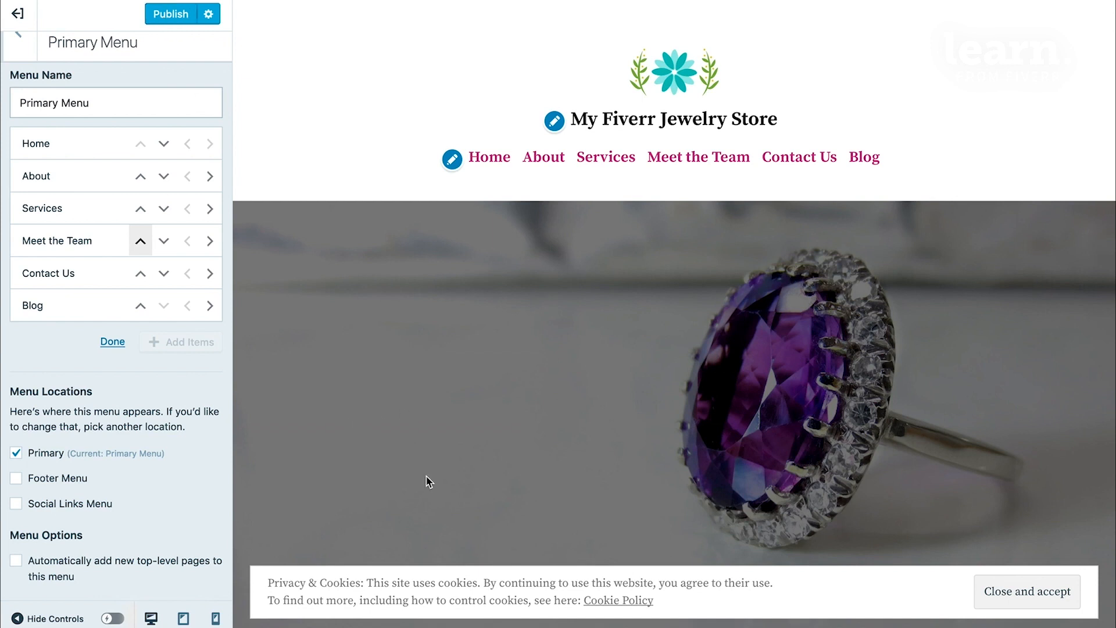
{"action": "mouse_move", "coordinate": [258, 247]}
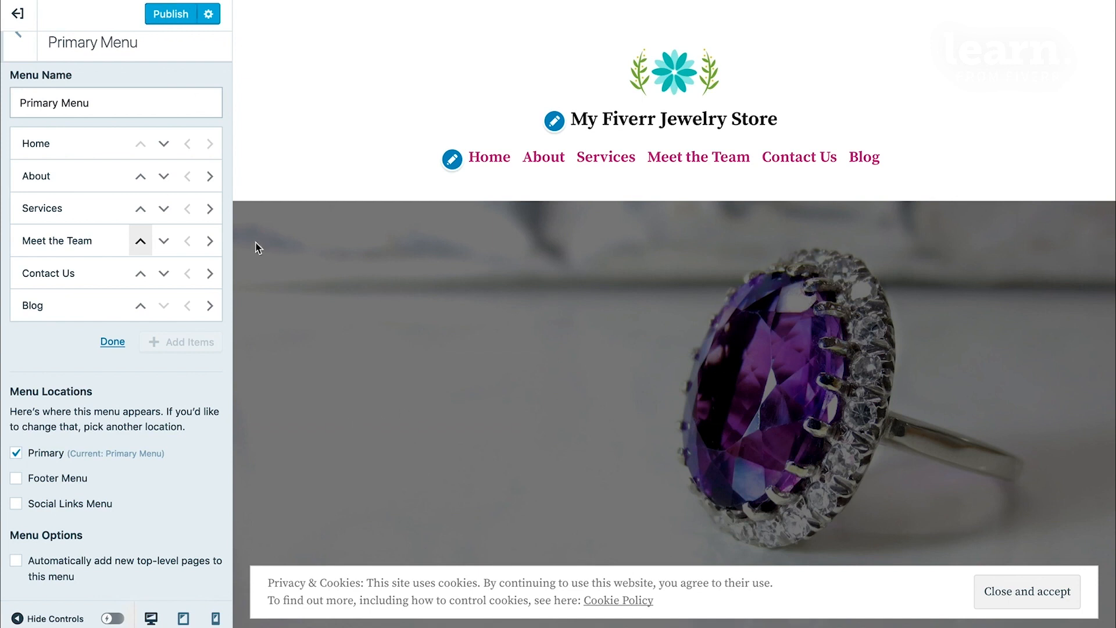
Publish the Primary Menu ordered Home, About, Services, Meet the Team, Contact Us, Blog and exit reorder mode
{"action": "left_click", "coordinate": [170, 14]}
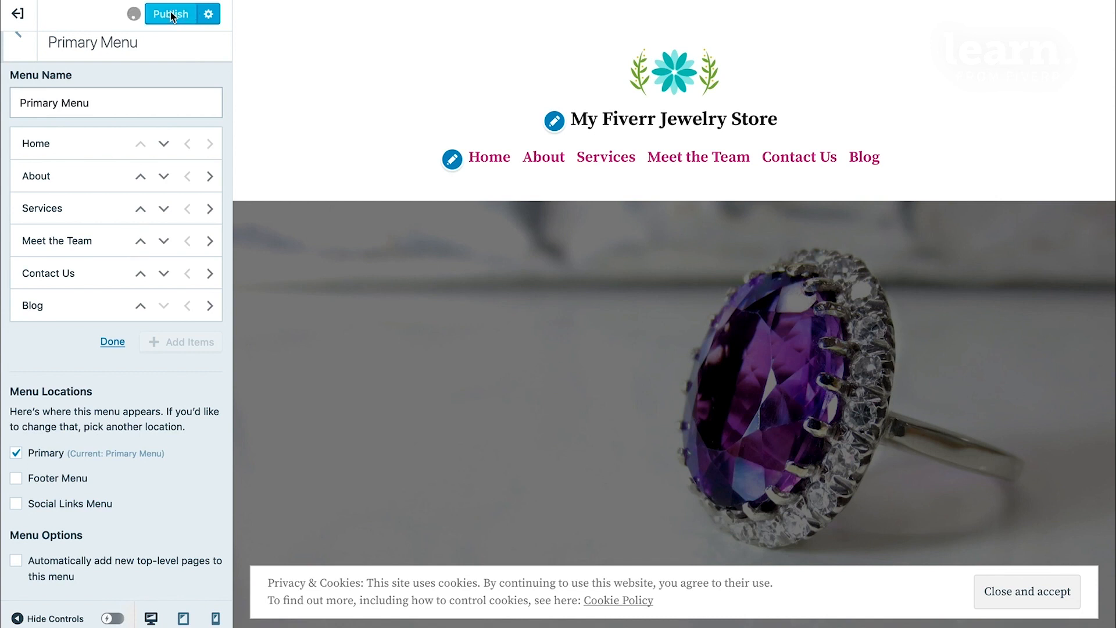
{"action": "left_click", "coordinate": [170, 14]}
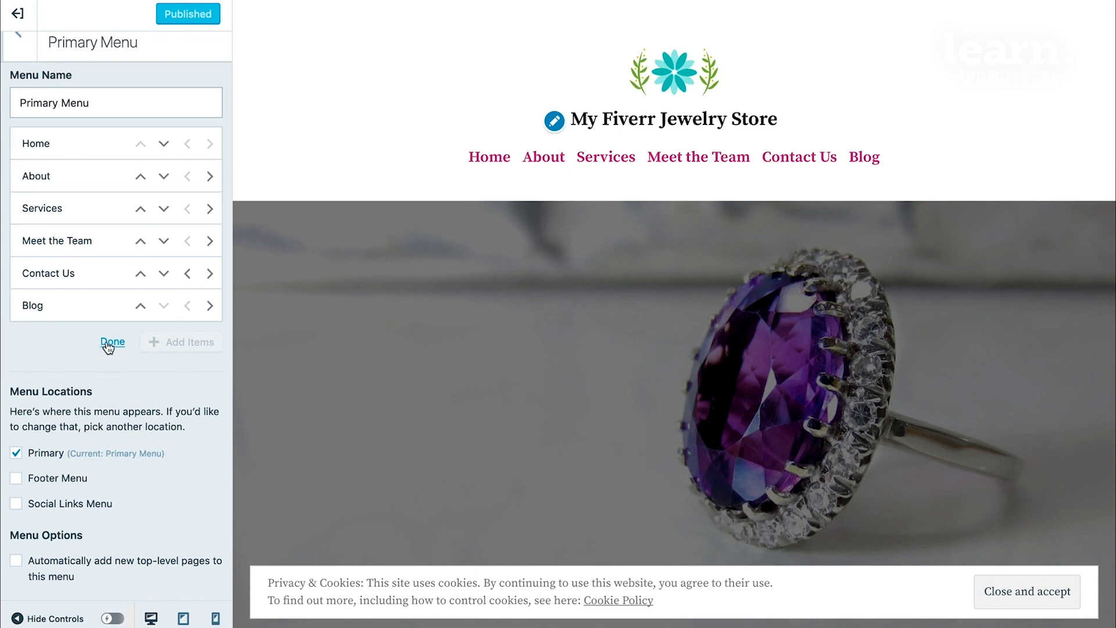
{"action": "left_click", "coordinate": [113, 342]}
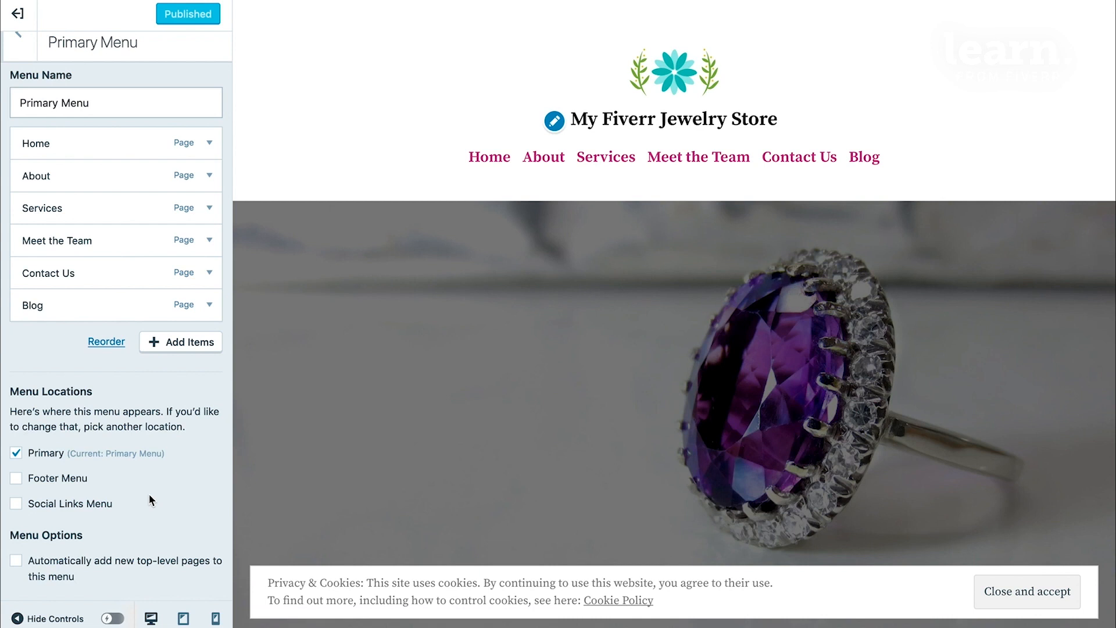
{"action": "mouse_move", "coordinate": [224, 475]}
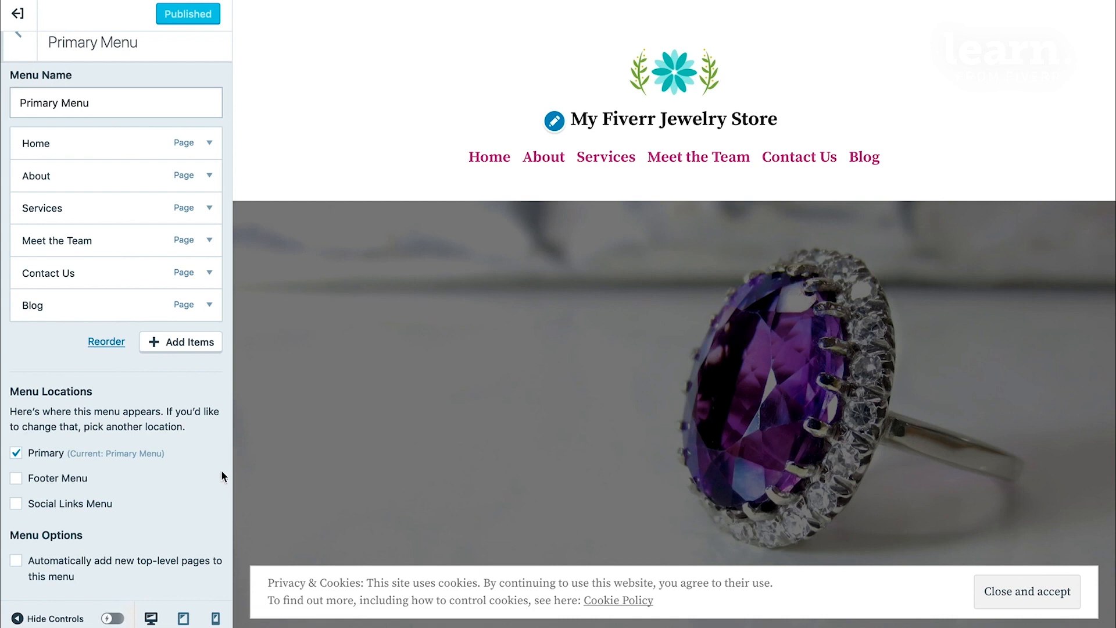
{"action": "mouse_move", "coordinate": [443, 184]}
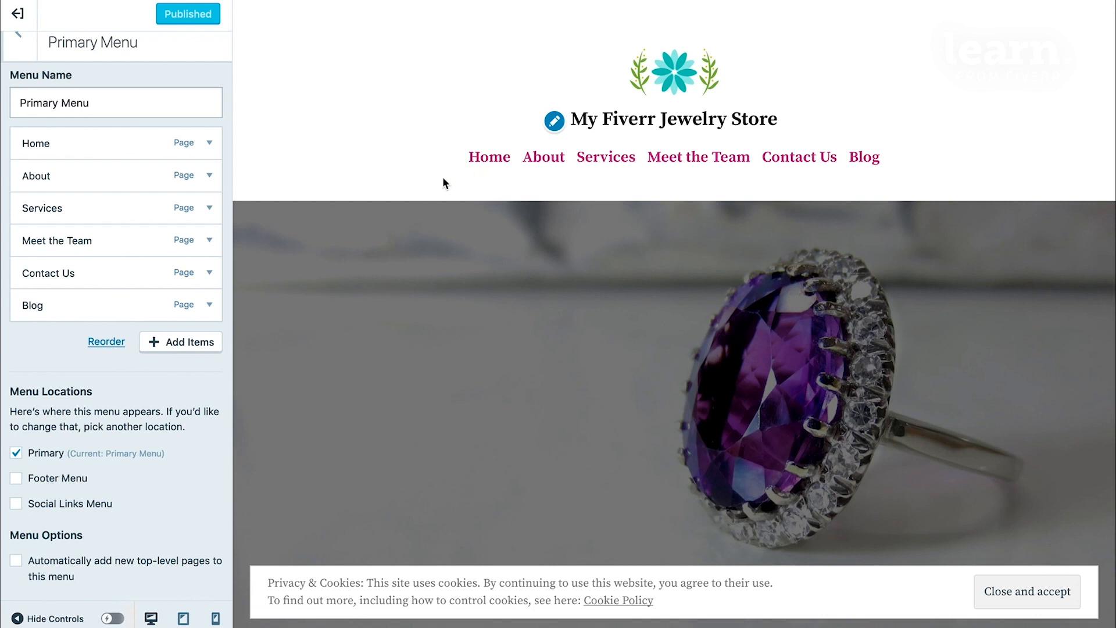
{"action": "mouse_move", "coordinate": [296, 126]}
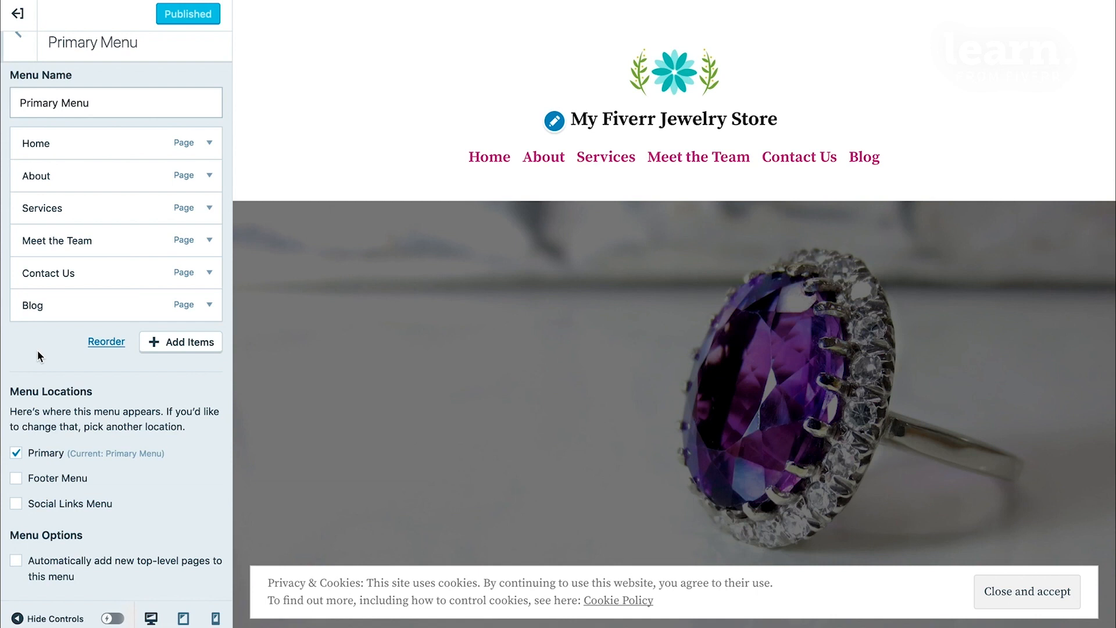
Add a new page named 'Wedding Rings' to the end of the Primary Menu, after Blog
{"action": "left_click", "coordinate": [189, 342]}
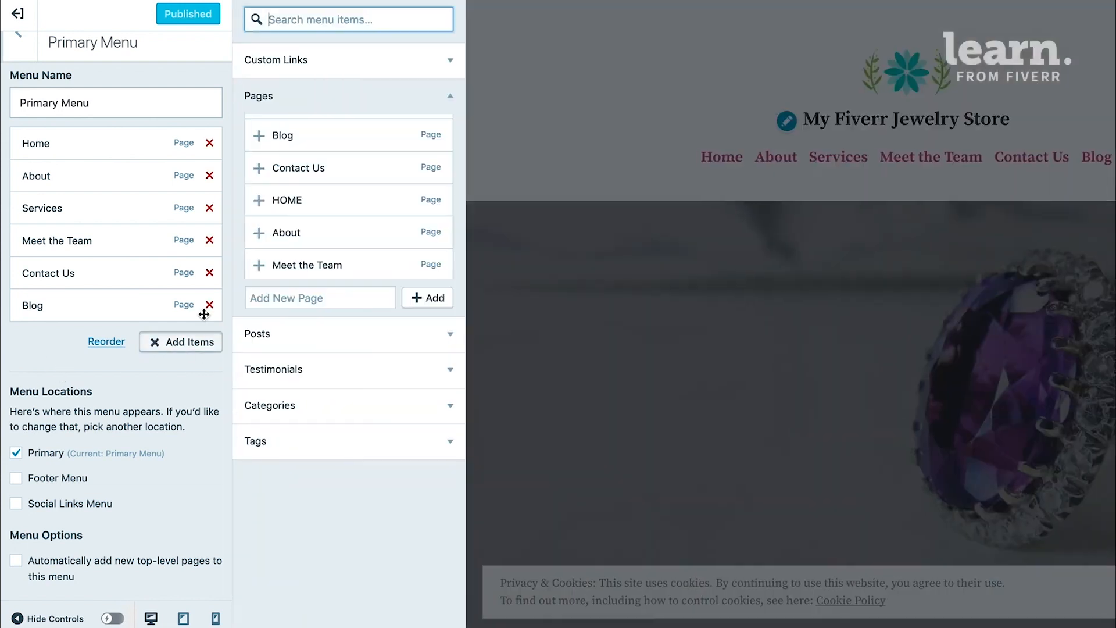
{"action": "left_click", "coordinate": [319, 298]}
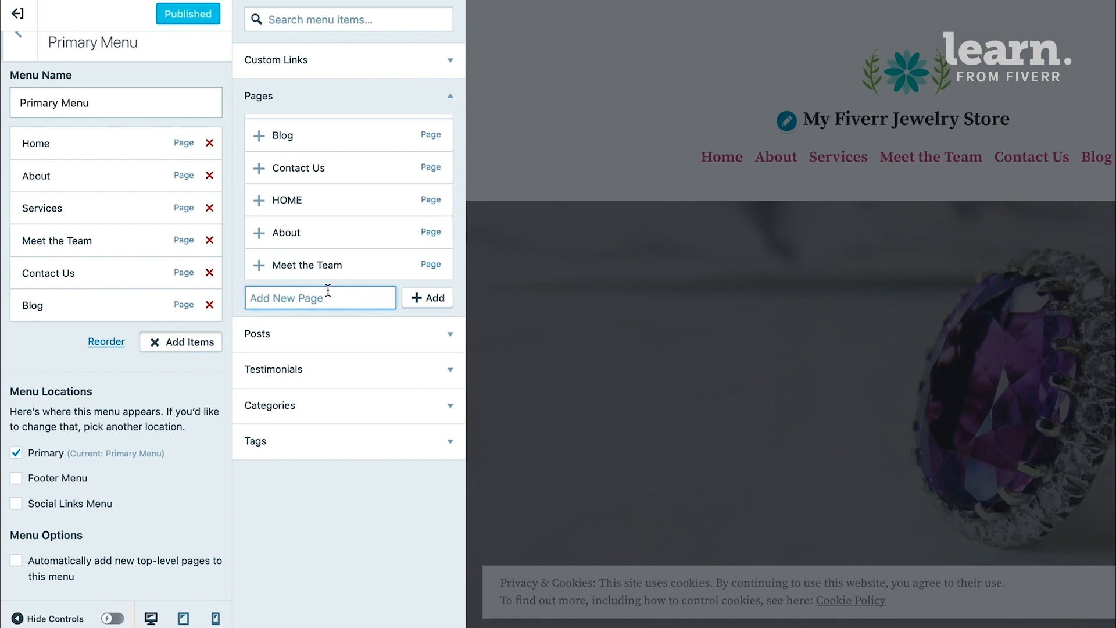
{"action": "type", "text": "W"}
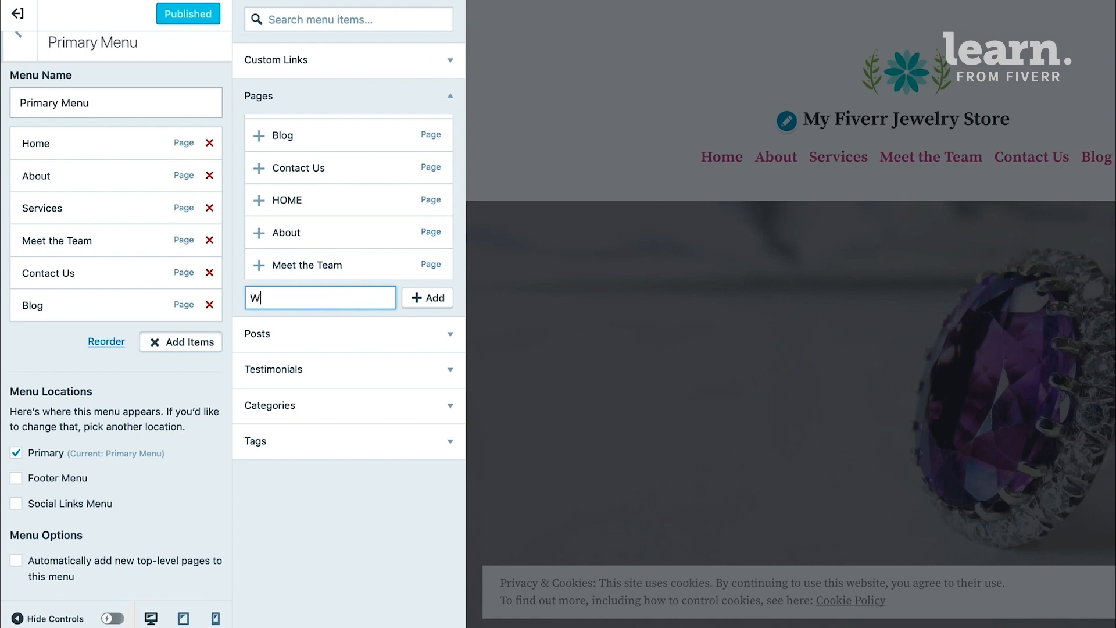
{"action": "type", "text": "edding"}
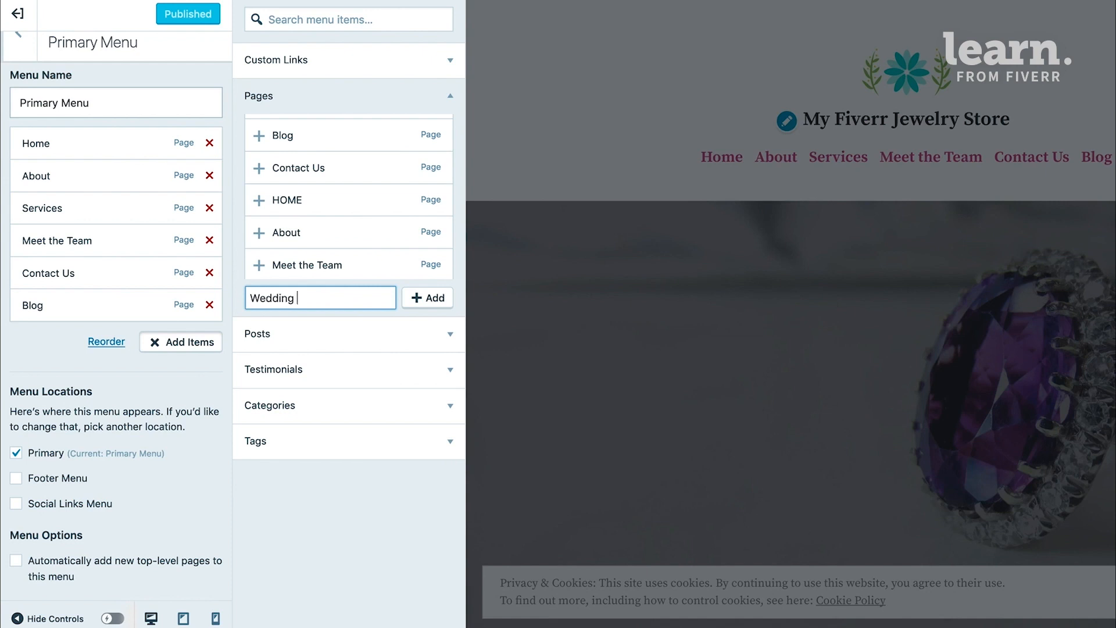
{"action": "type", "text": "Rings"}
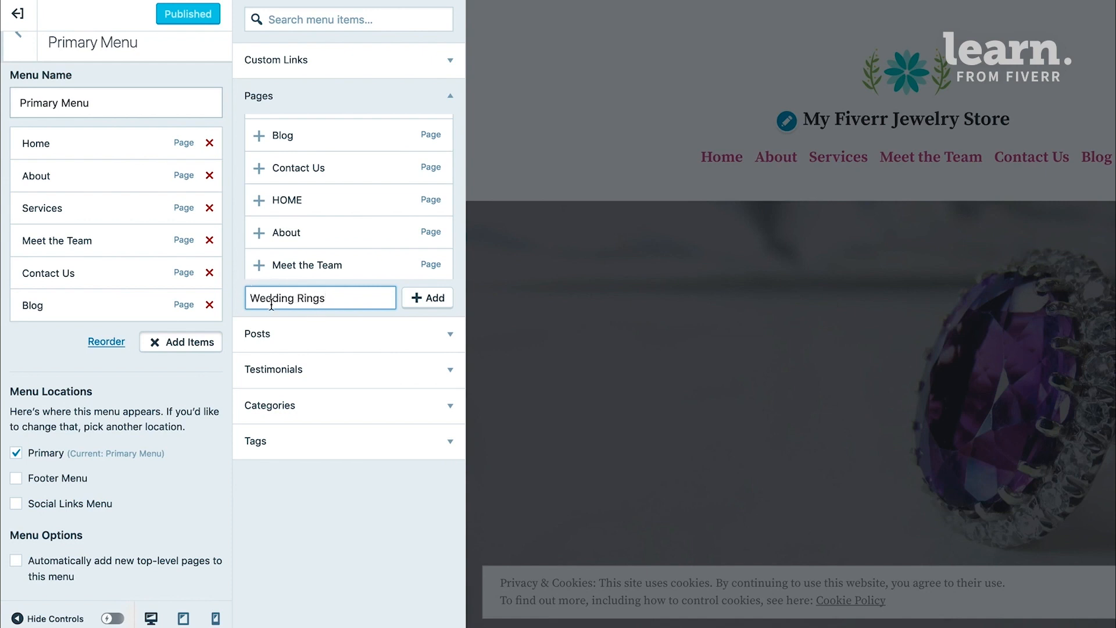
{"action": "left_click", "coordinate": [427, 297]}
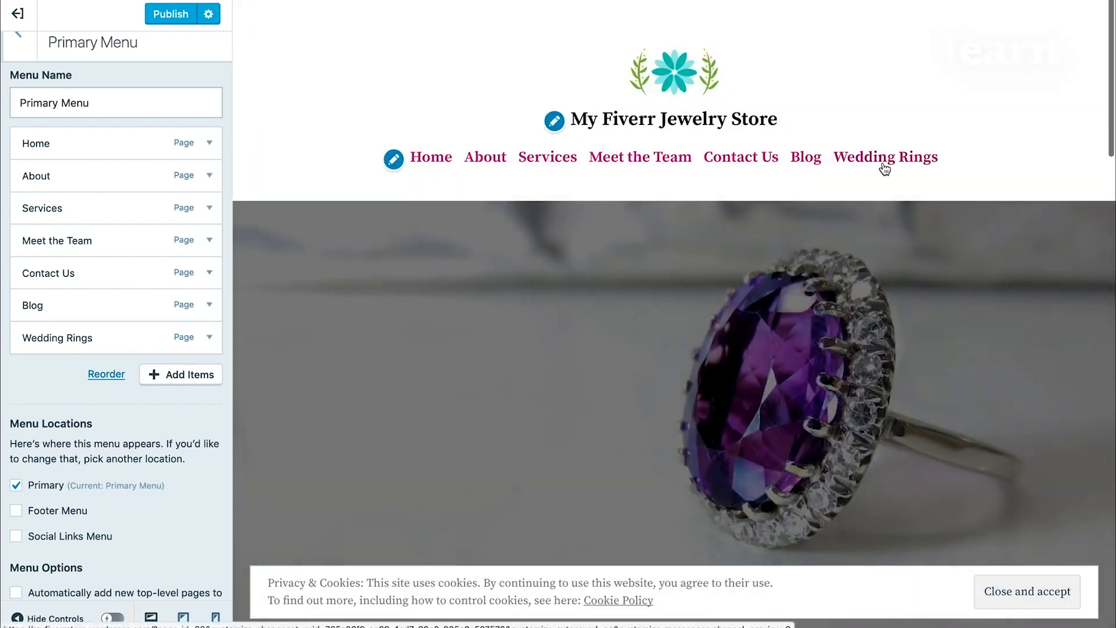
{"action": "mouse_move", "coordinate": [500, 524]}
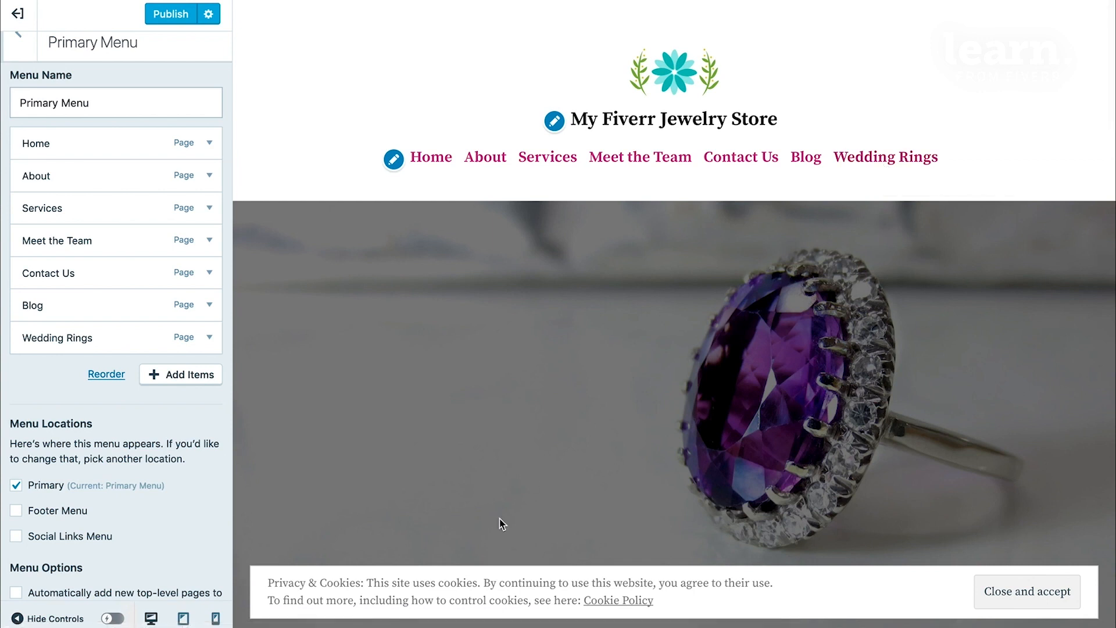
{"action": "mouse_move", "coordinate": [464, 521]}
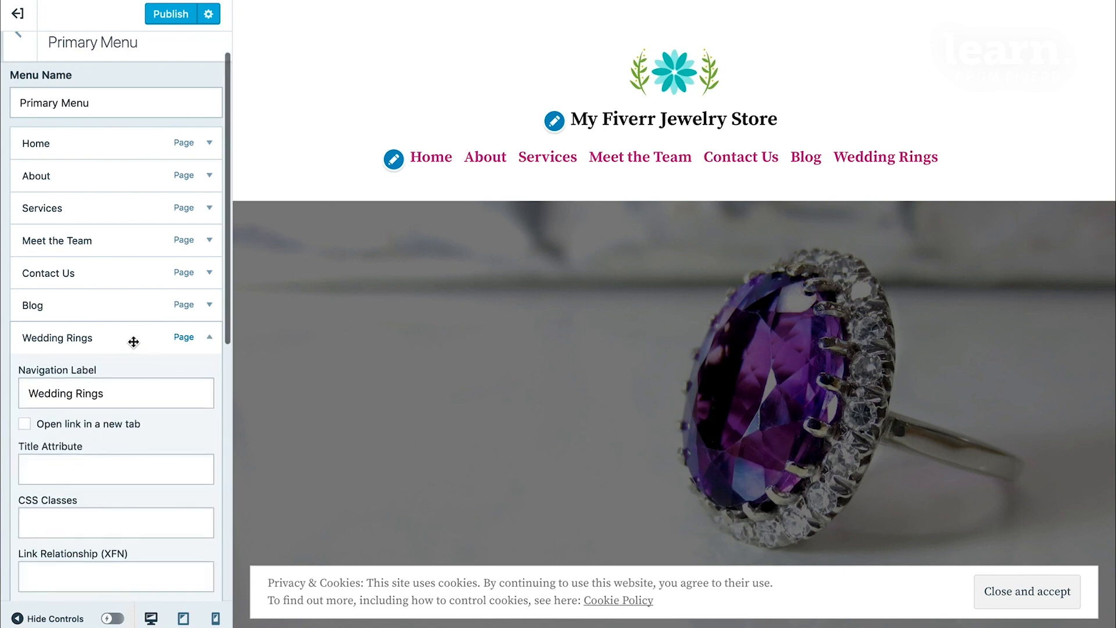
Remove the Wedding Rings item from the Primary Menu and publish the menu
{"action": "scroll", "scroll_direction": "down", "scroll_amount": 3}
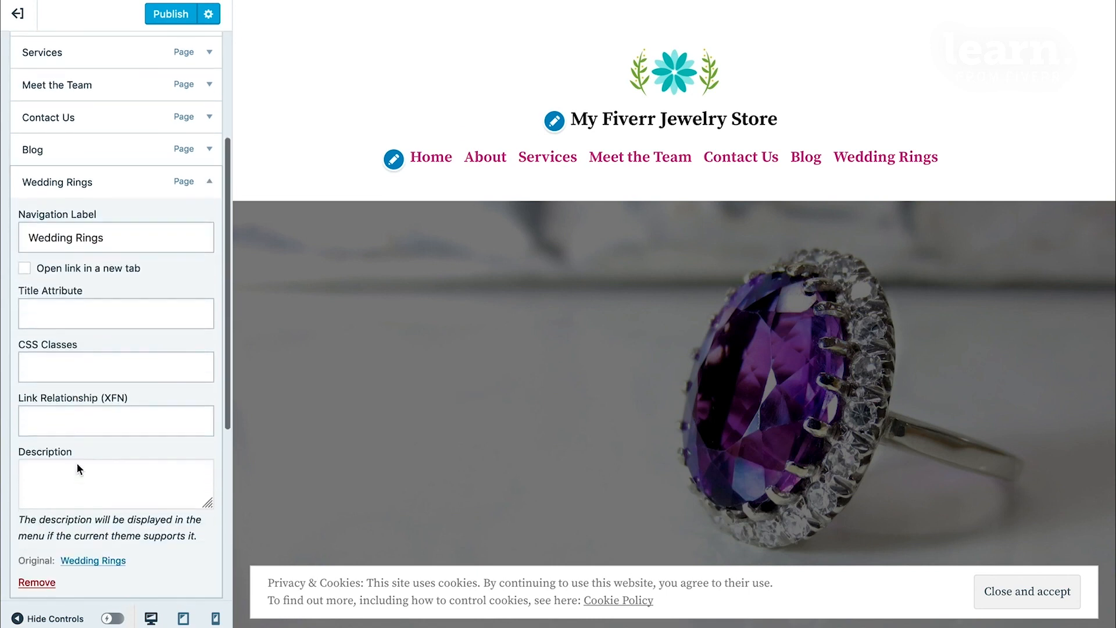
{"action": "scroll", "scroll_direction": "down", "scroll_amount": 3}
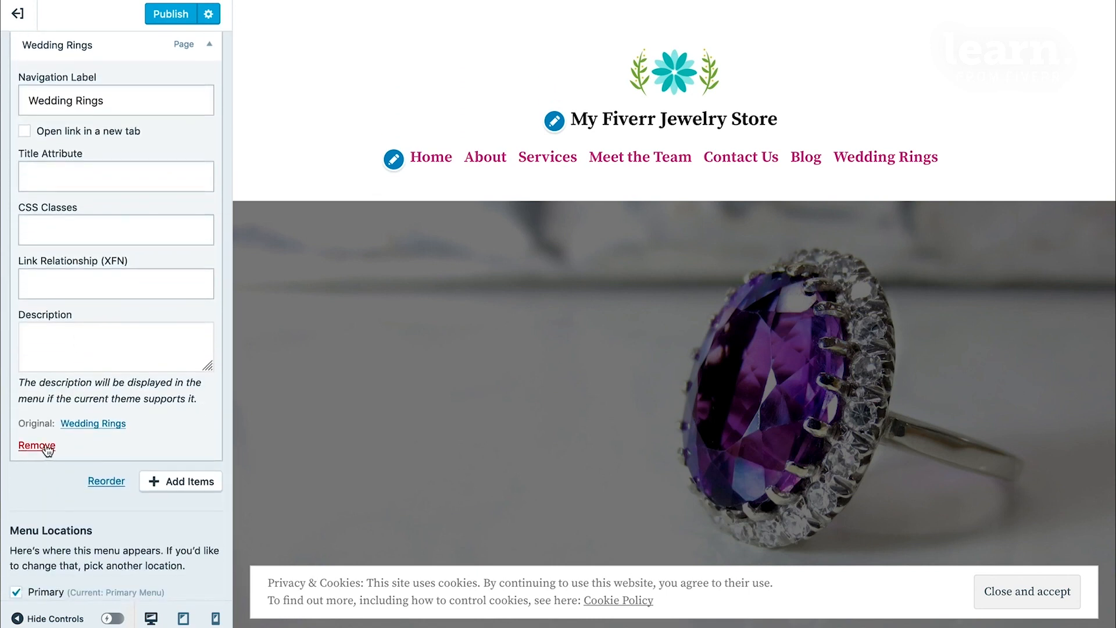
{"action": "left_click", "coordinate": [36, 446]}
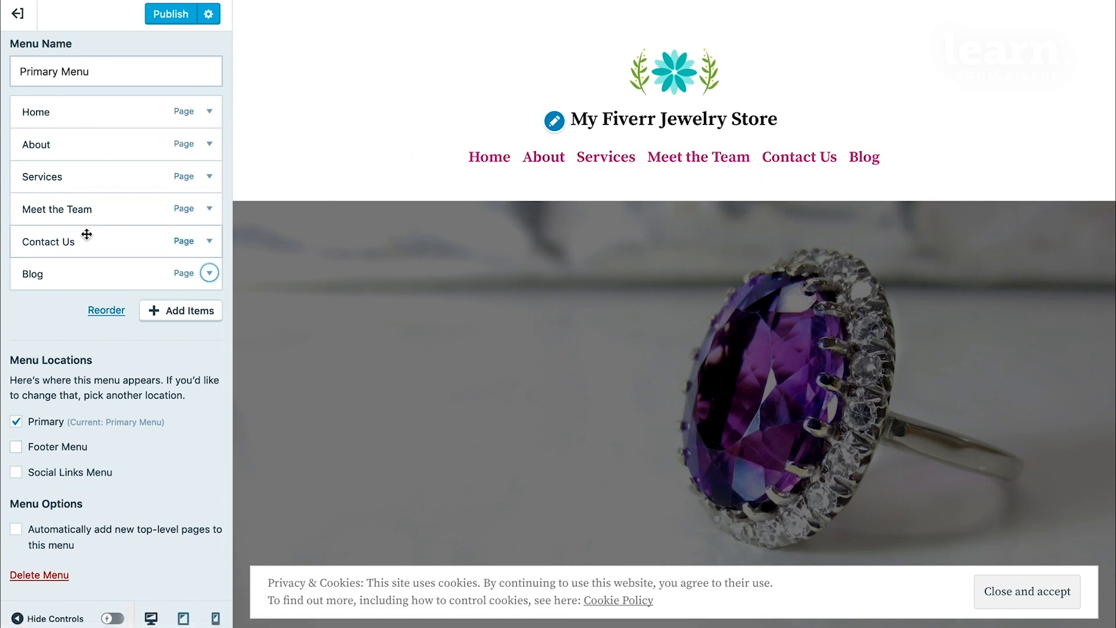
{"action": "left_click", "coordinate": [171, 14]}
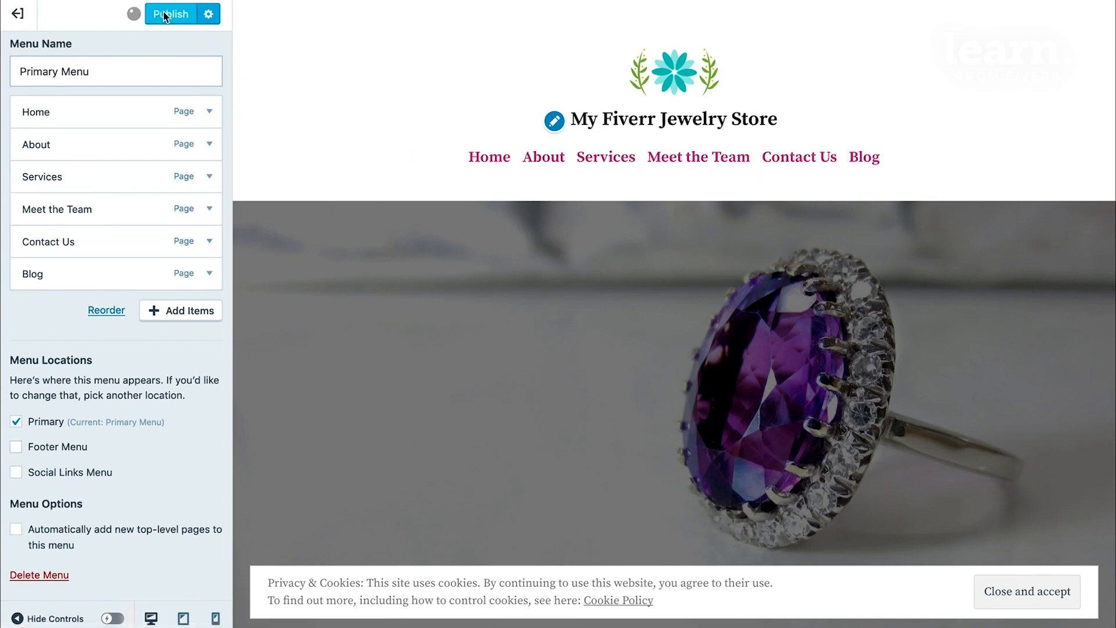
{"action": "left_click", "coordinate": [171, 14]}
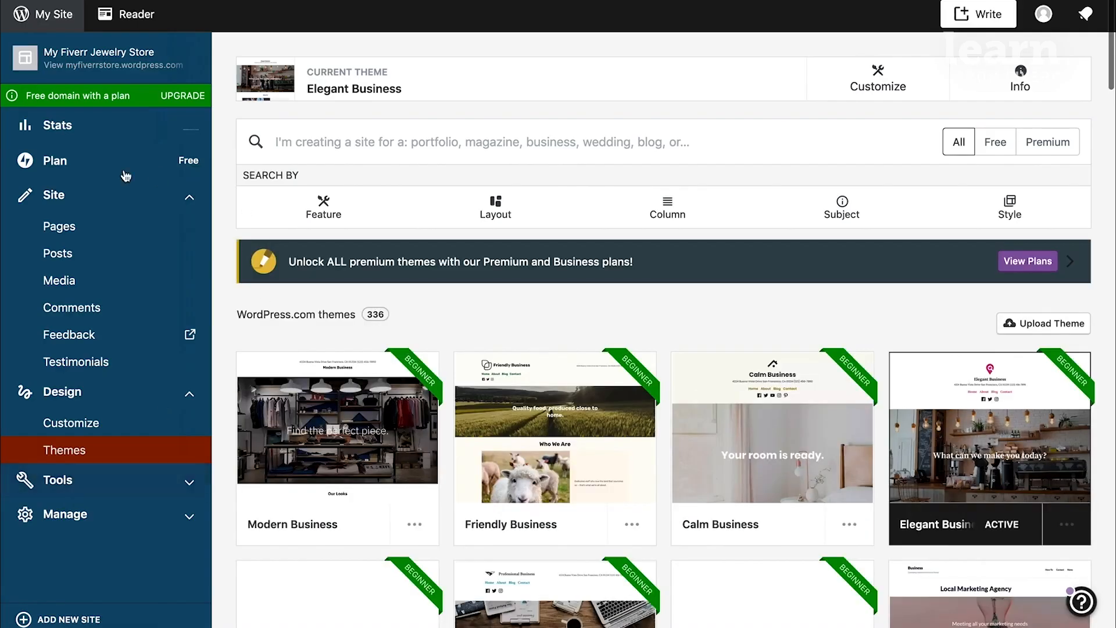
Show the site's Pages list, with Wedding Rings at the top
{"action": "left_click", "coordinate": [60, 226]}
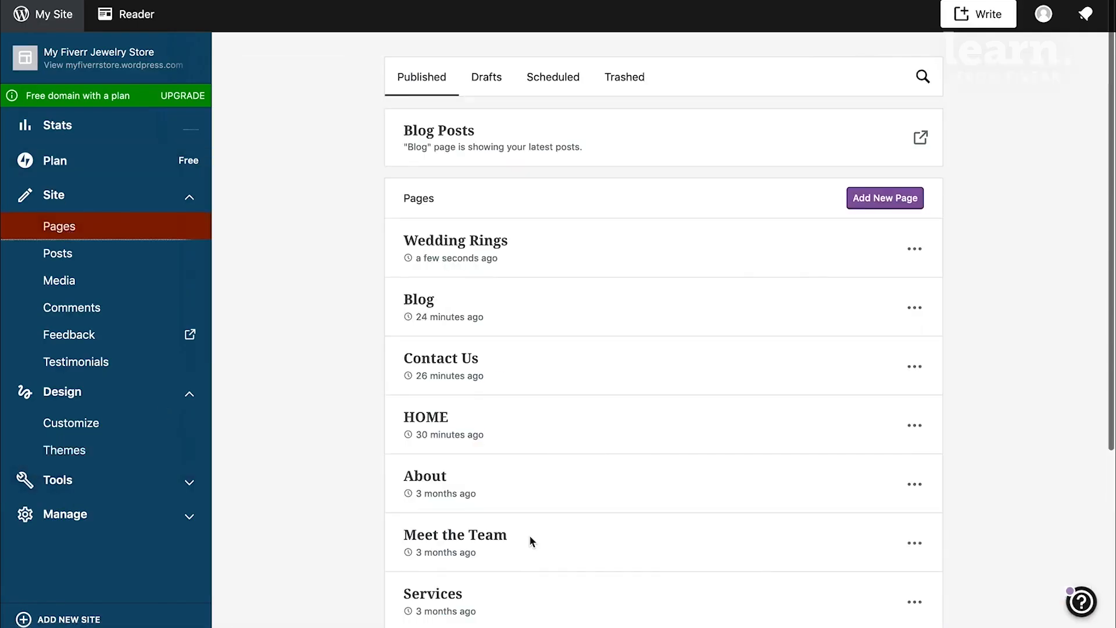
{"action": "scroll", "scroll_direction": "down", "scroll_amount": 3}
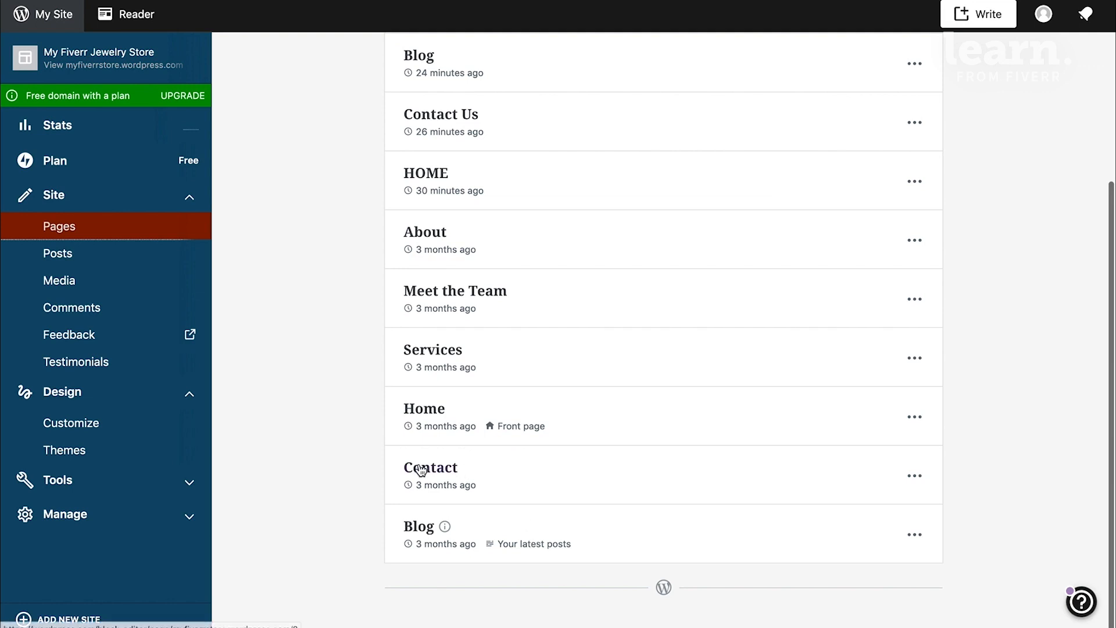
{"action": "mouse_move", "coordinate": [430, 467]}
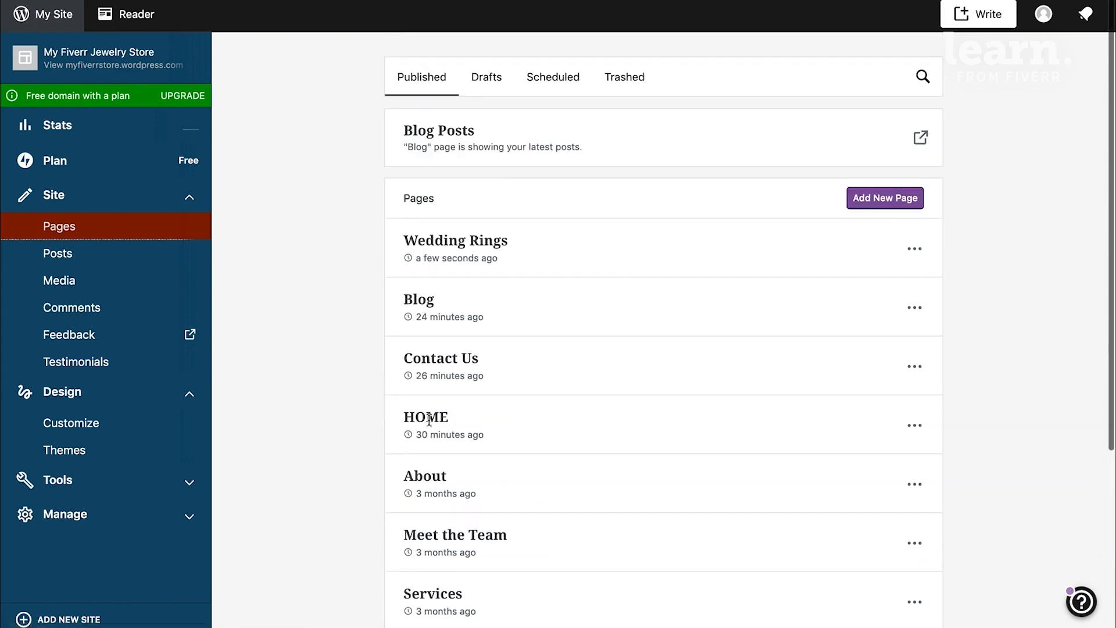
{"action": "mouse_move", "coordinate": [455, 240]}
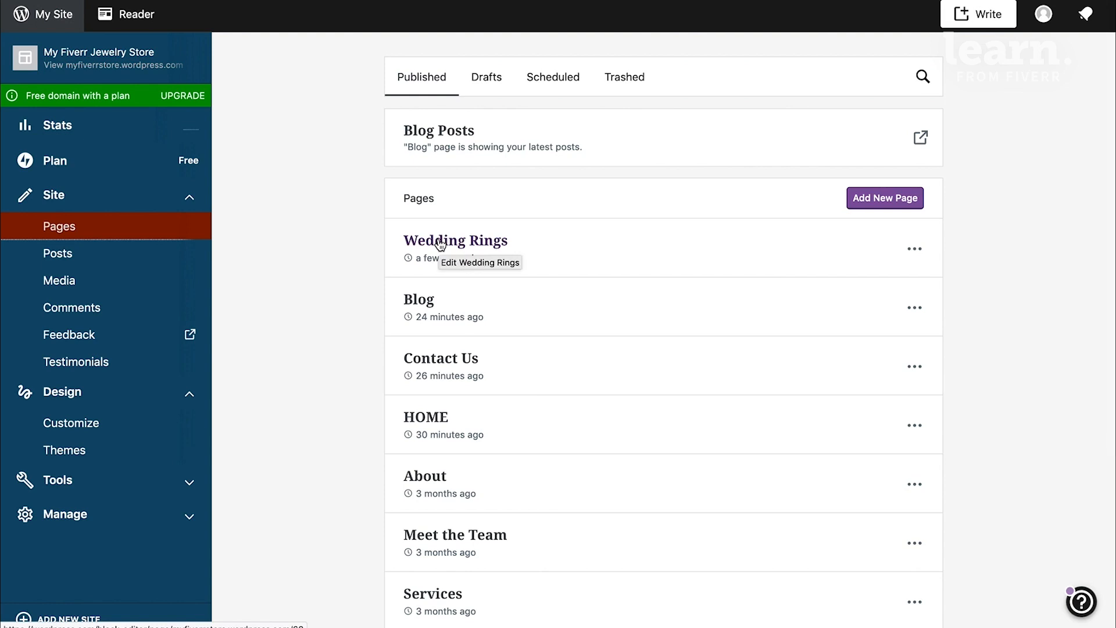